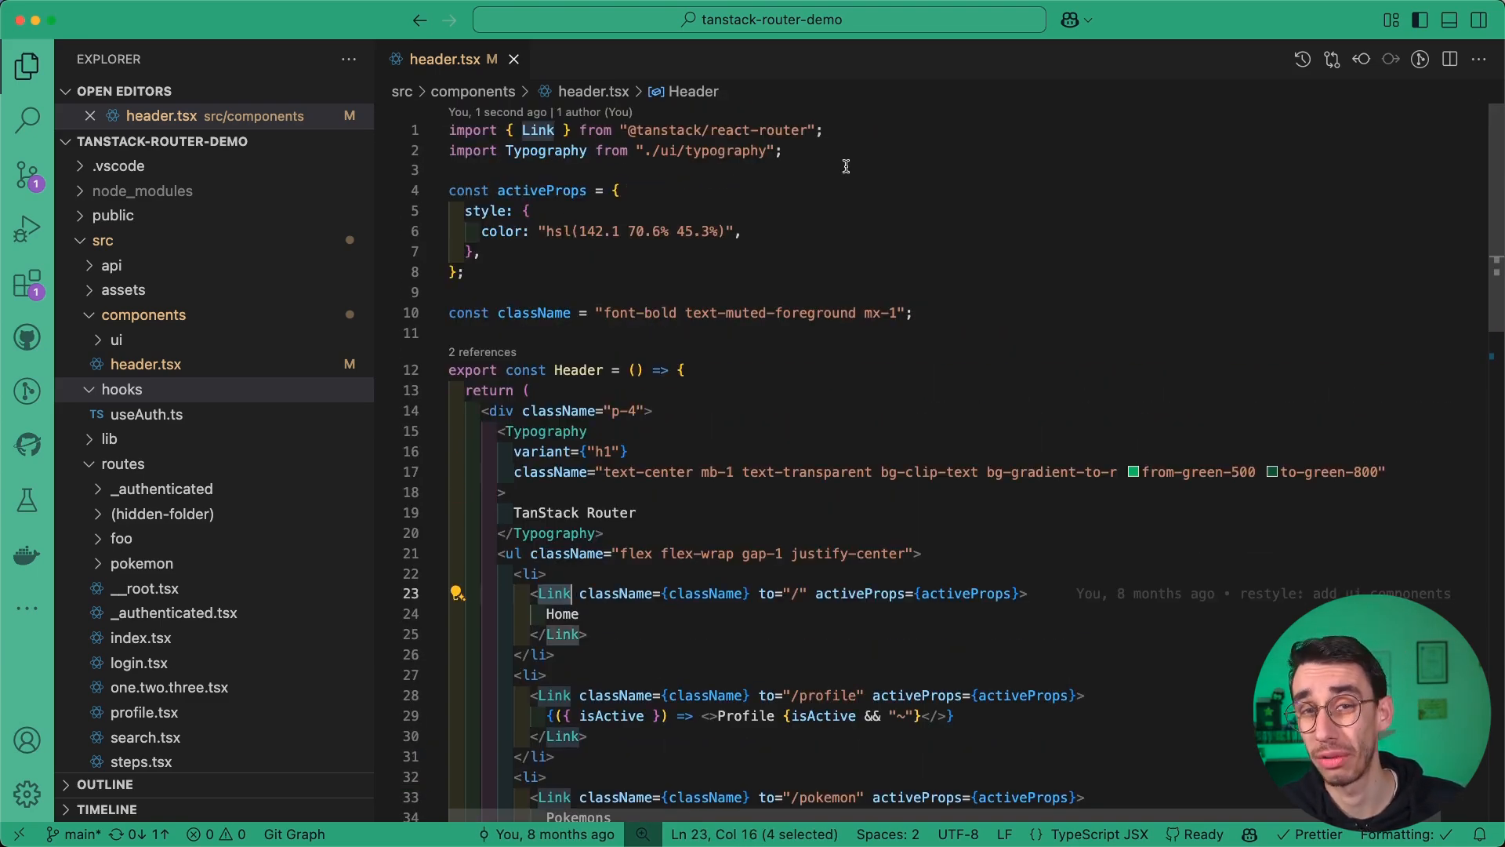
# Create src/components/customLink.tsx with FancyLinkComponent returning an <a> spreading props with the header className.
pyautogui.scroll(-3)
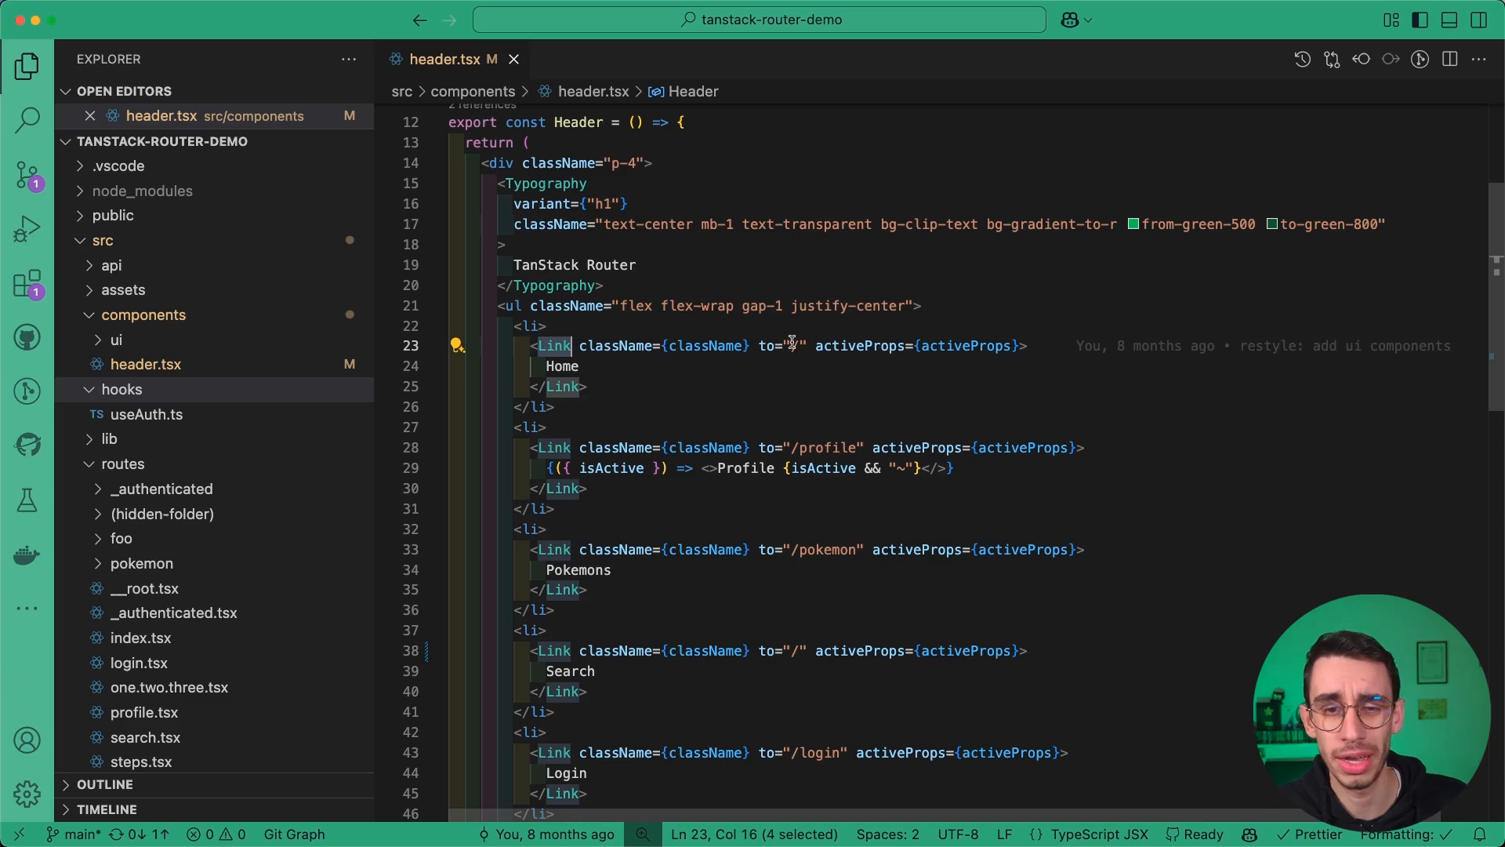
pyautogui.write('/>;')
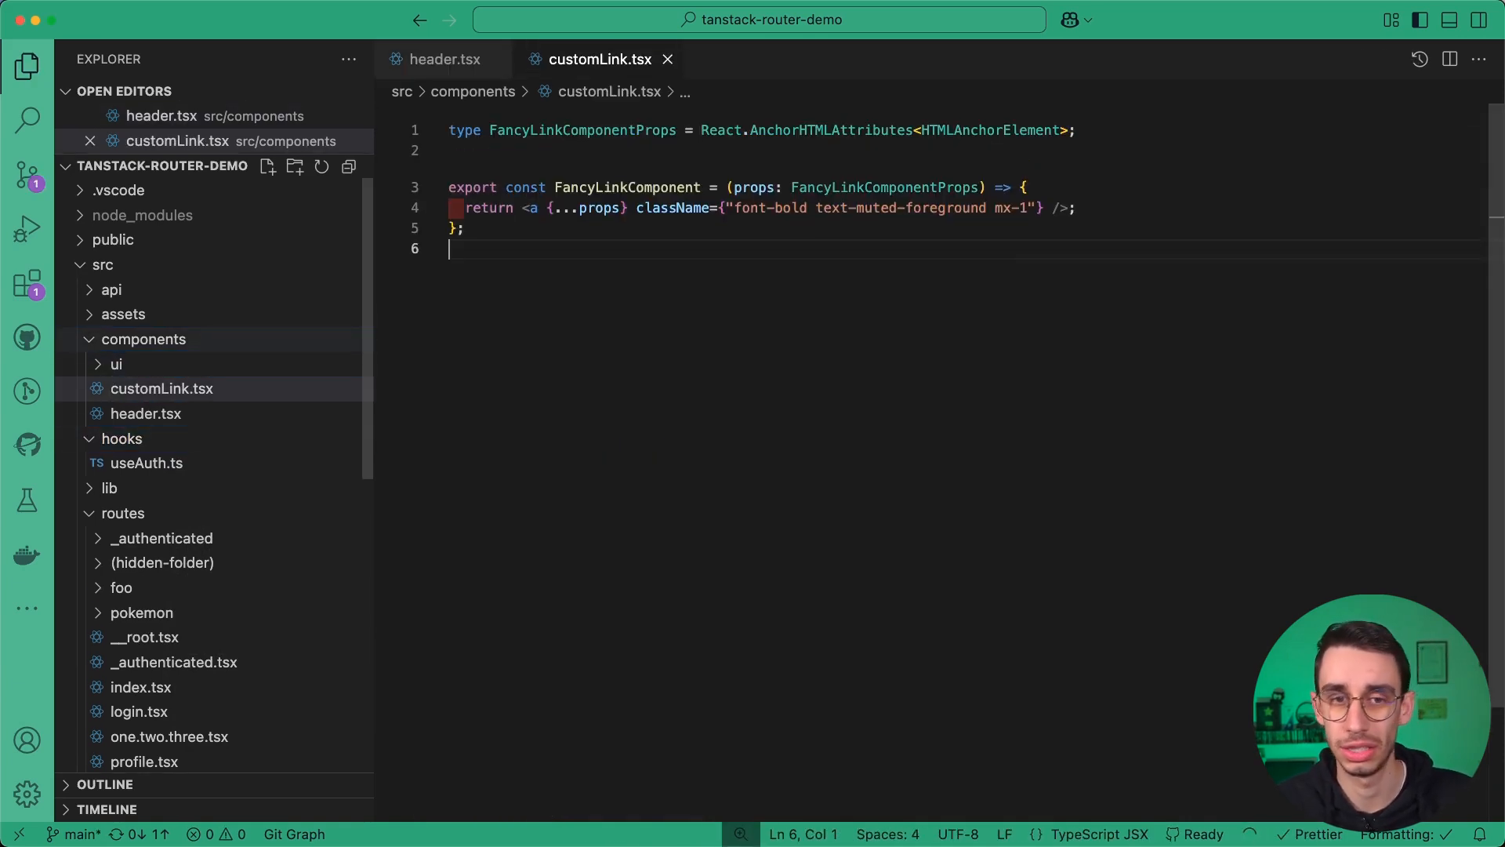
# Add 'italic' to FancyLinkComponent's className and use it with href for Pokemons, Search and Login in header.tsx.
pyautogui.doubleClick(627, 188)
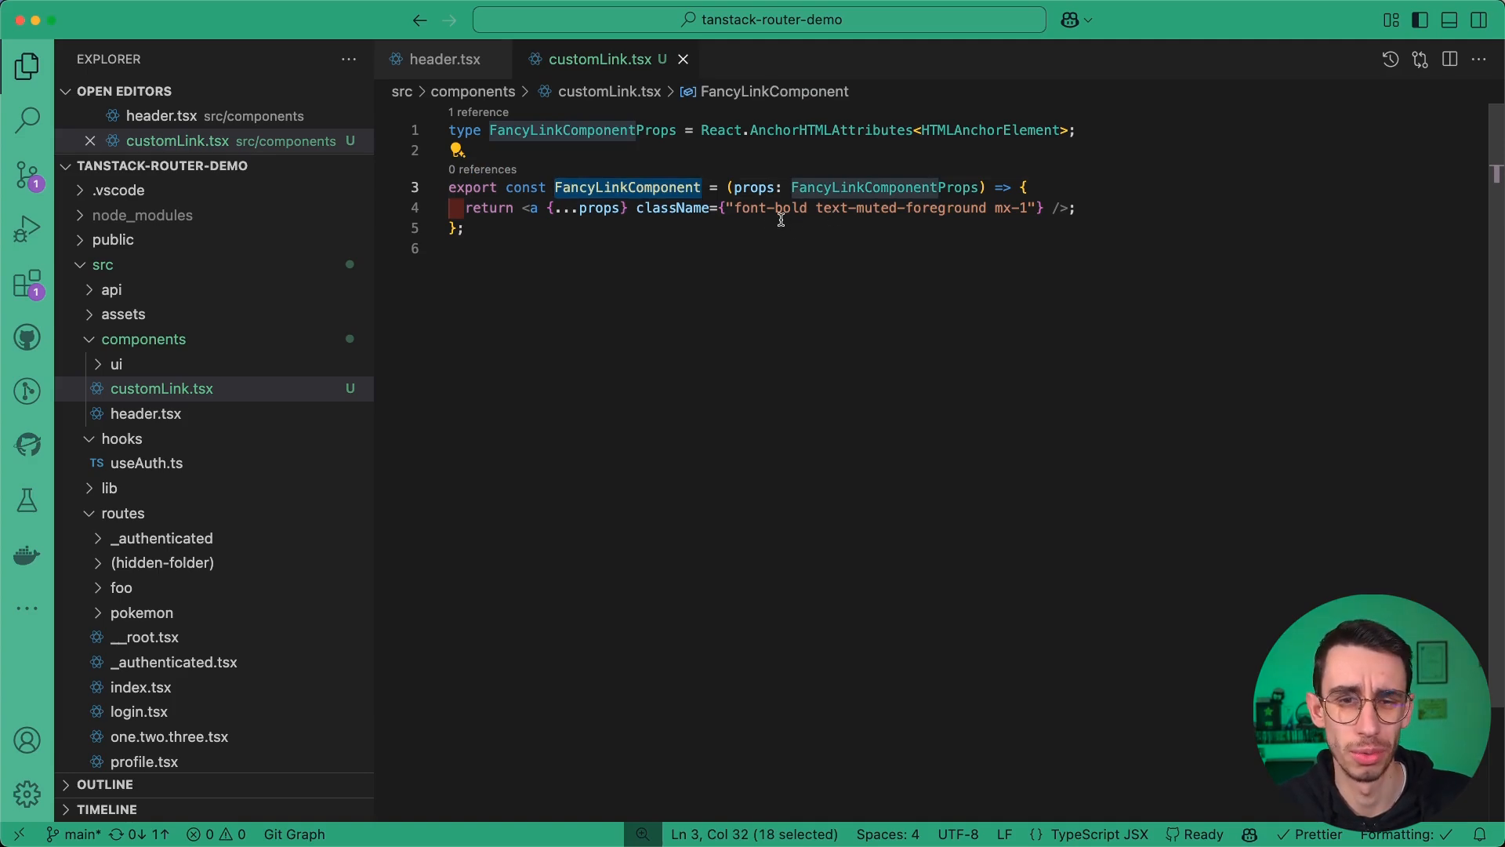
pyautogui.moveTo(737, 209); pyautogui.dragTo(1025, 209)
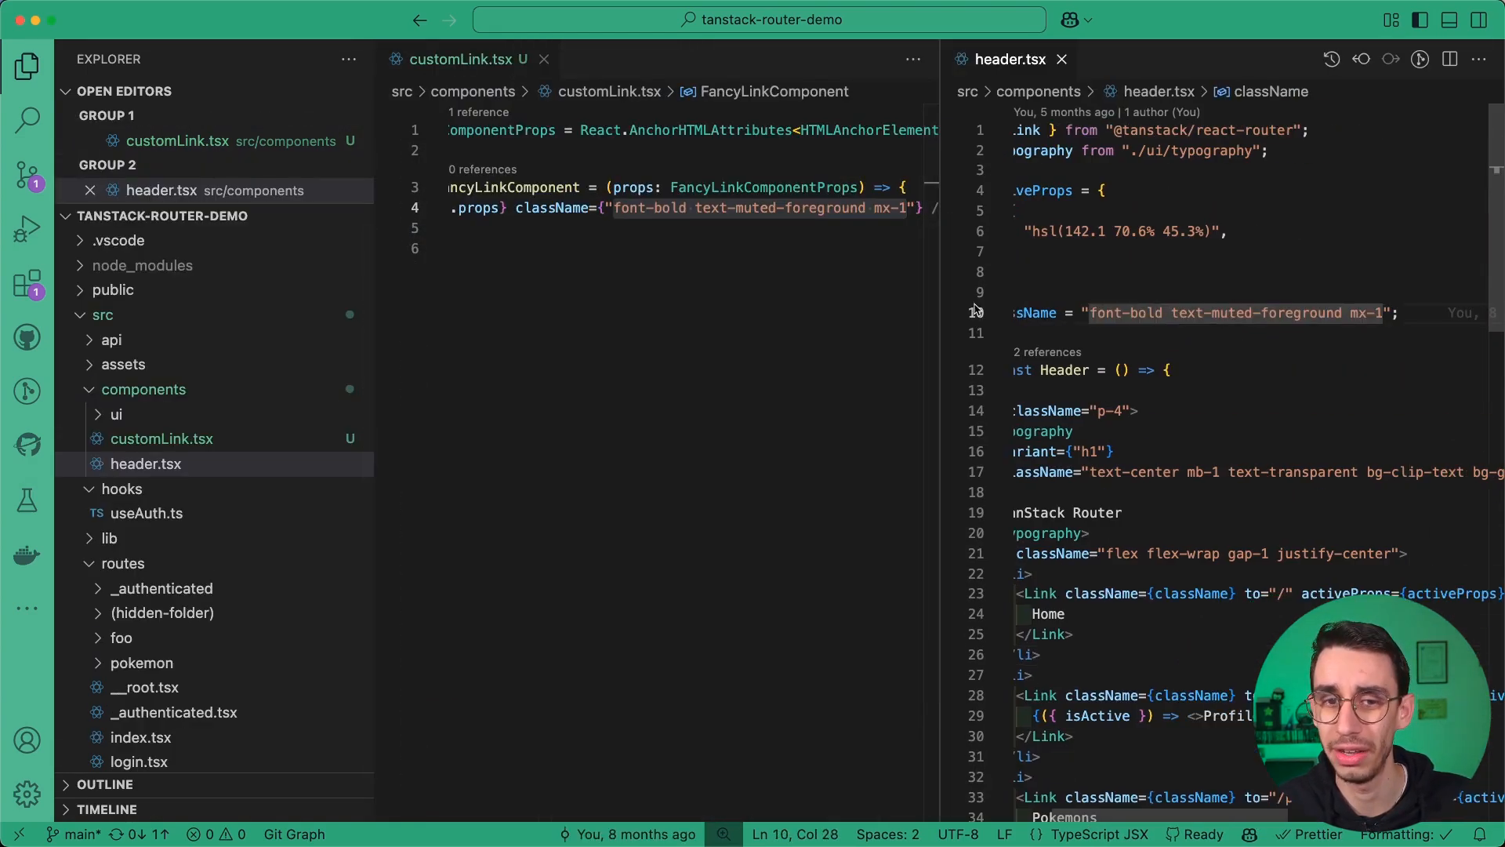
pyautogui.write('italic')
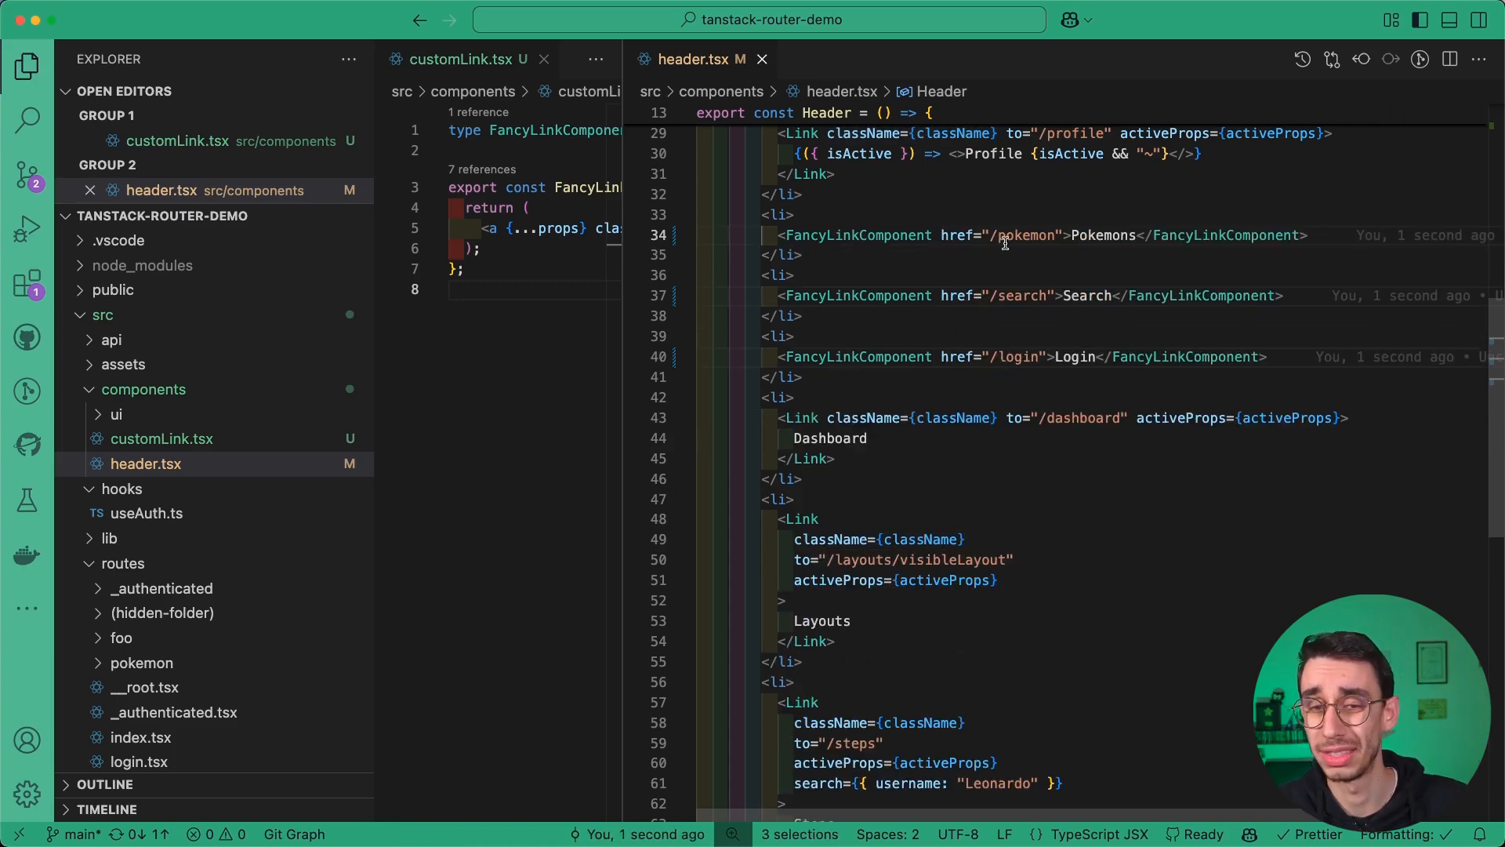
pyautogui.moveTo(942, 235); pyautogui.dragTo(1068, 236)
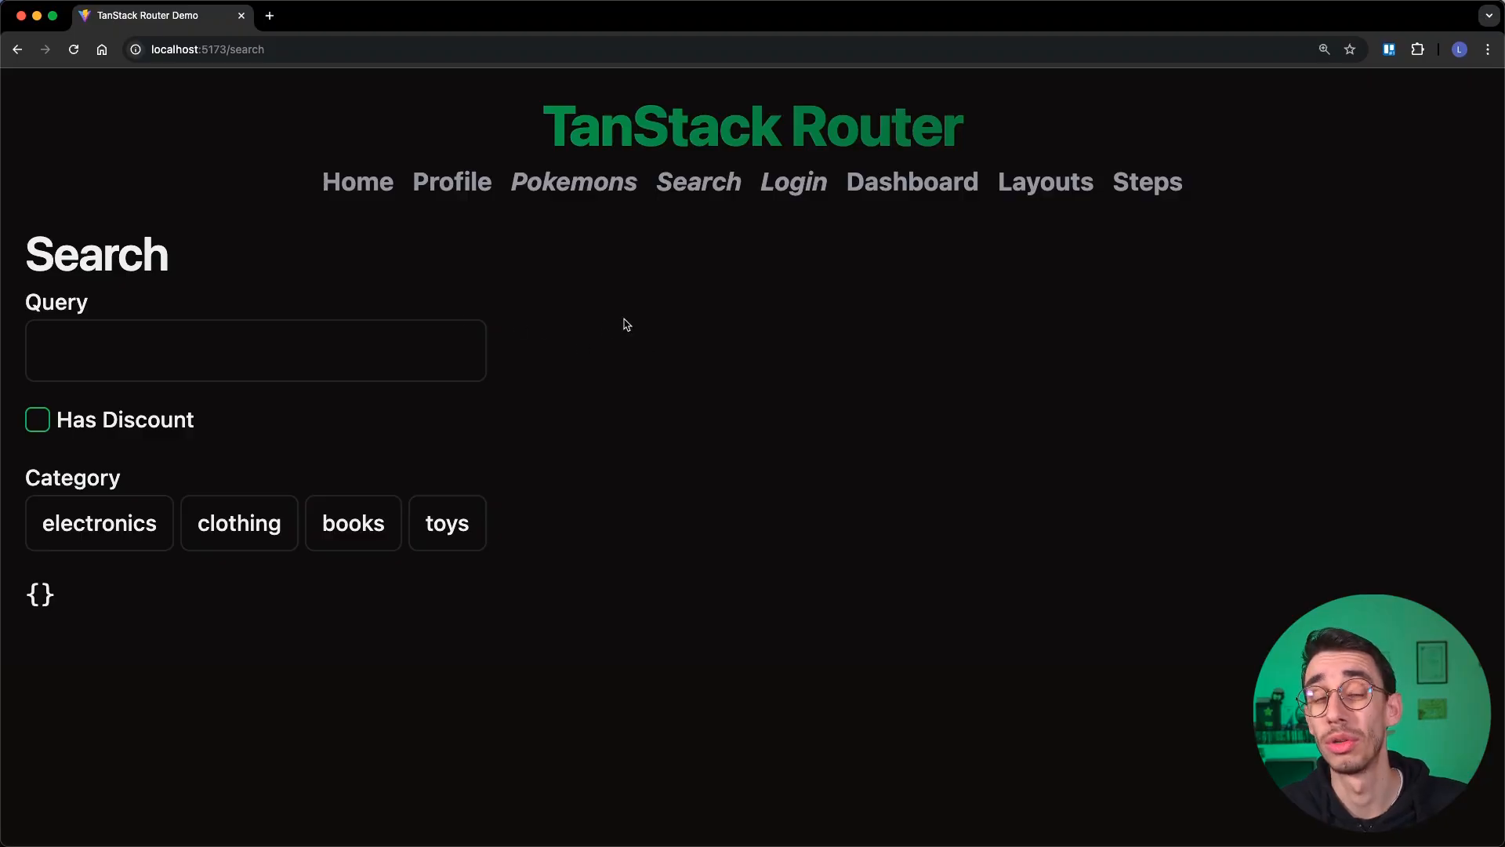
pyautogui.moveTo(633, 209)
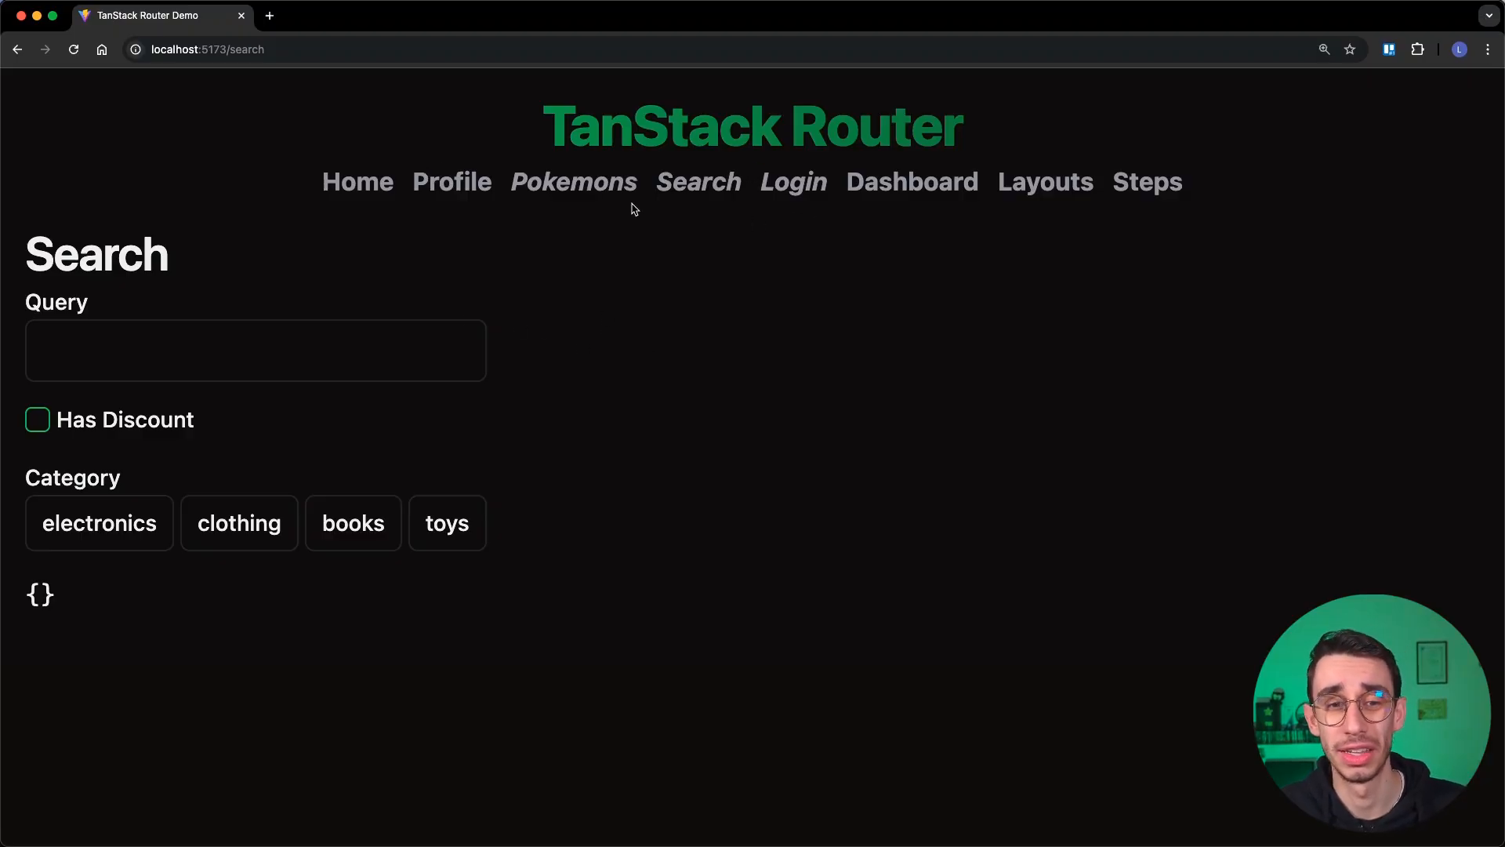
# Follow the italic Pokemons header link at localhost:5173 to the Pokemon list page.
pyautogui.click(567, 181)
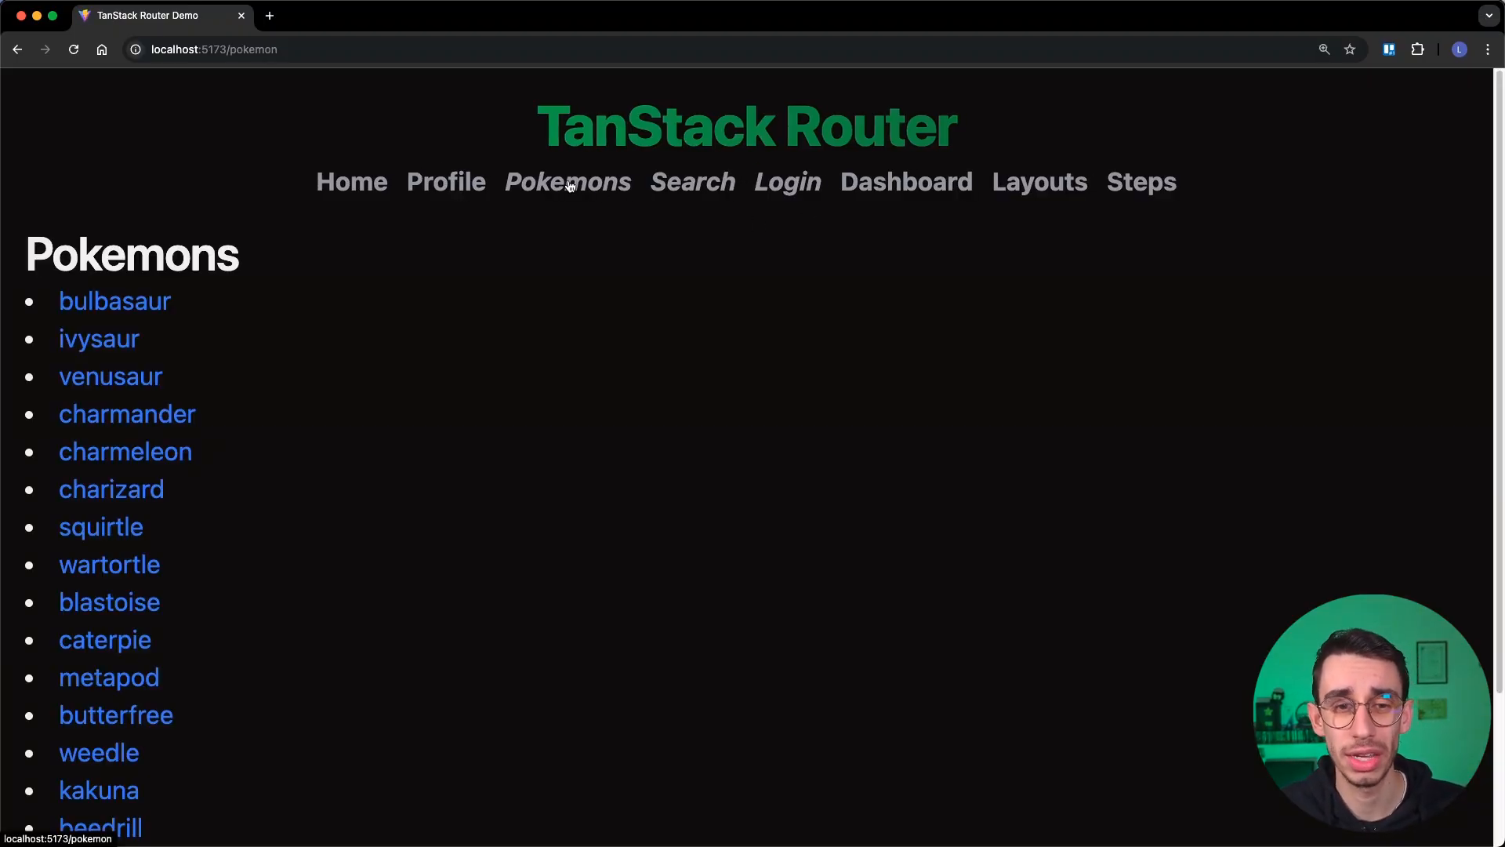
pyautogui.moveTo(222, 449)
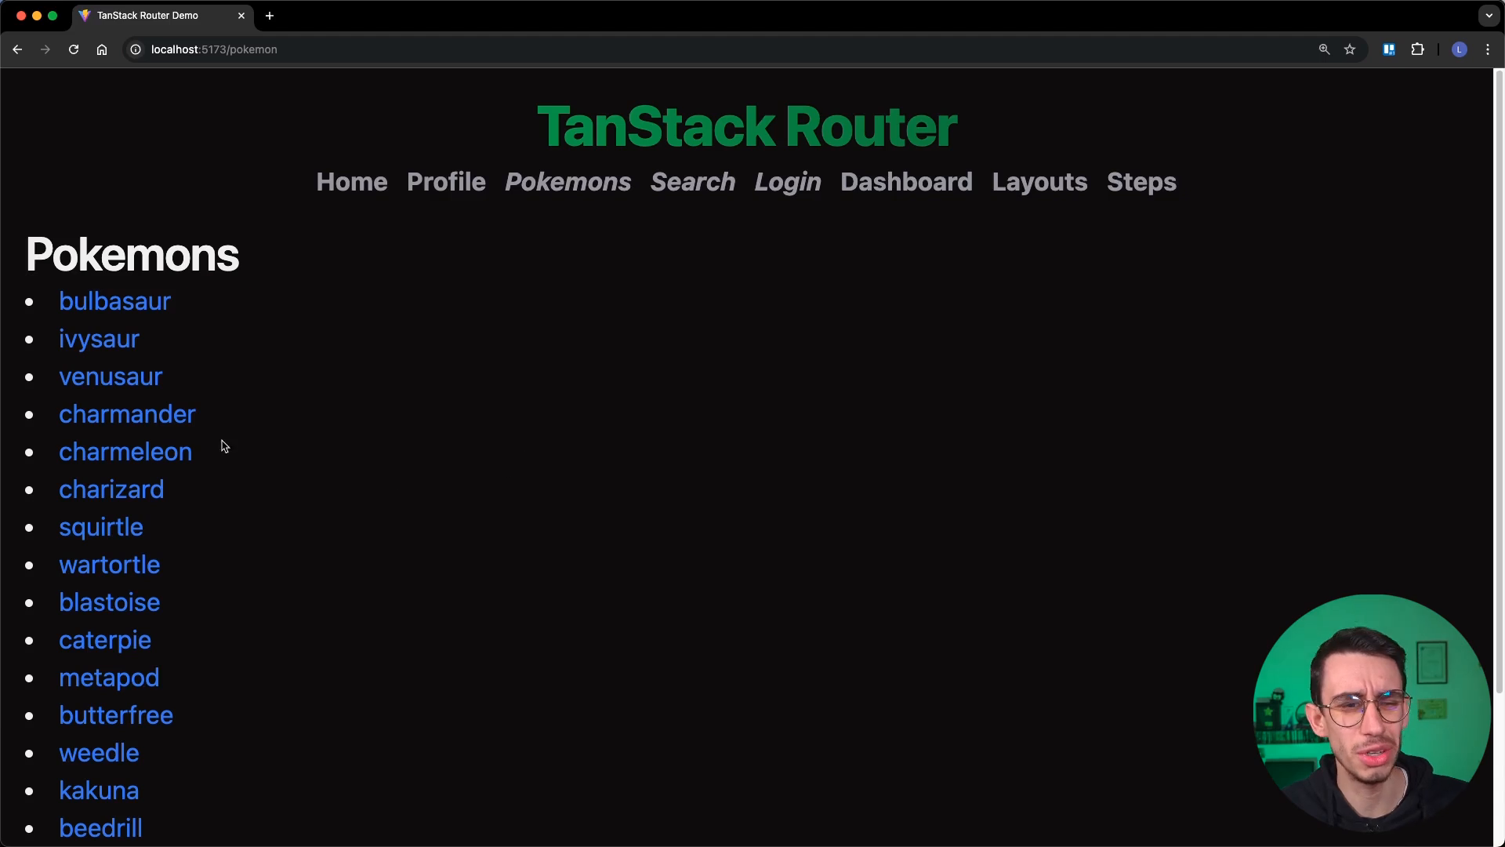
pyautogui.click(787, 182)
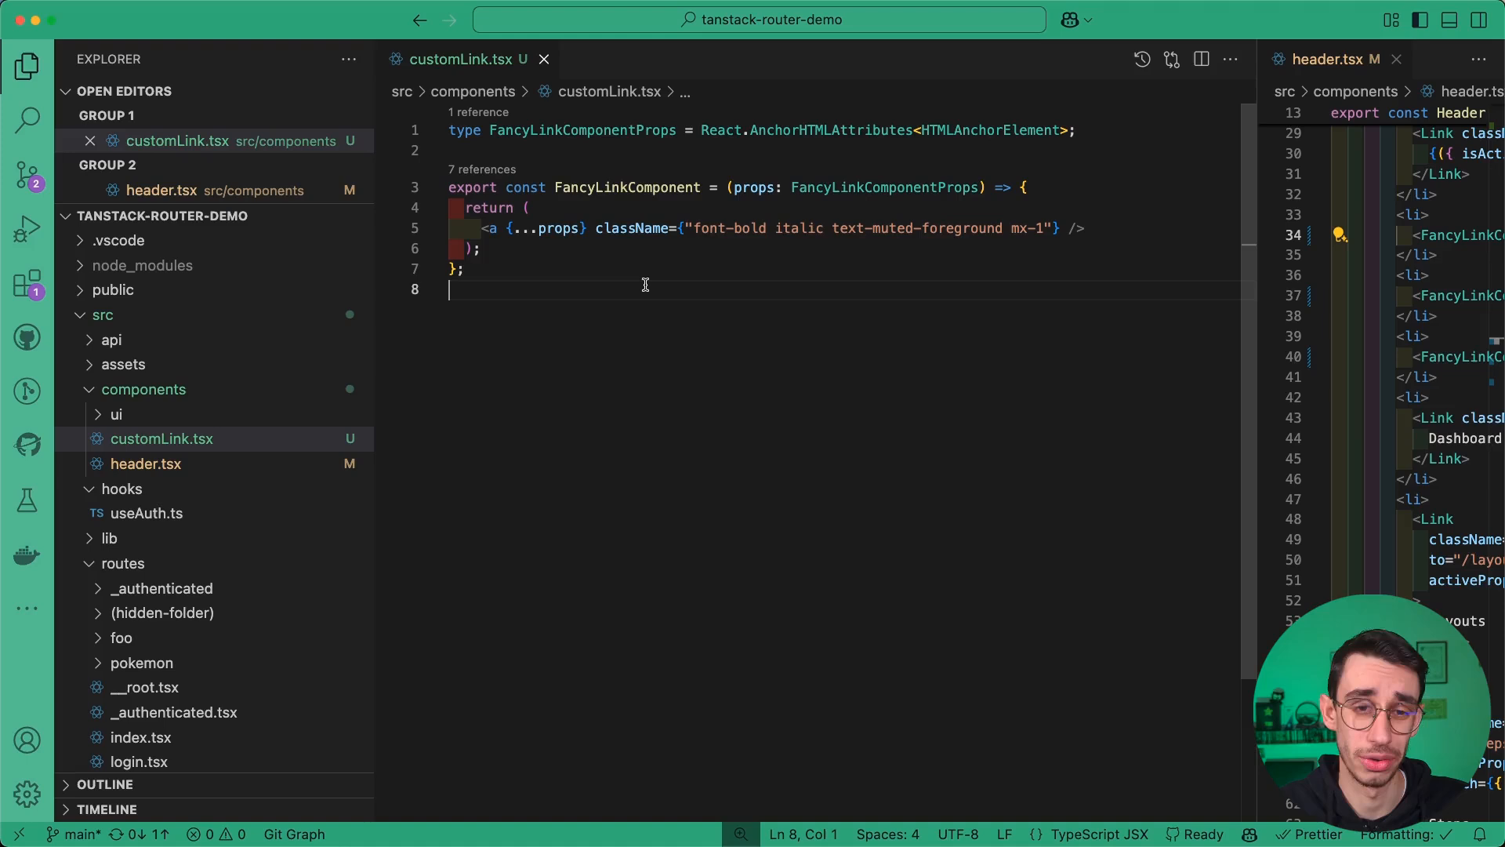
pyautogui.write('export const TanStackLinkComponent = createLink(FancyLinkComponent);')
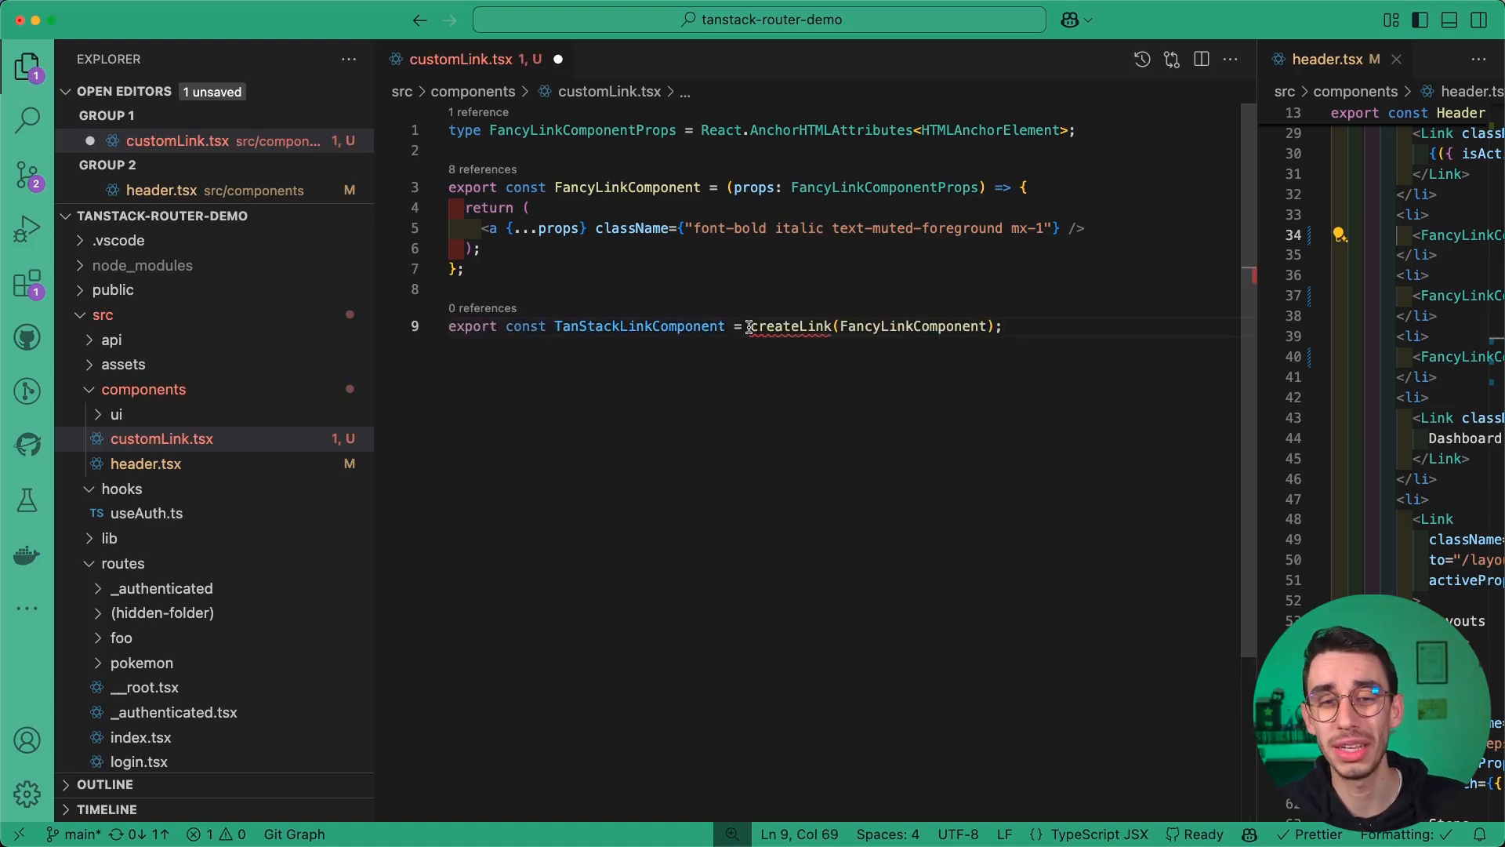
pyautogui.click(789, 326)
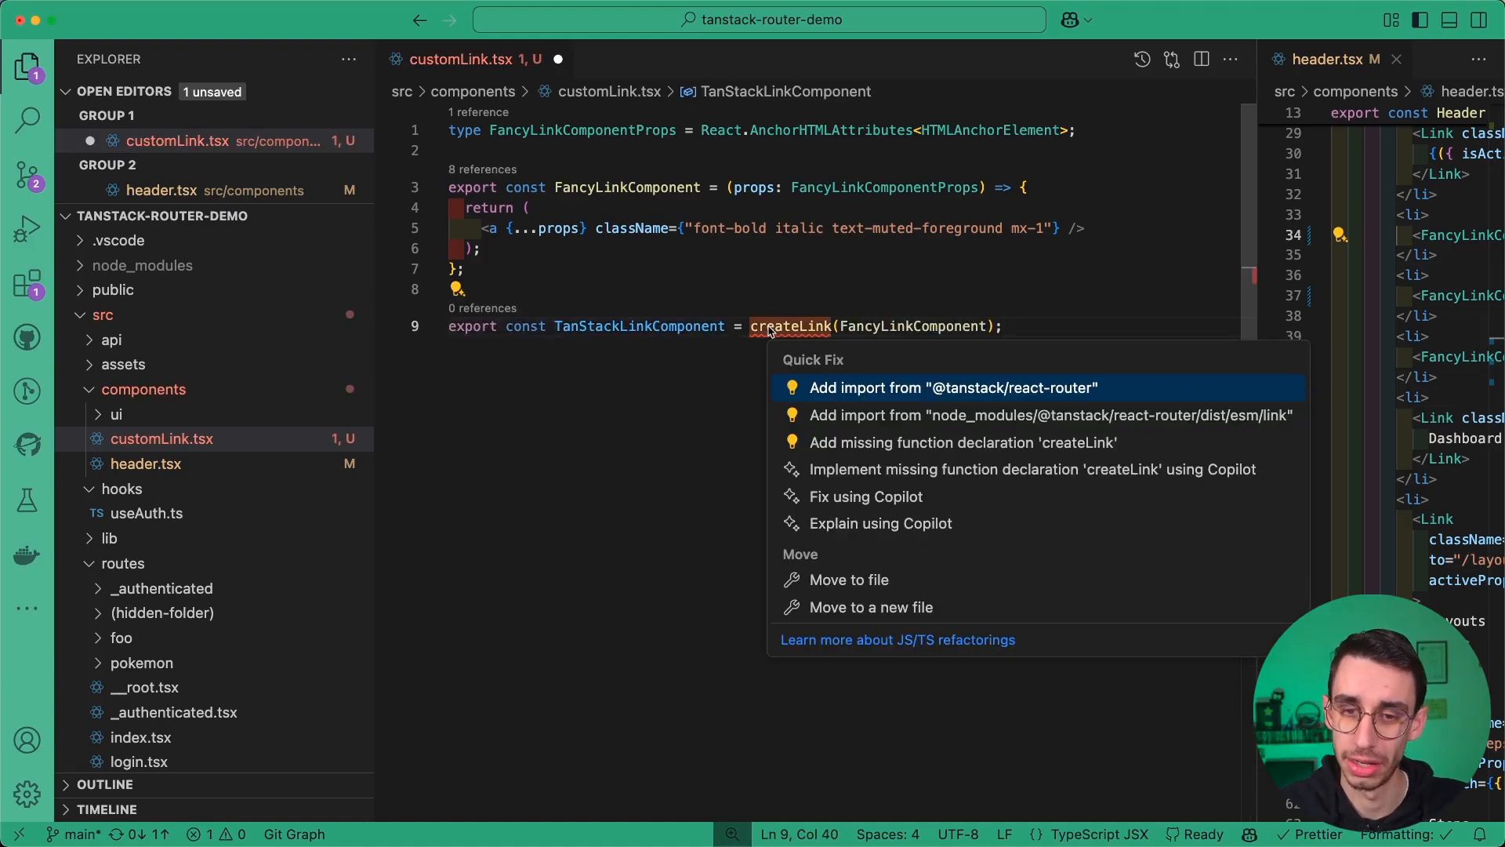
pyautogui.click(953, 387)
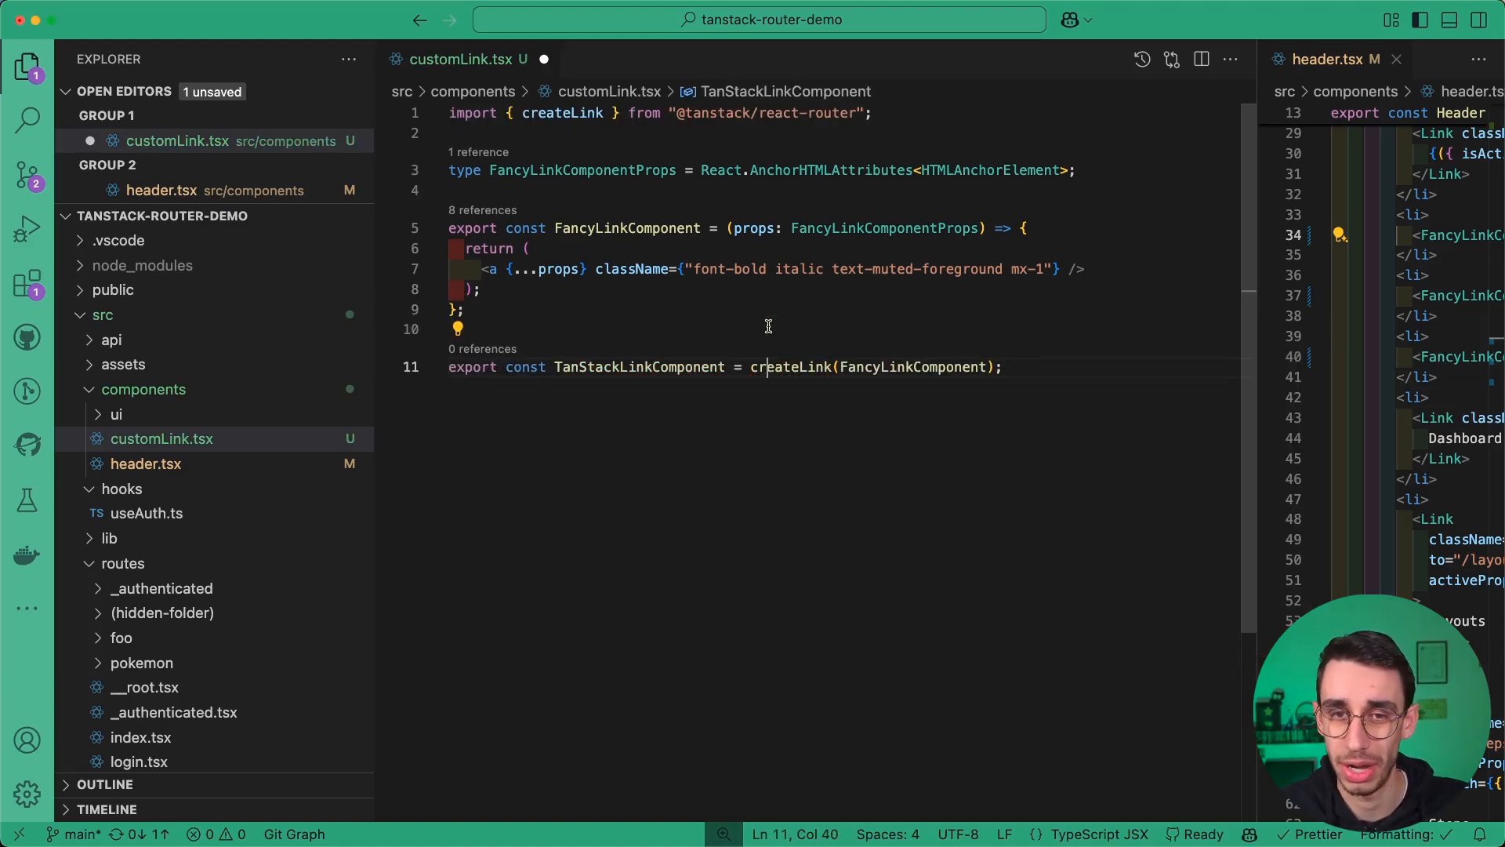
pyautogui.moveTo(617, 367)
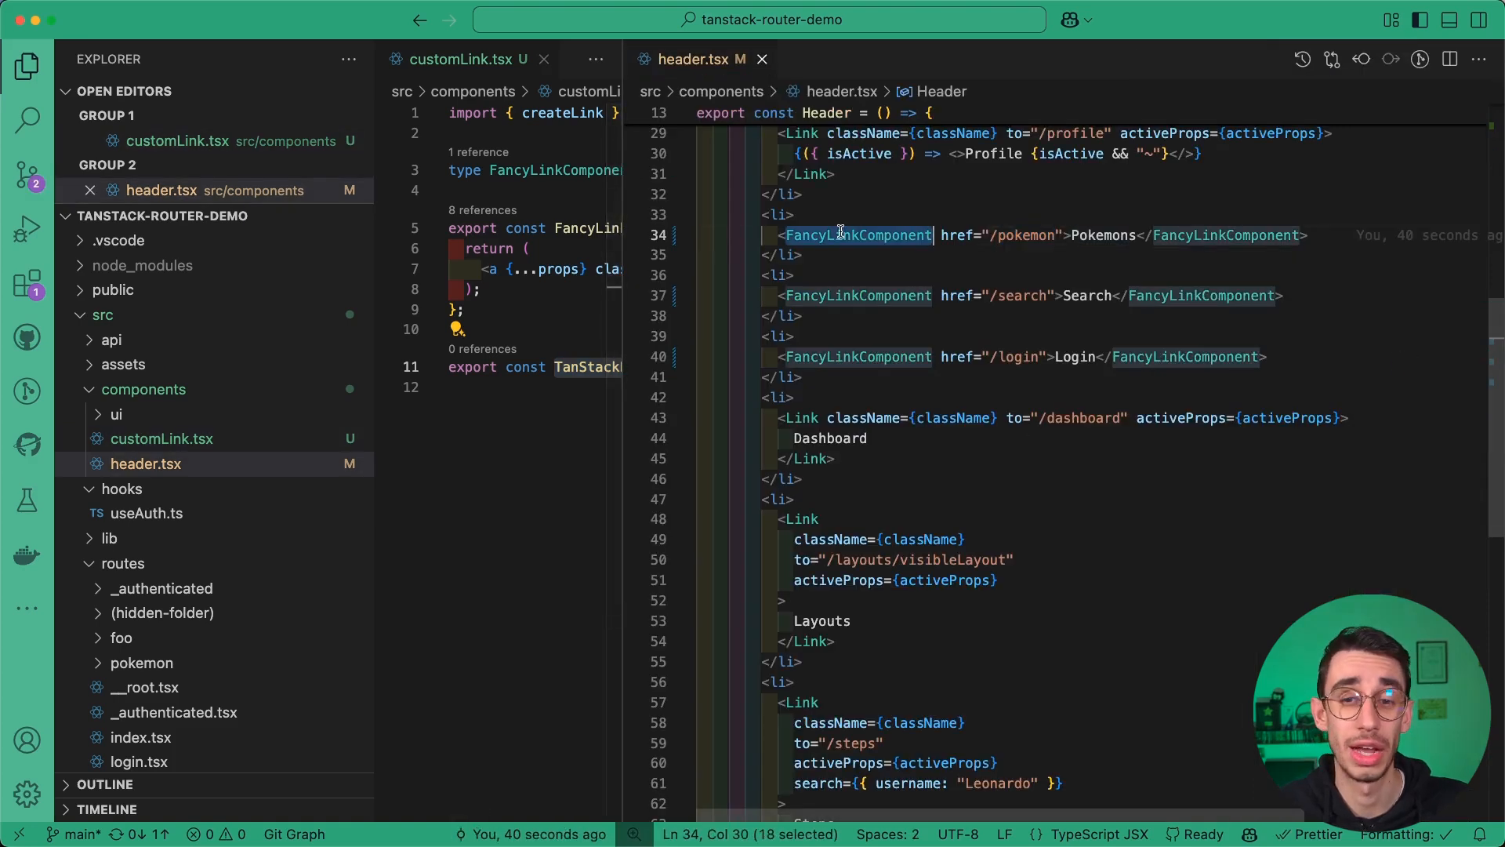
# Rename the three header link usages to TanStackLinkComponent and resolve its import in header.tsx.
pyautogui.write('TanStackLinkComponent')
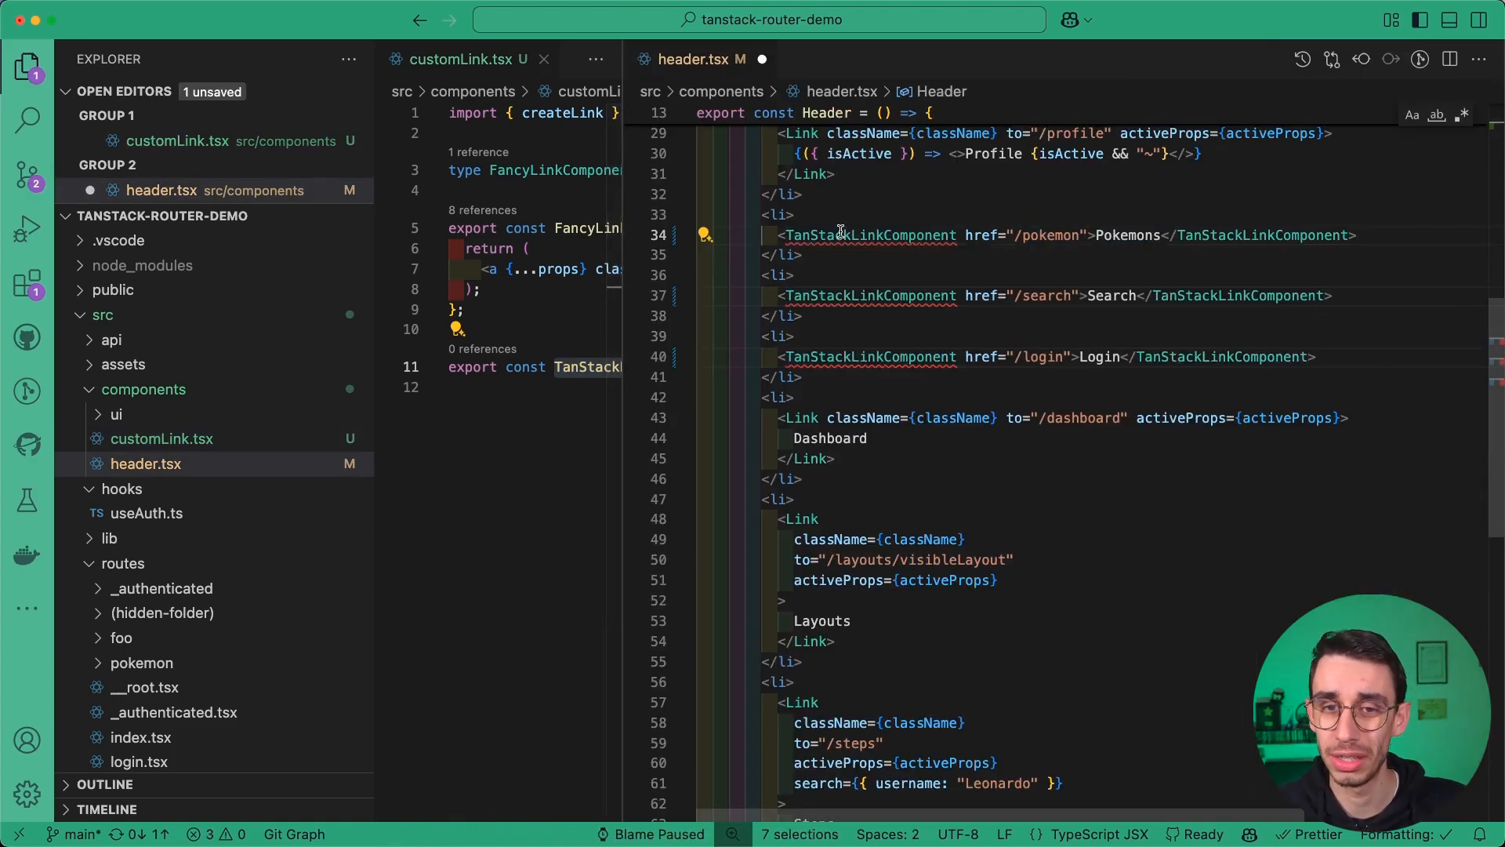
pyautogui.click(843, 235)
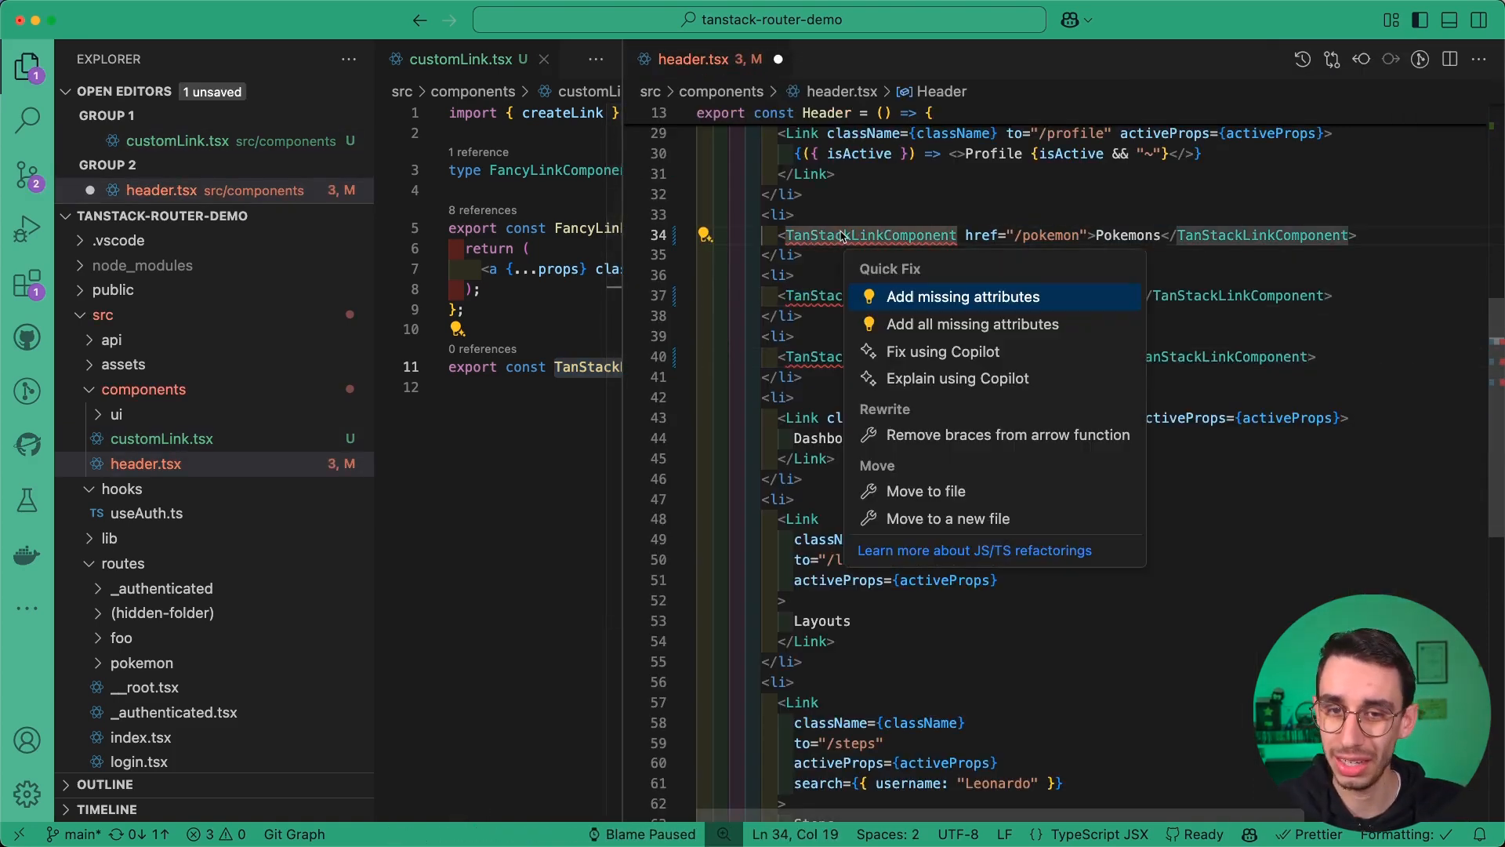
pyautogui.click(962, 297)
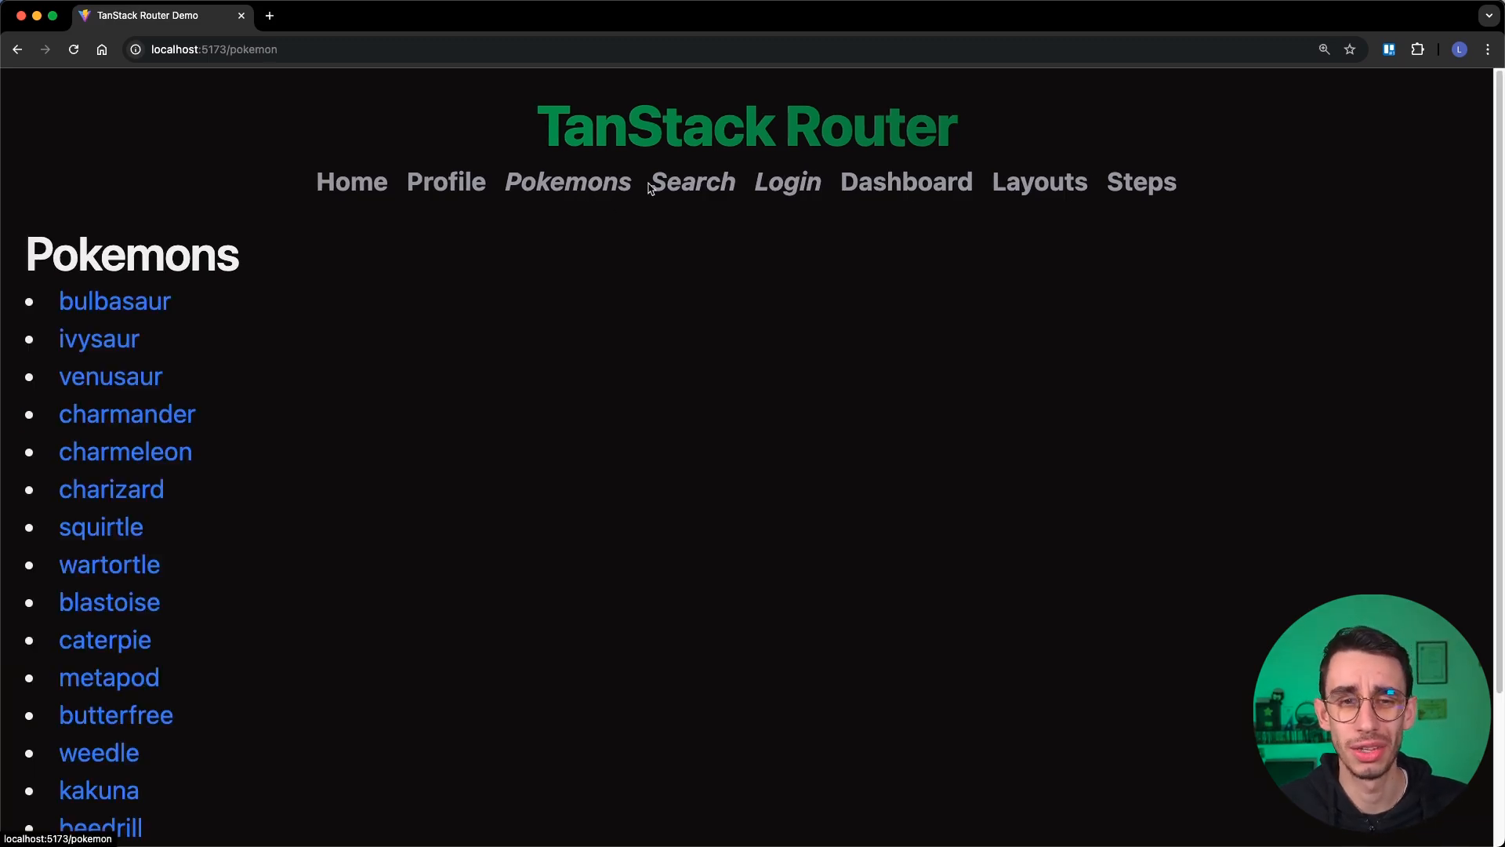
# Visit the Dashboard page, whose header entry shows green as the active link.
pyautogui.click(906, 182)
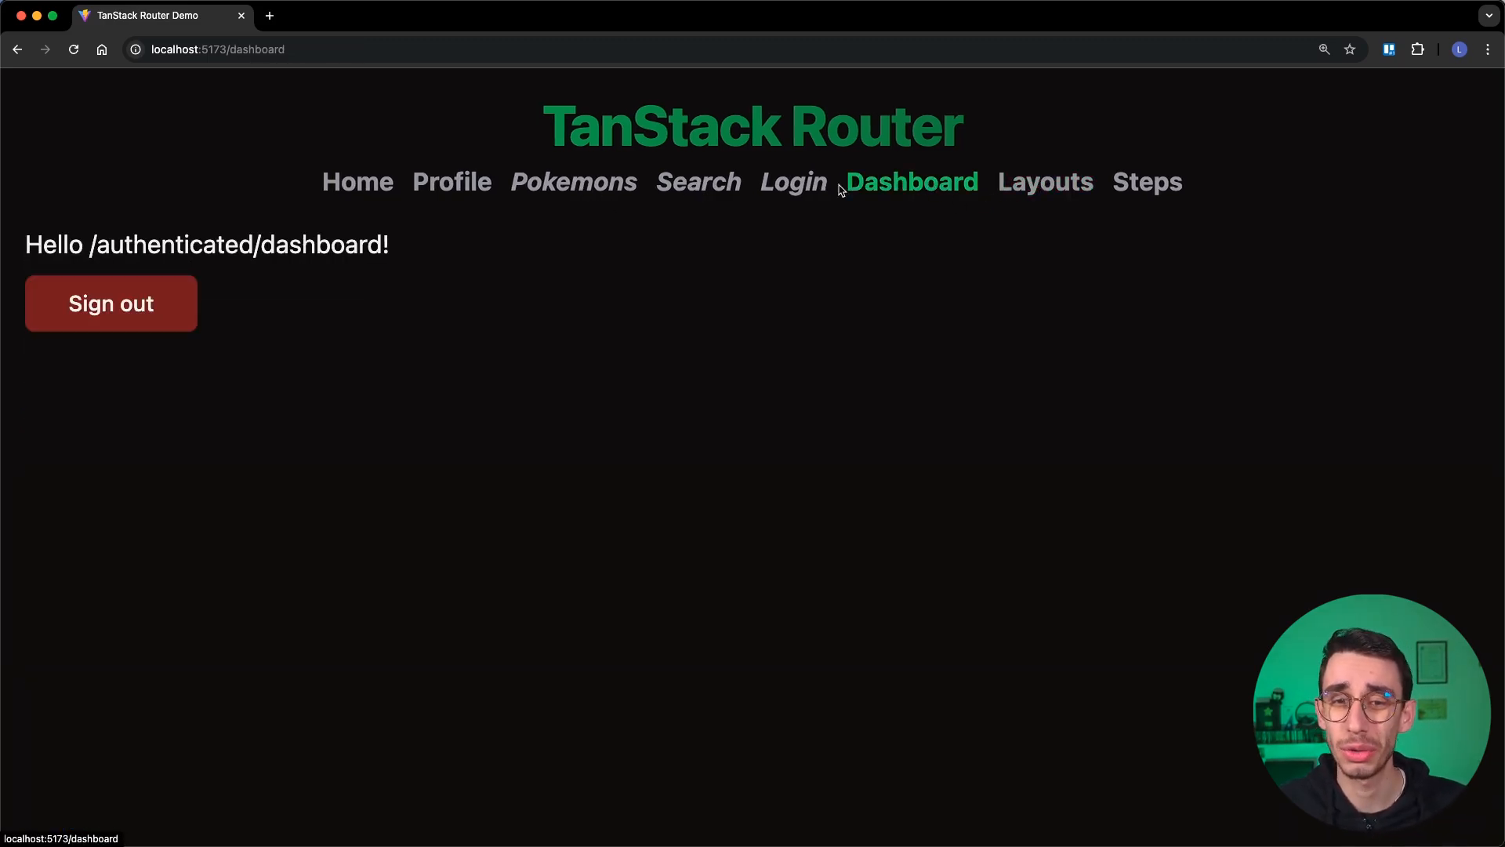
pyautogui.click(699, 182)
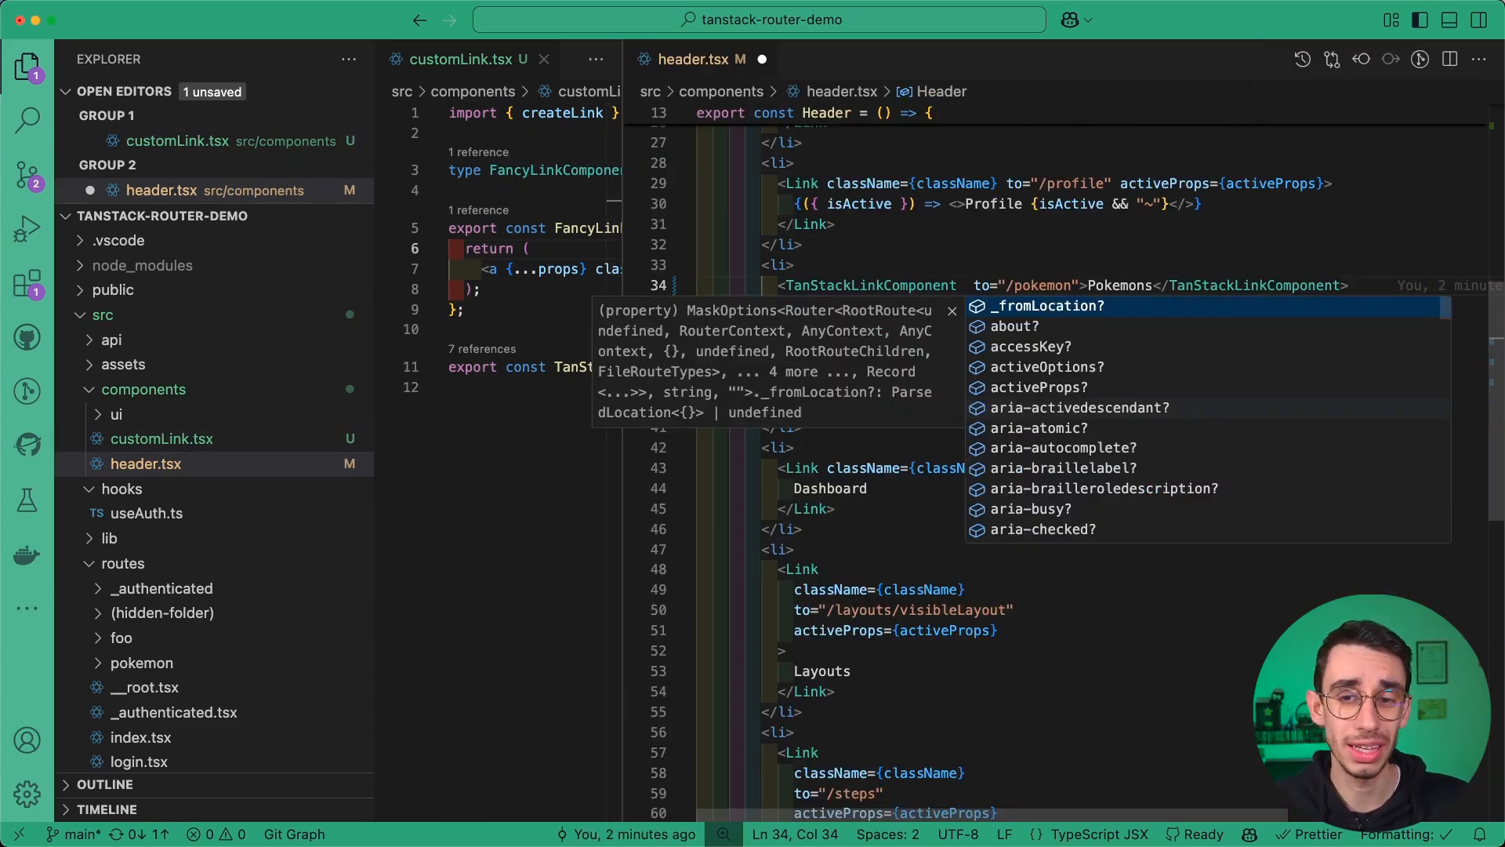
# Give the Search and Login TanStackLinkComponents to= paths instead of href via IntelliSense.
pyautogui.write('search">Search</TanSt')
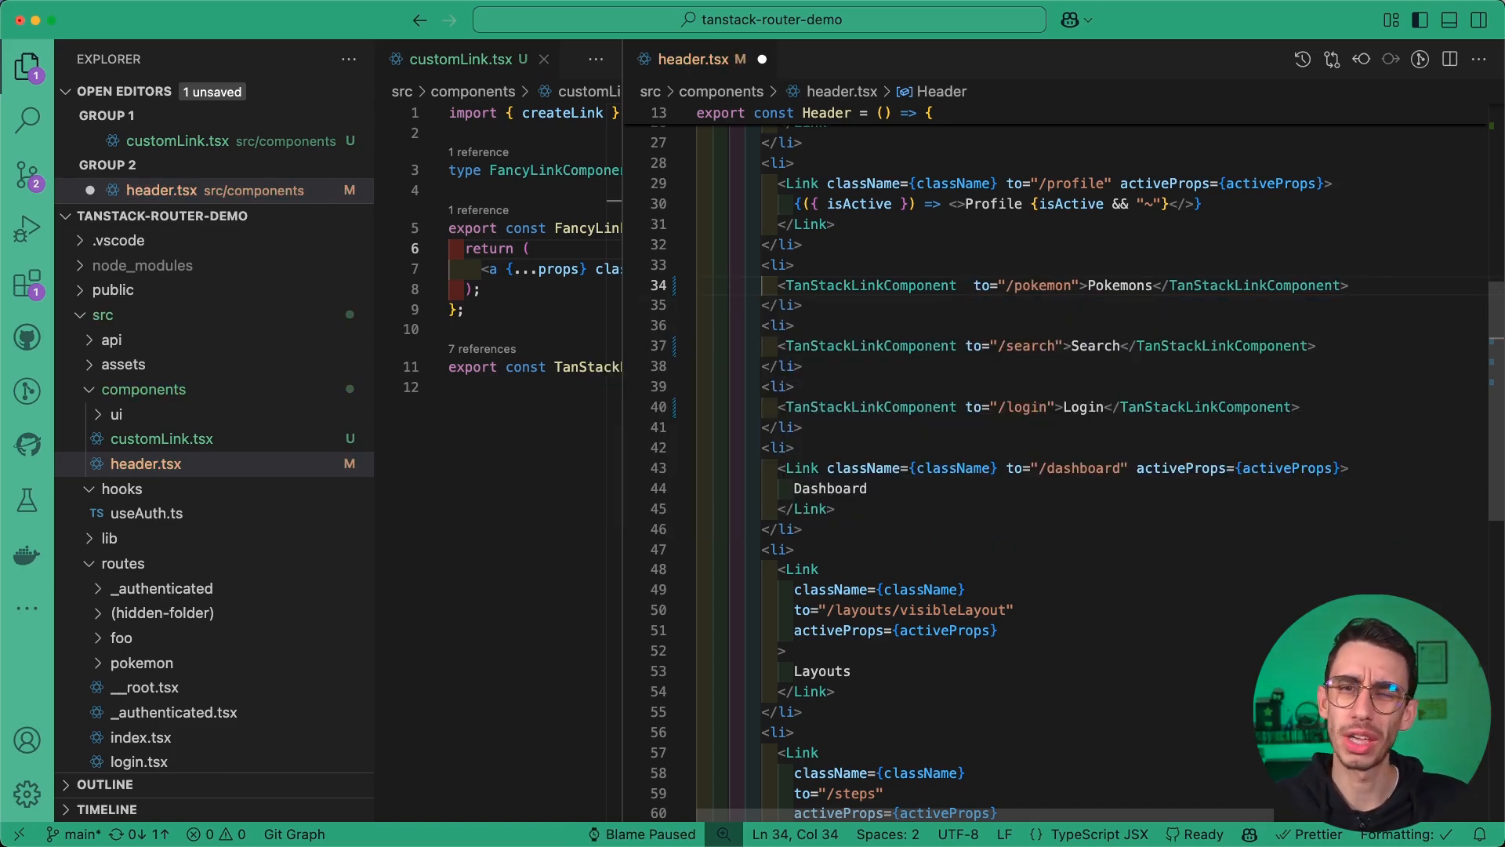
pyautogui.write('ac')
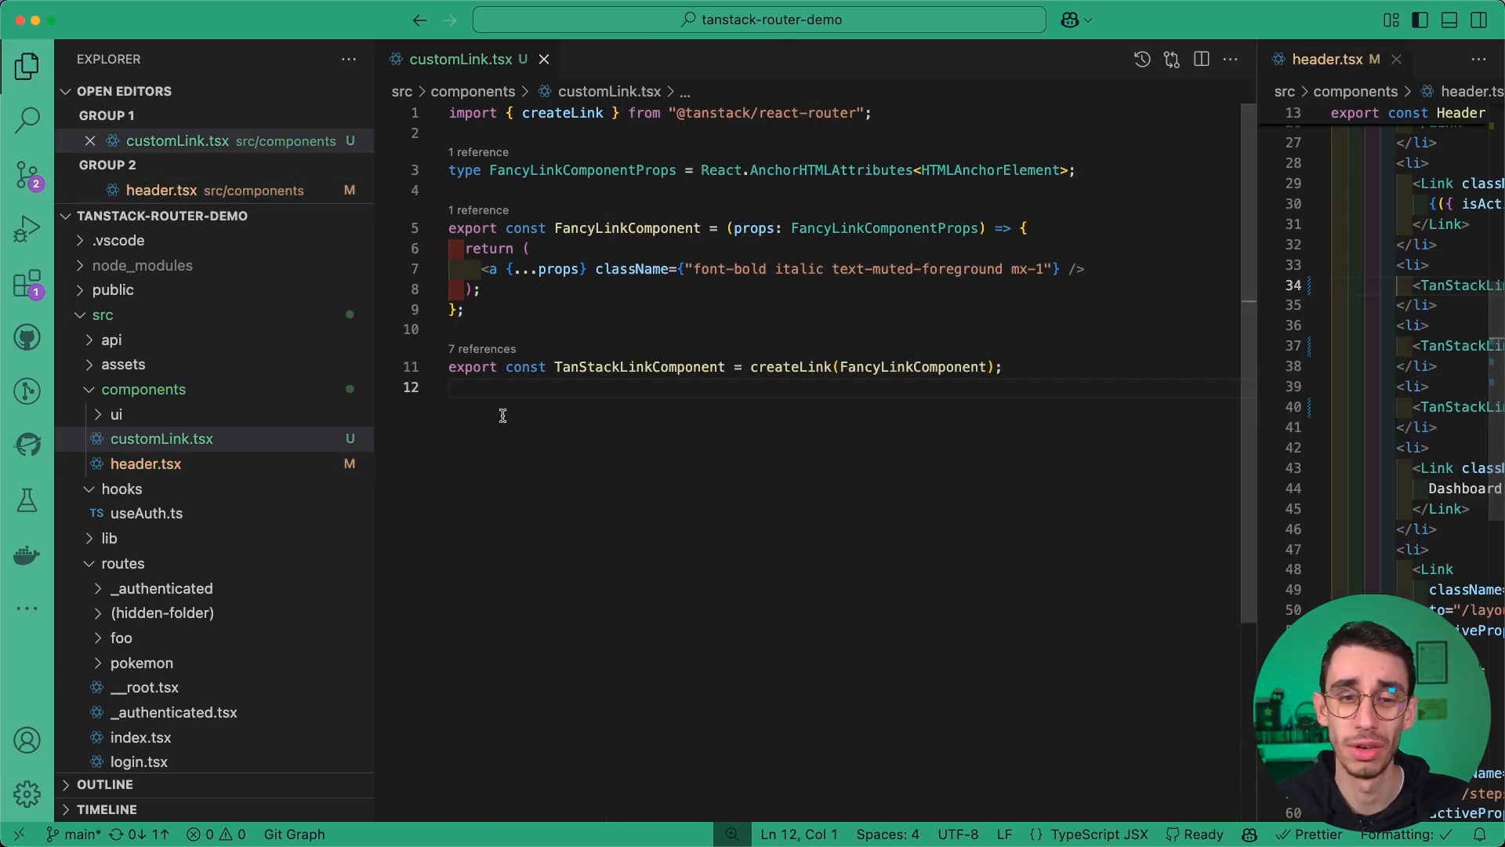
pyautogui.moveTo(715, 408)
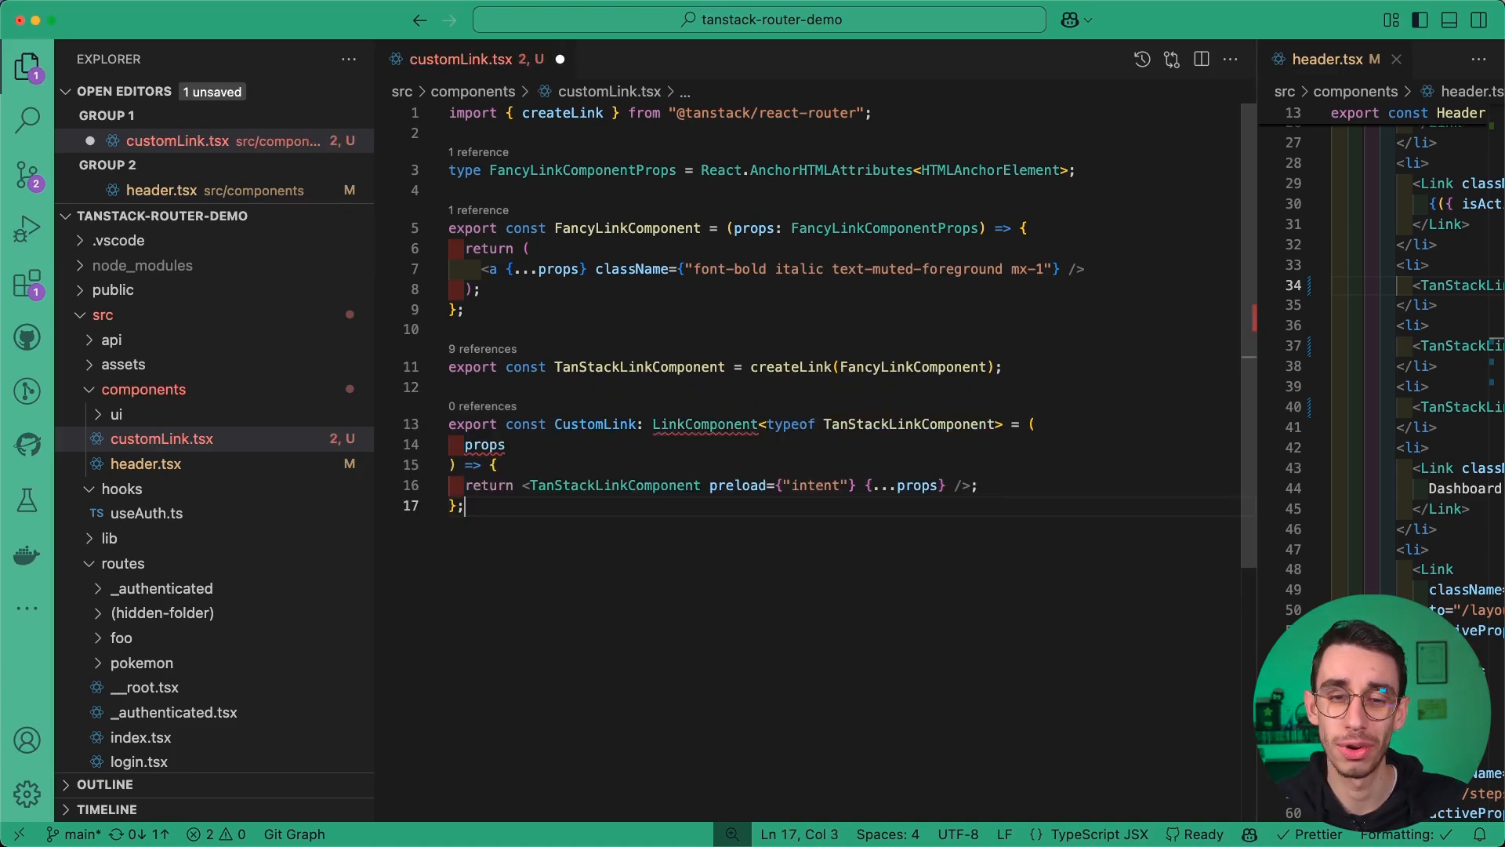
# Define CustomLink: LinkComponent<typeof TanStackLinkComponent> with intent preload and green activeProps, importing LinkComponent.
pyautogui.click(706, 424)
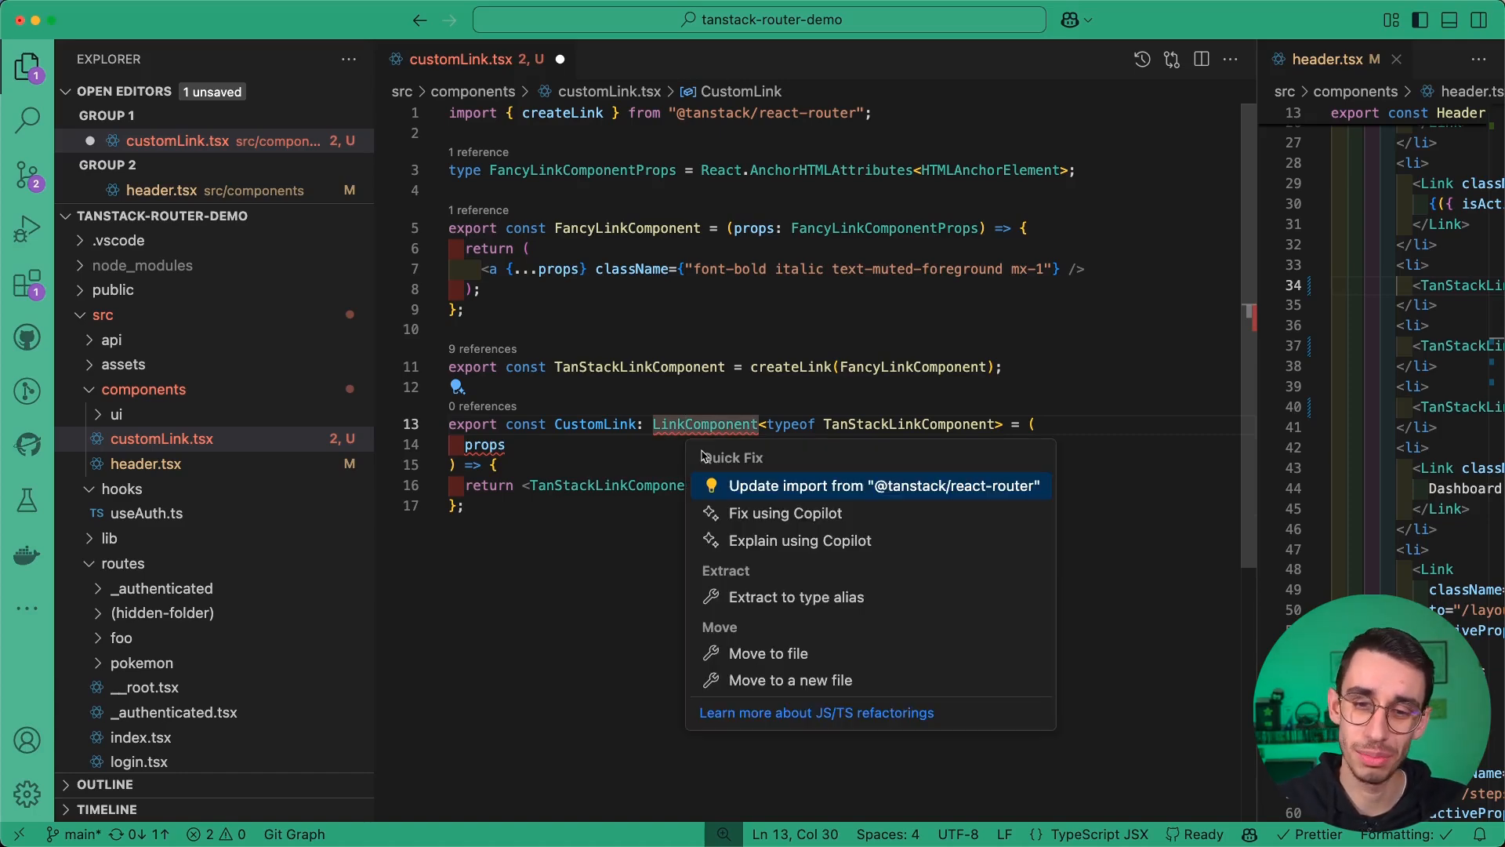
pyautogui.click(868, 486)
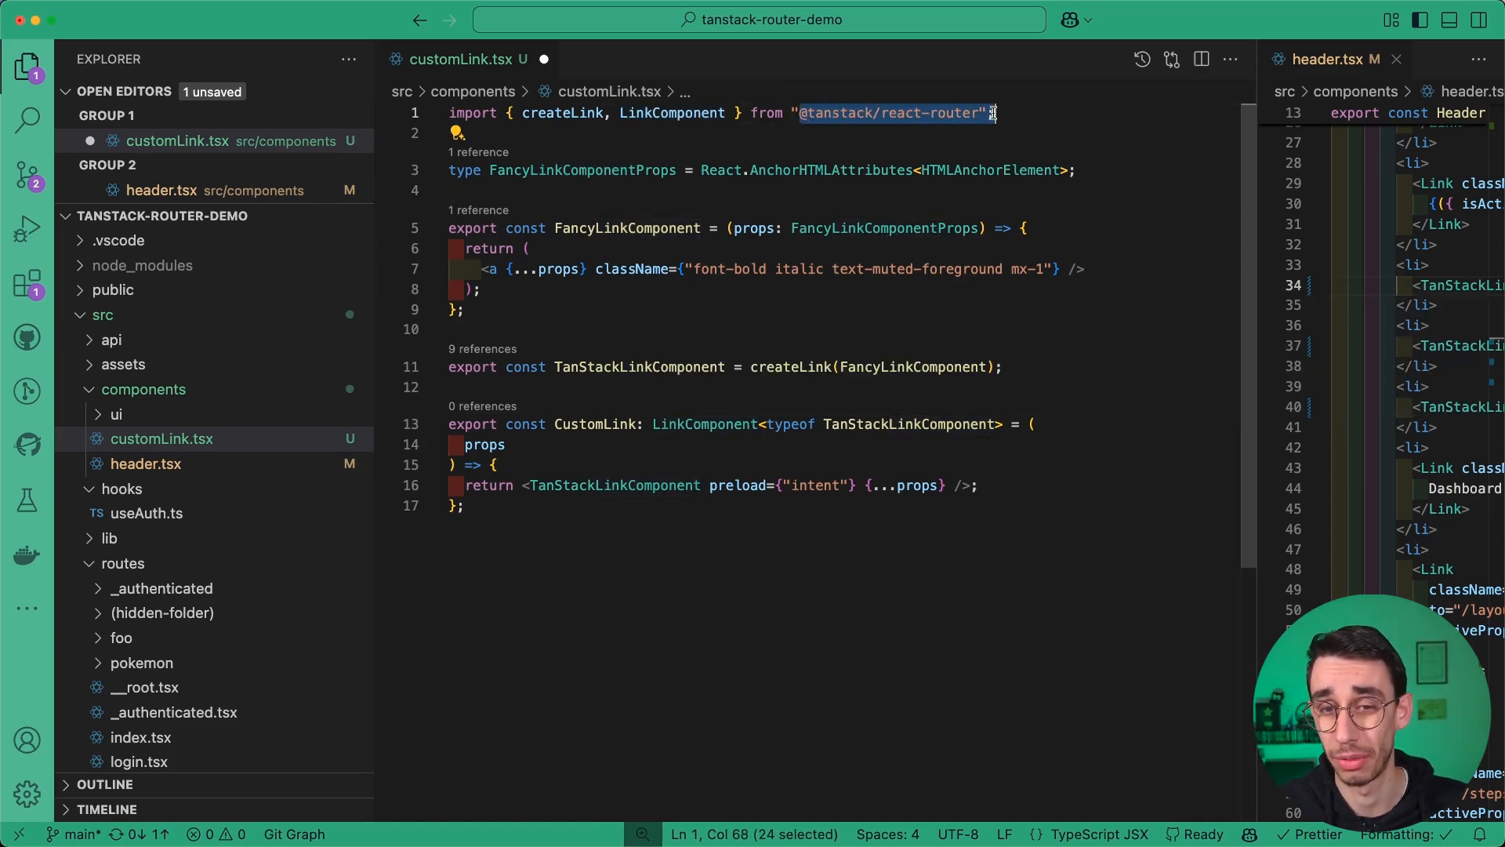
pyautogui.doubleClick(611, 486)
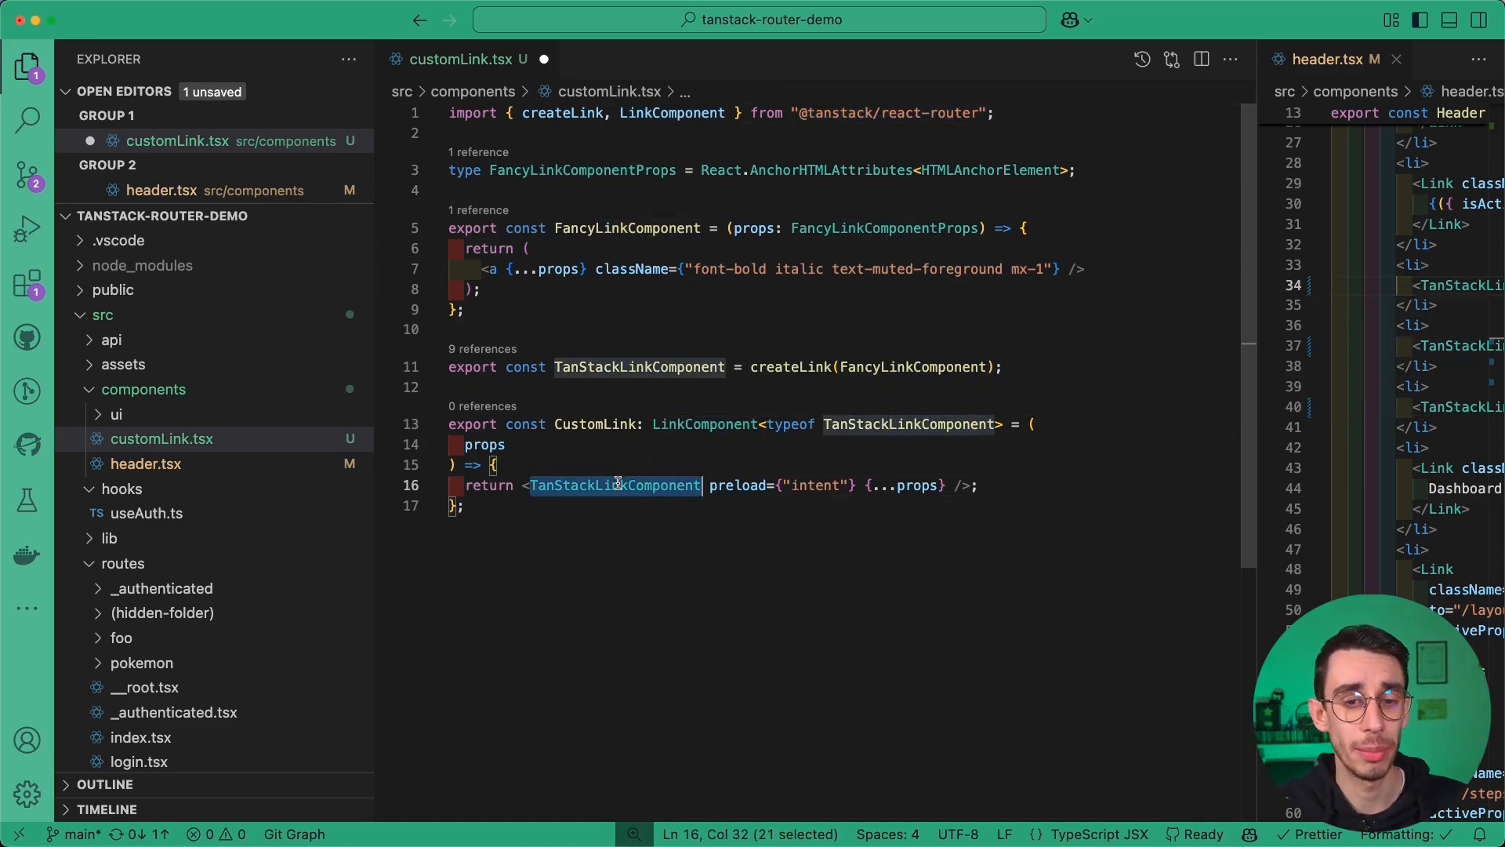
pyautogui.moveTo(925, 367)
pyautogui.write('activeProps={{ style: { color: "hsl(142.1 70.6% 45.3%)" } }}')
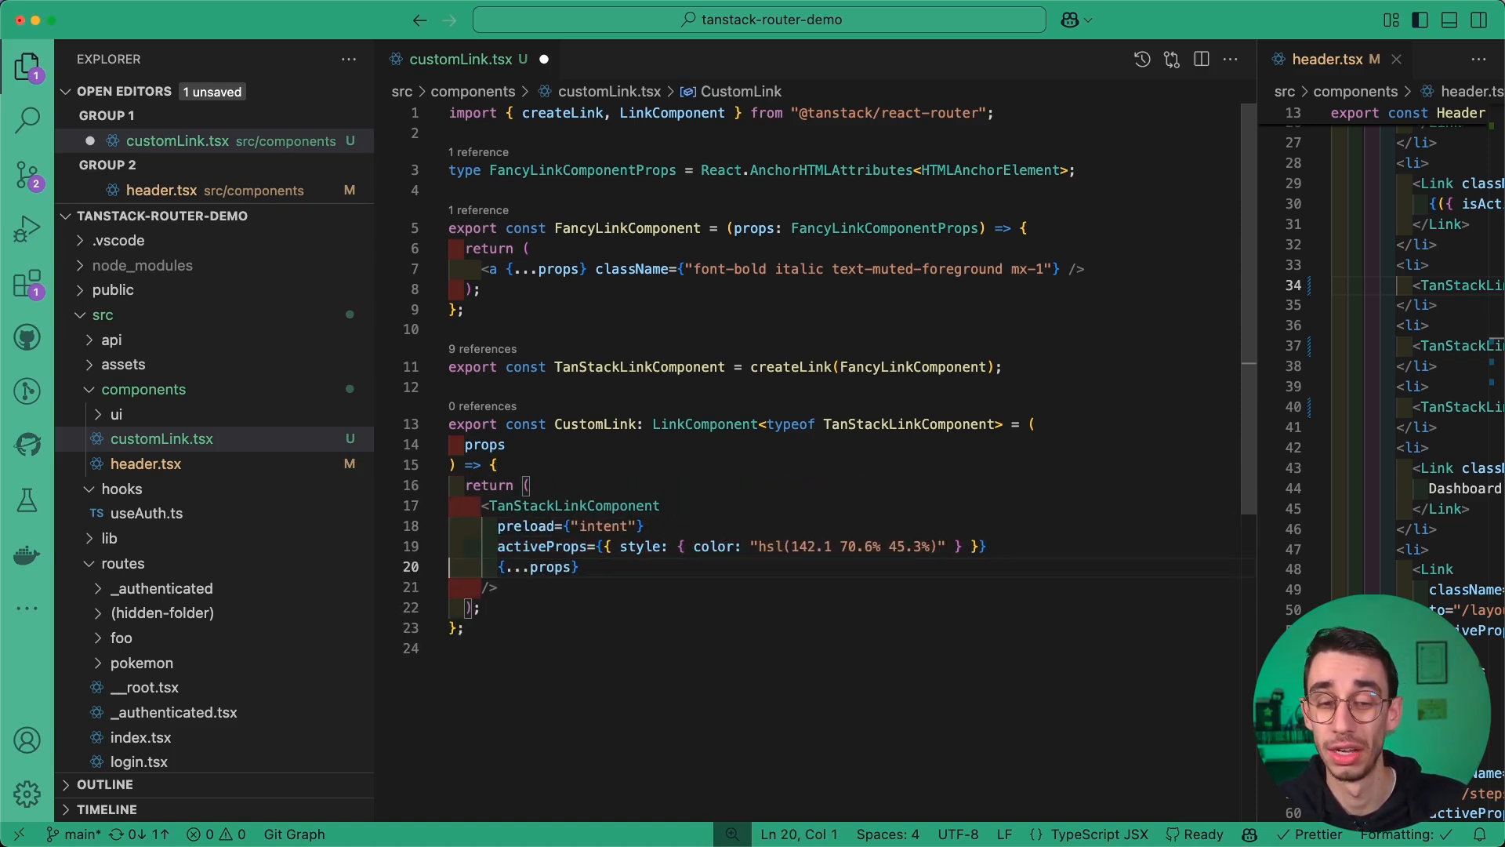
pyautogui.doubleClick(574, 505)
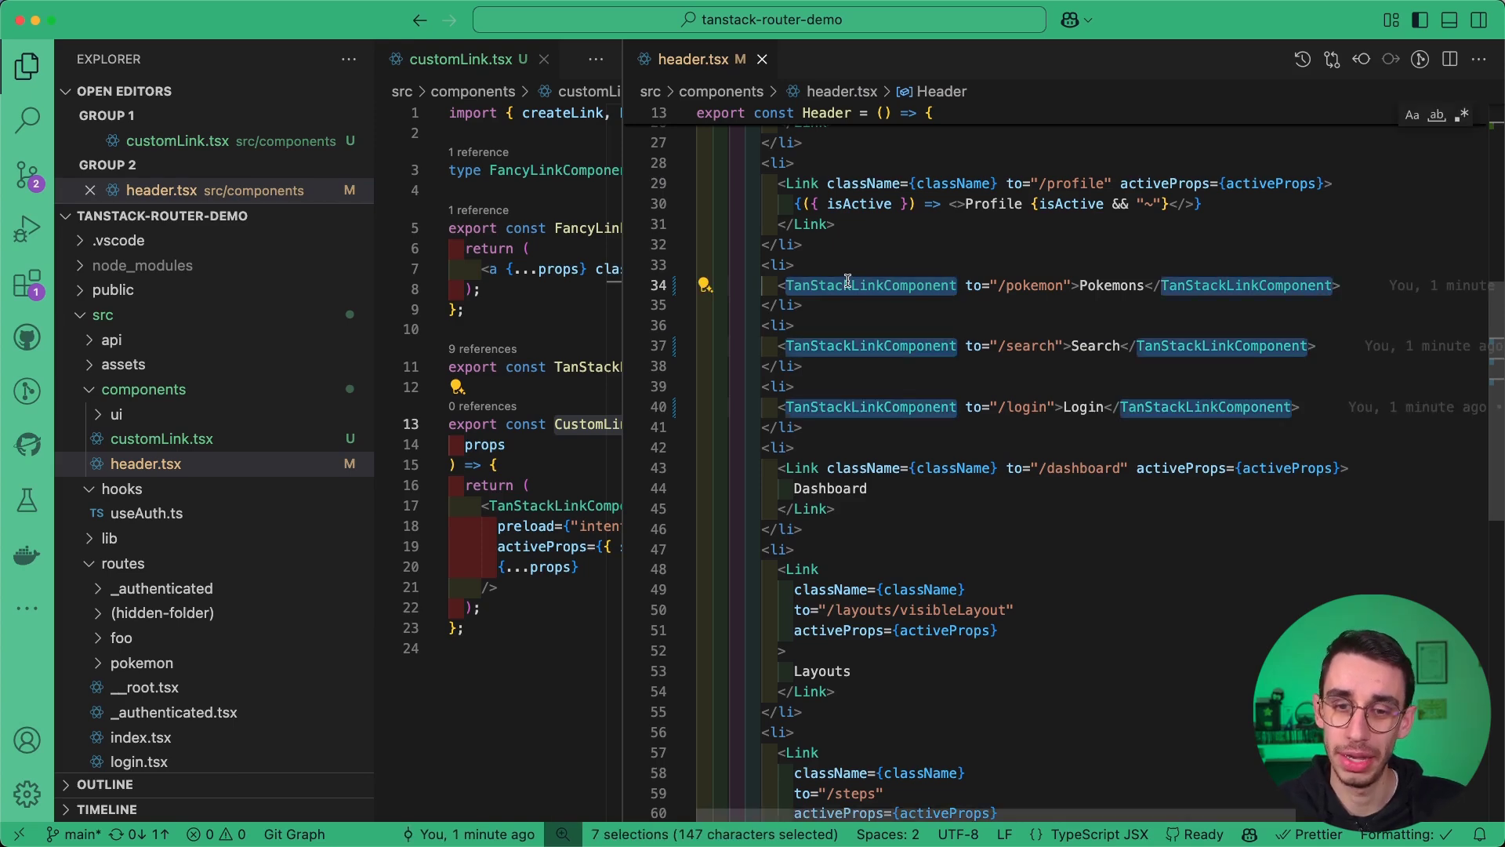
# Switch the header links to CustomLink and verify the active Login link shows green italic in Chrome.
pyautogui.write('CustomLink')
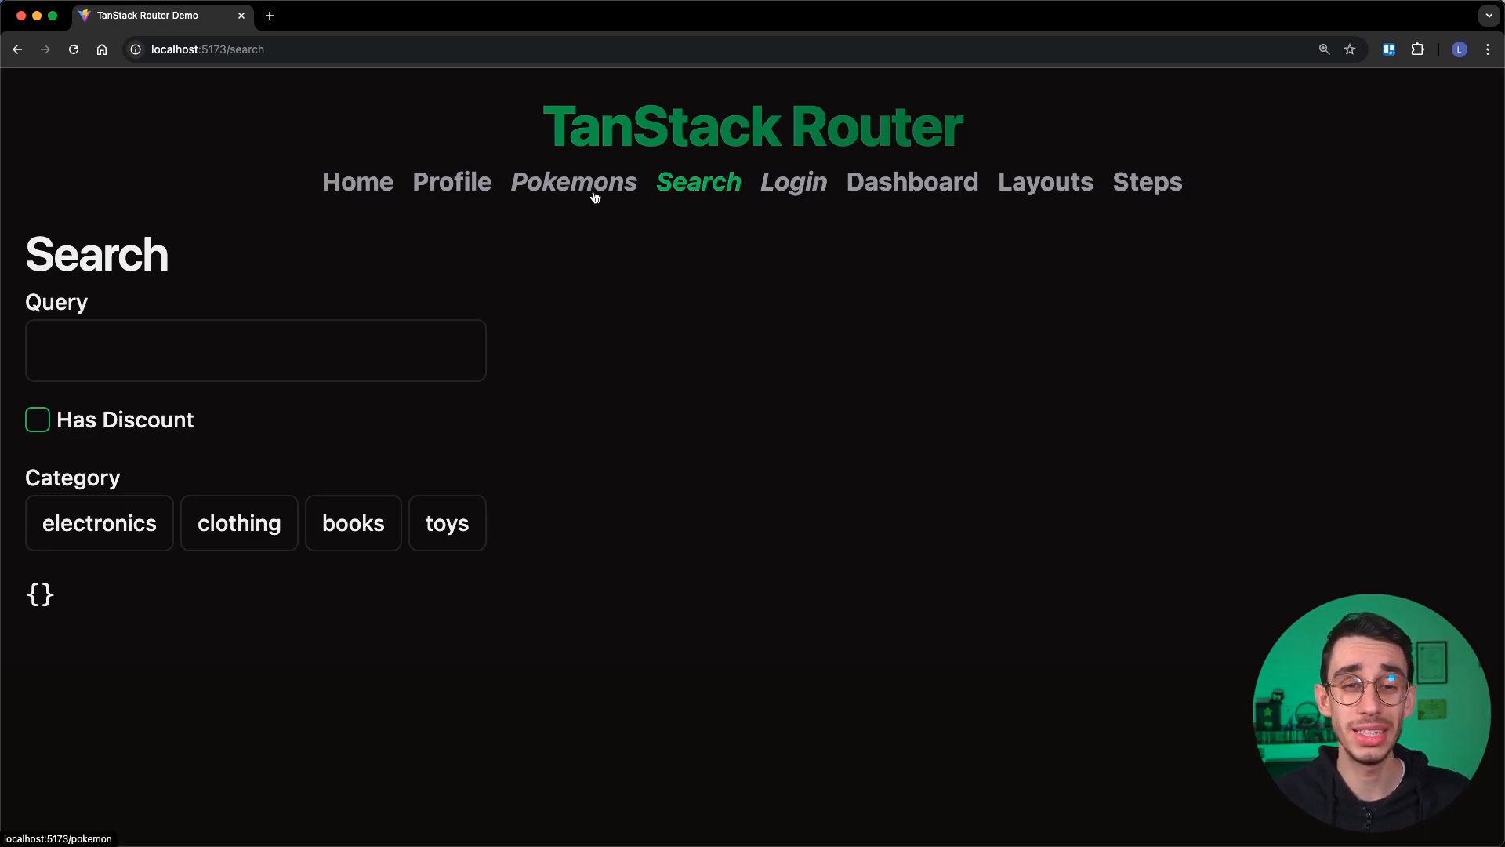
pyautogui.click(793, 182)
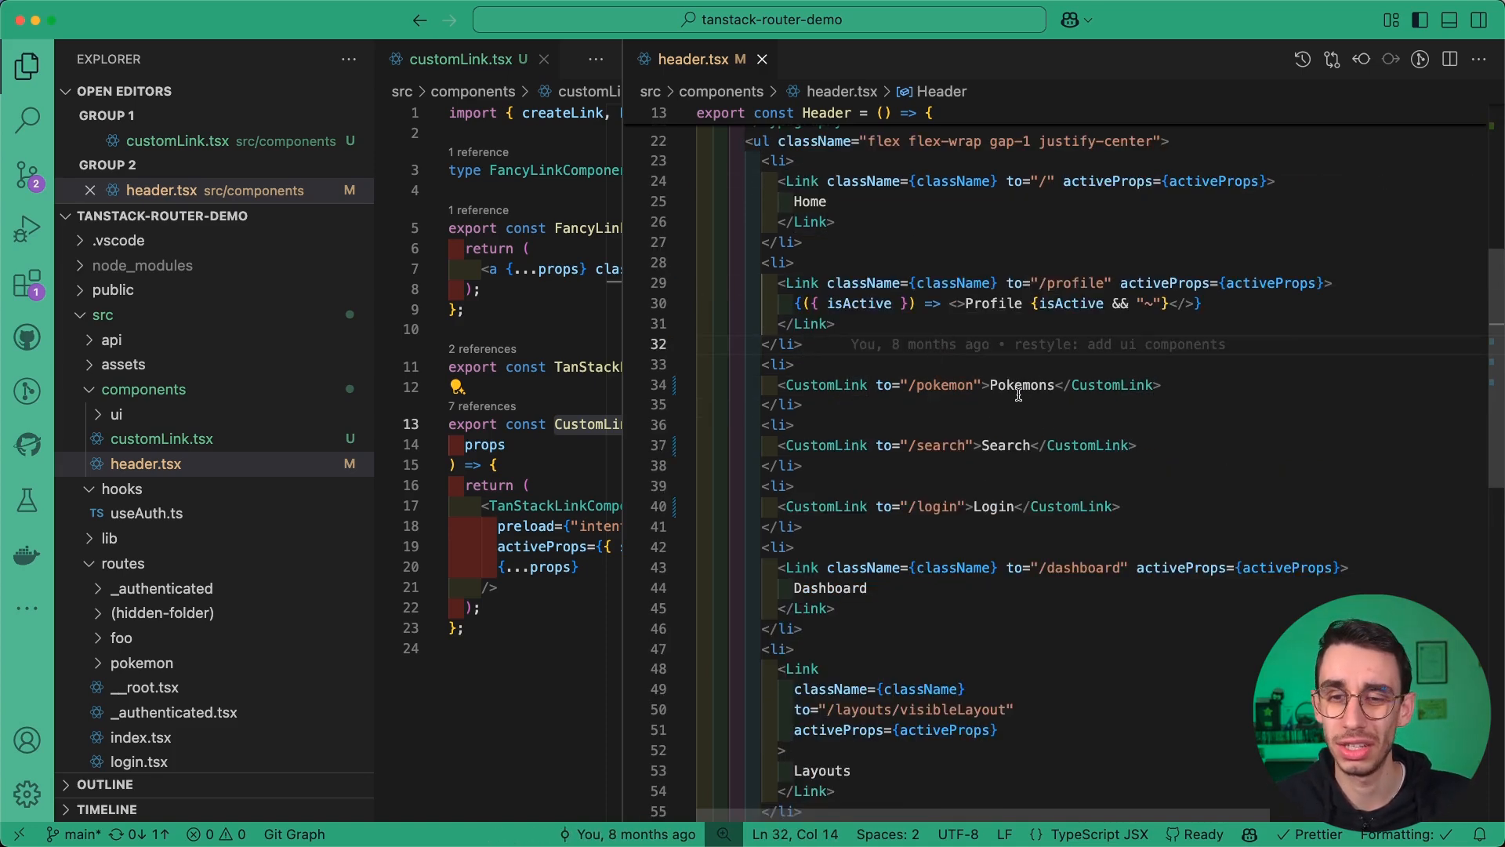
pyautogui.doubleClick(1022, 386)
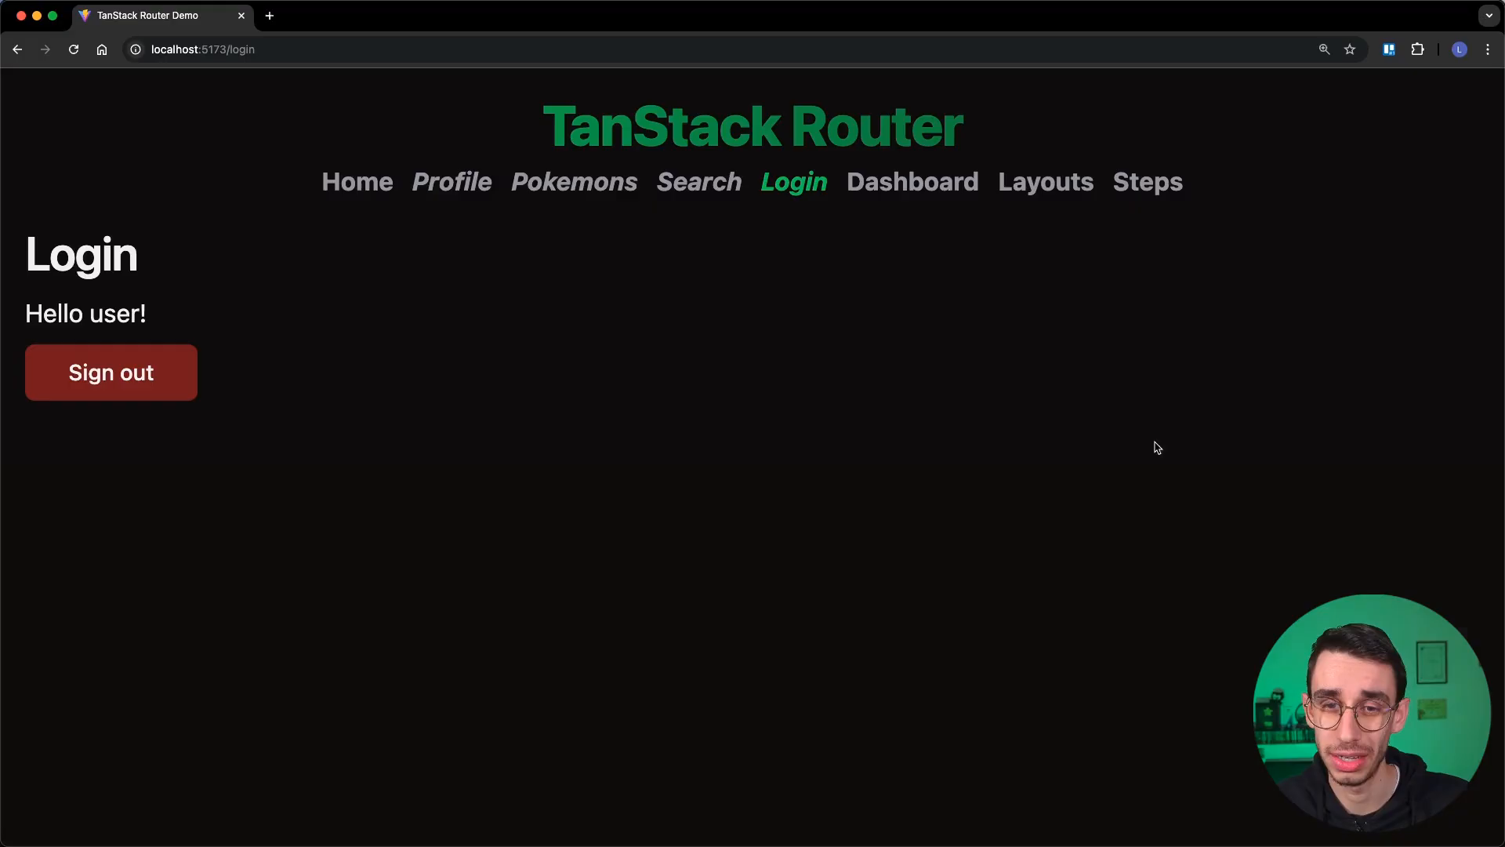
pyautogui.click(452, 182)
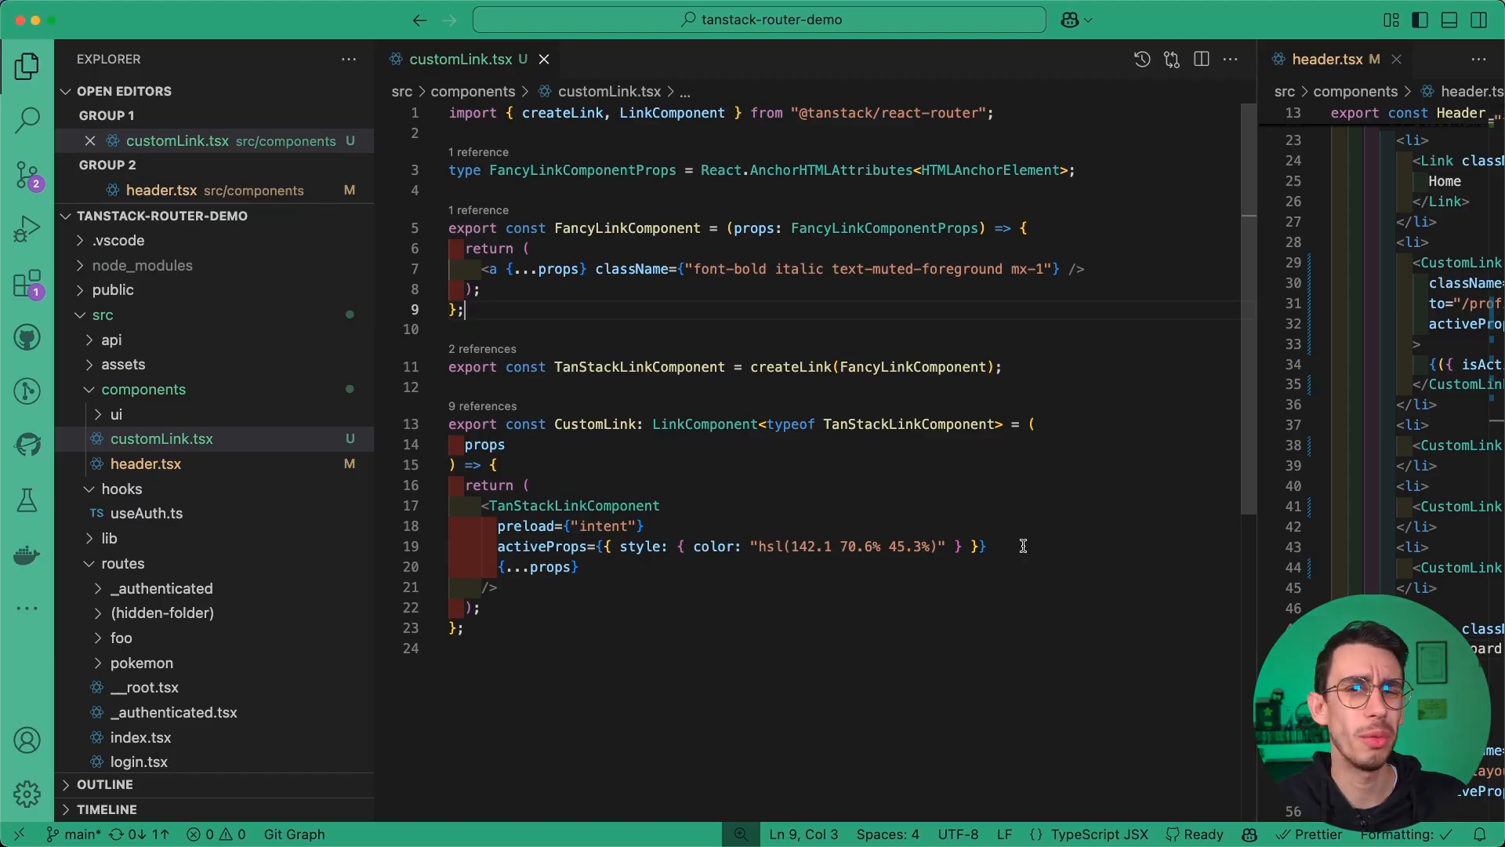
# Add an optional `underline?: boolean` field to FancyLinkComponentProps.
pyautogui.doubleClick(627, 229)
pyautogui.write('underline')
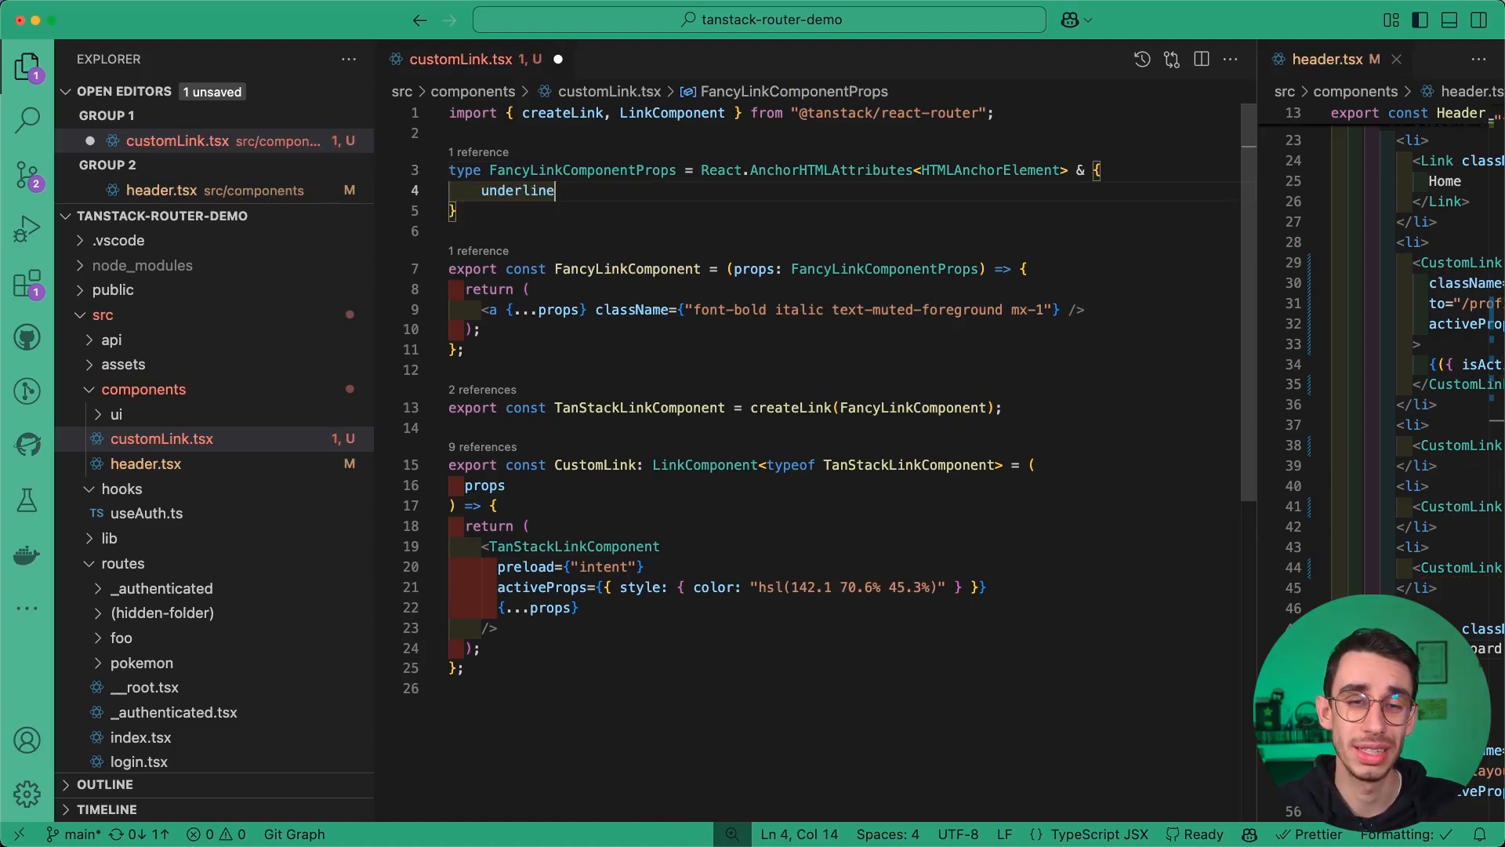
pyautogui.write('?')
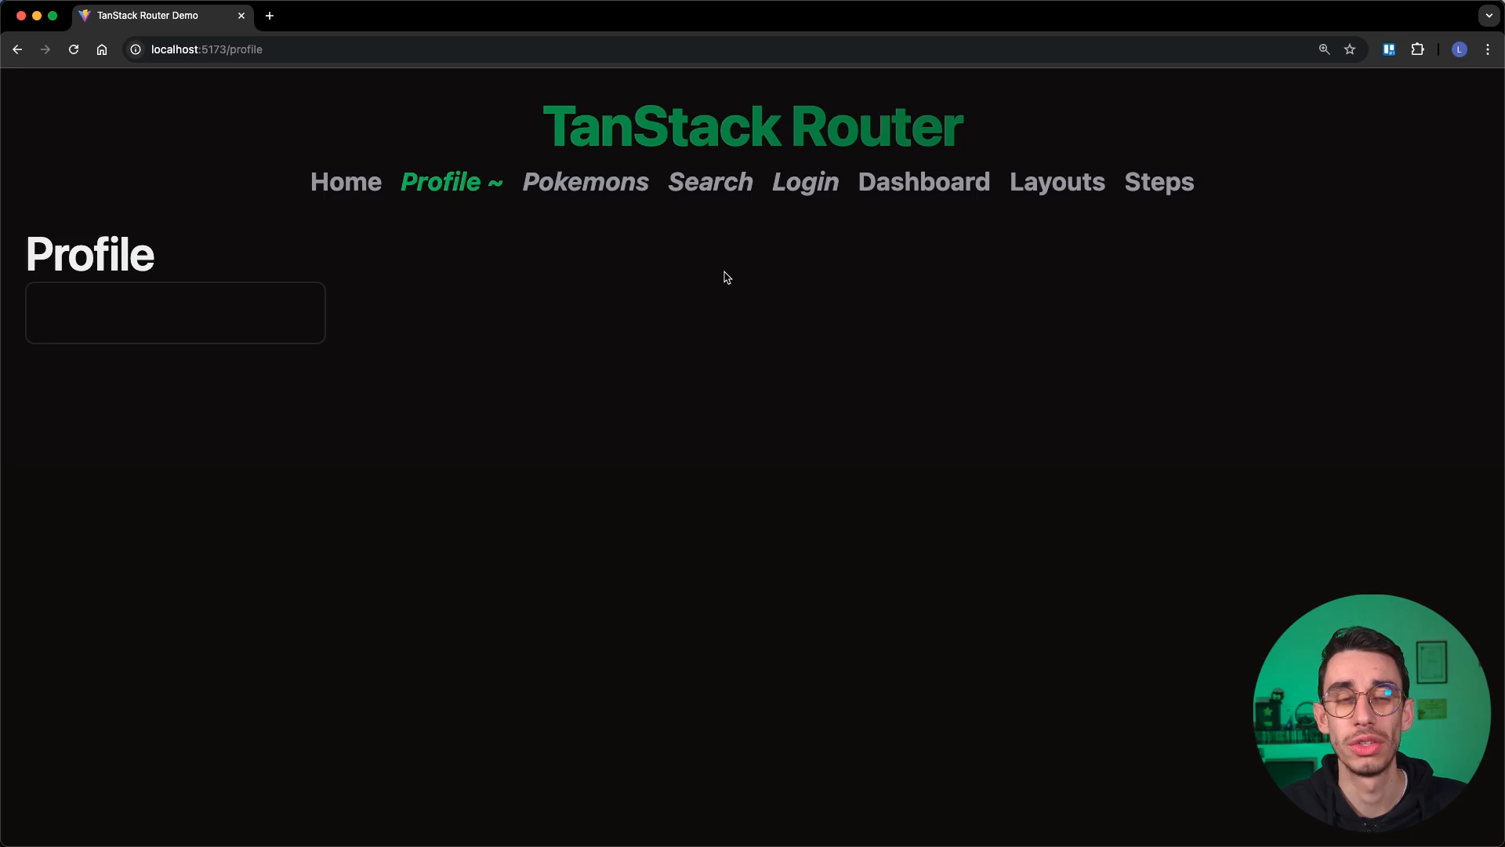
pyautogui.click(567, 182)
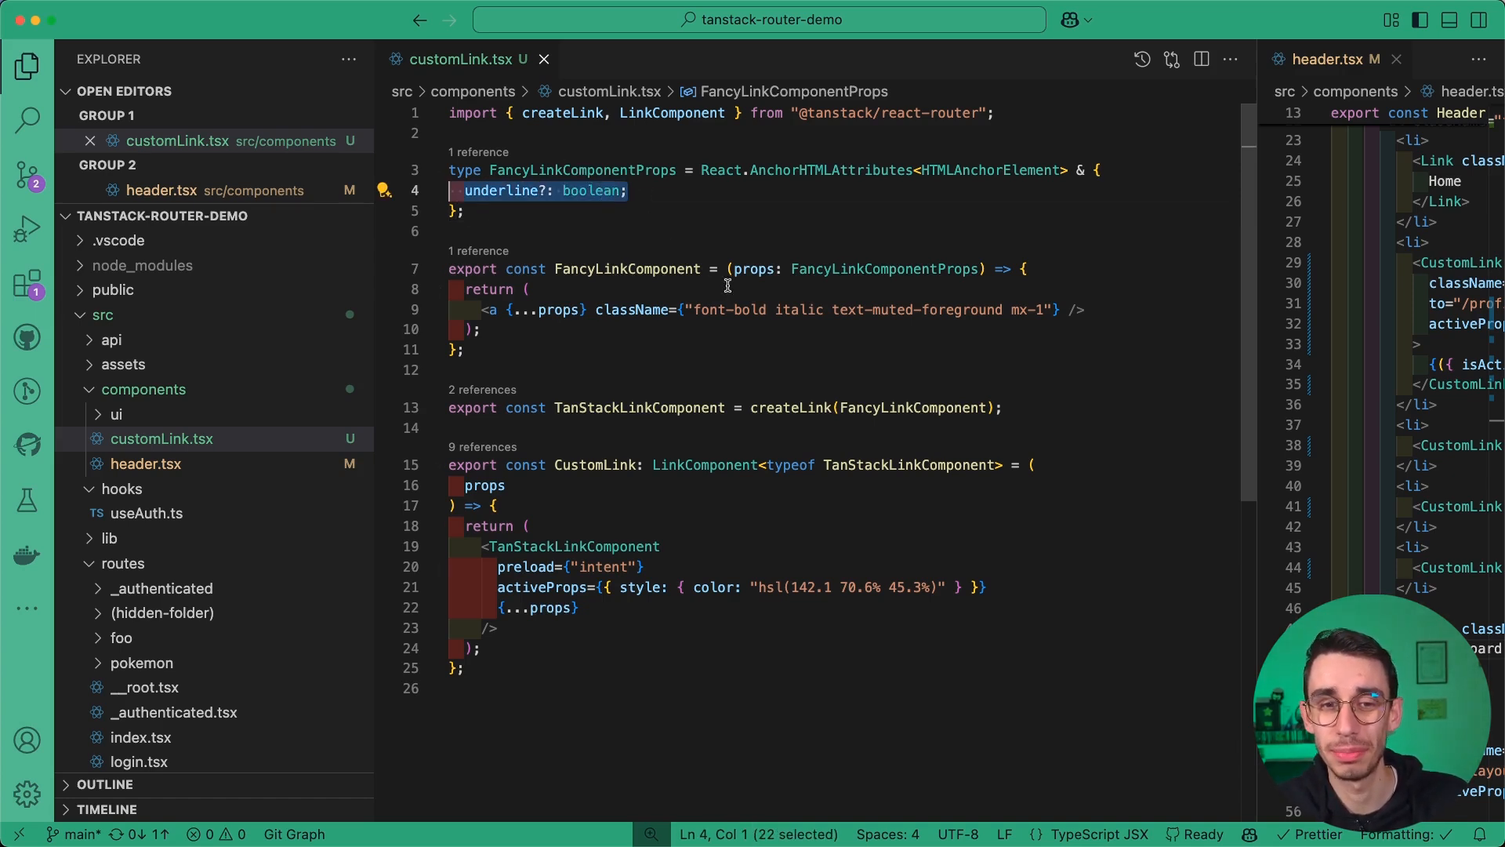
pyautogui.doubleClick(627, 270)
pyautogui.write('un')
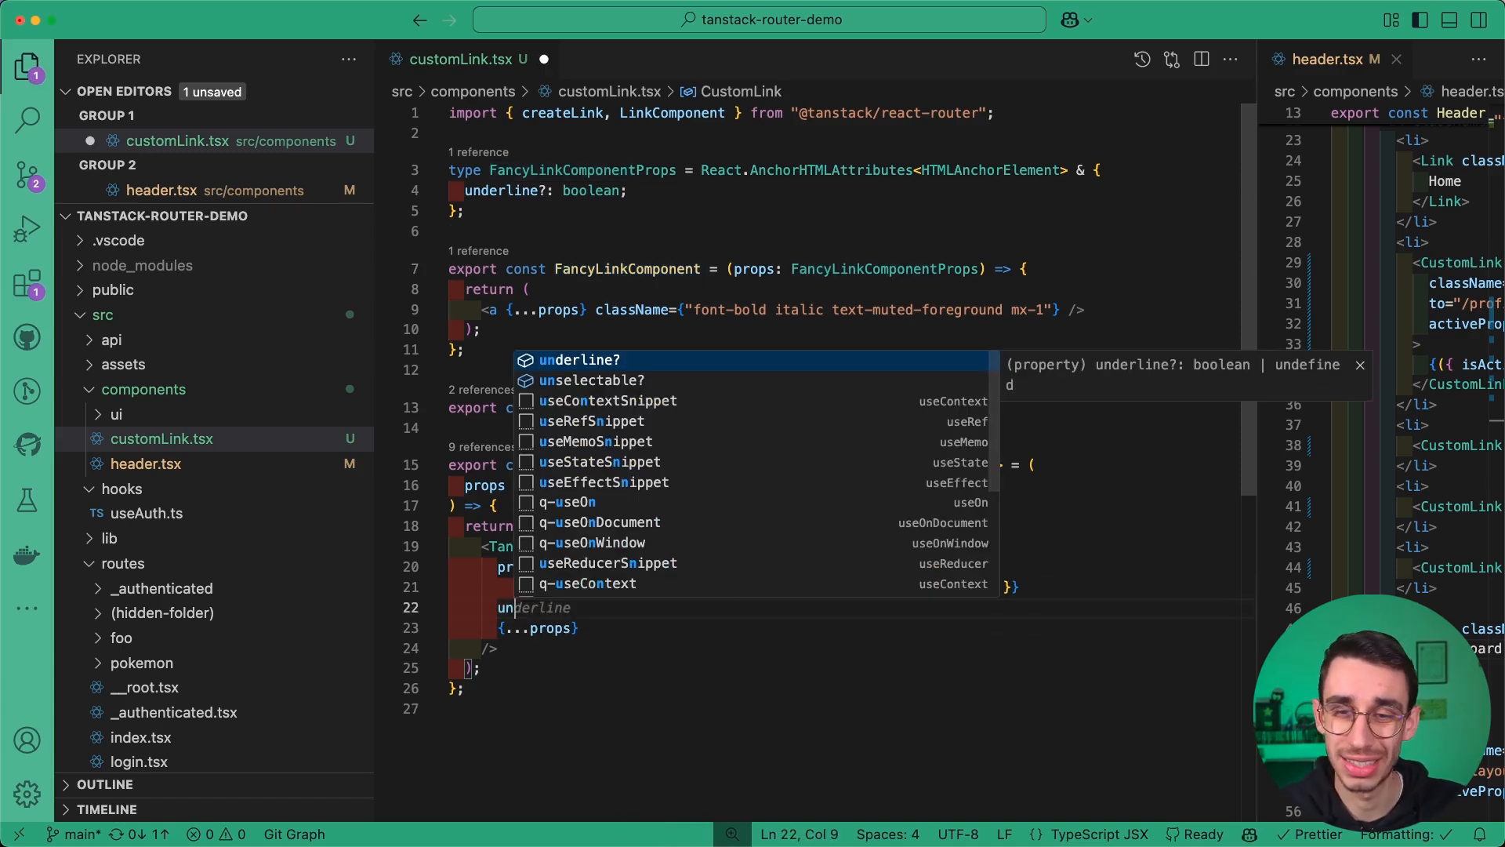
# Set `underline: true` in CustomLink's activeProps alongside the green style and save to format.
pyautogui.press('Escape')
pyautogui.write(', underline ')
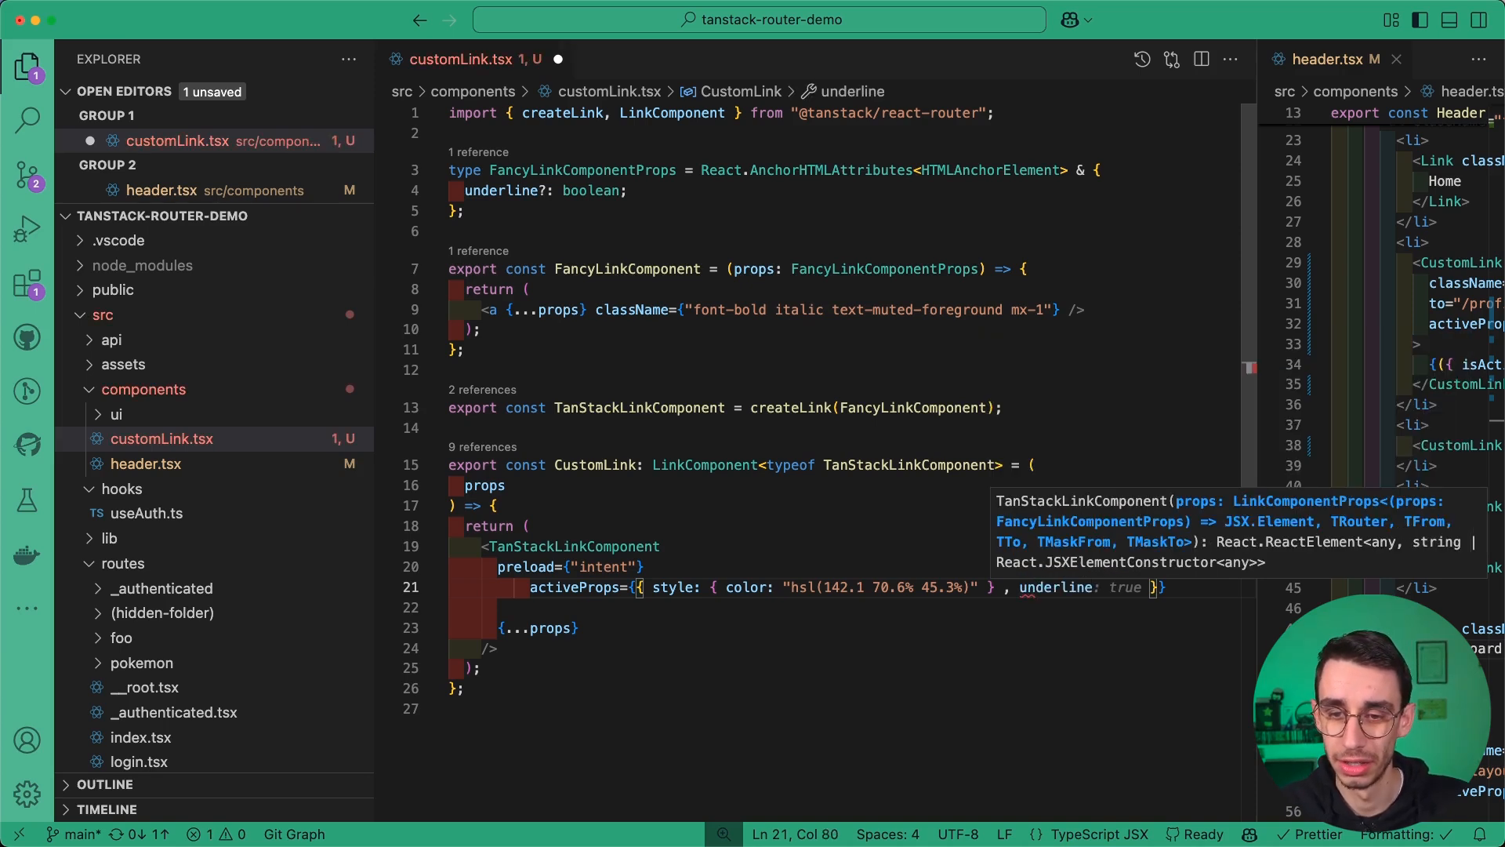
pyautogui.press('Cmd+S')
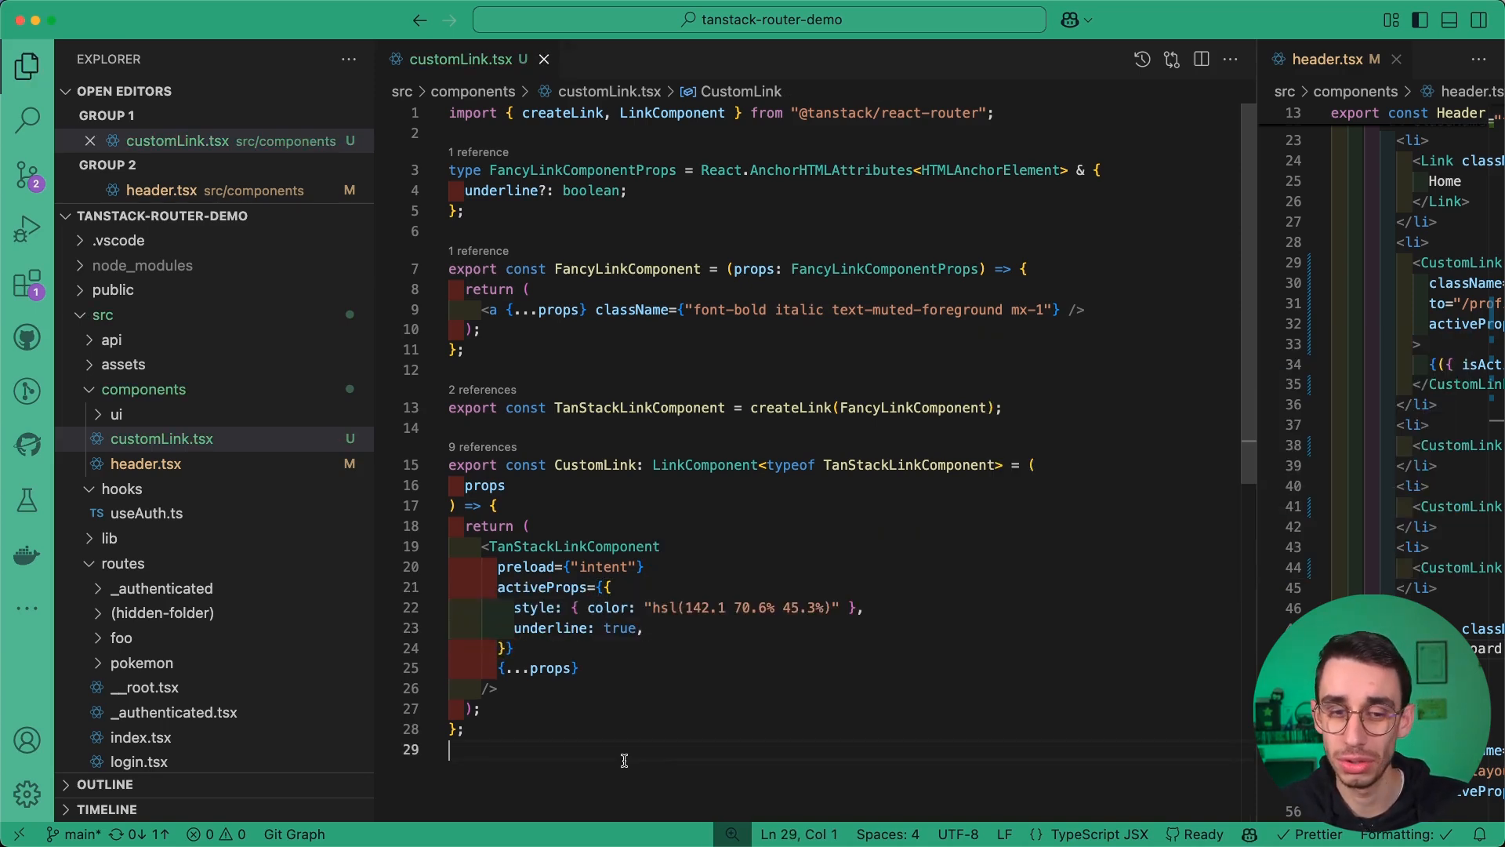
pyautogui.doubleClick(541, 586)
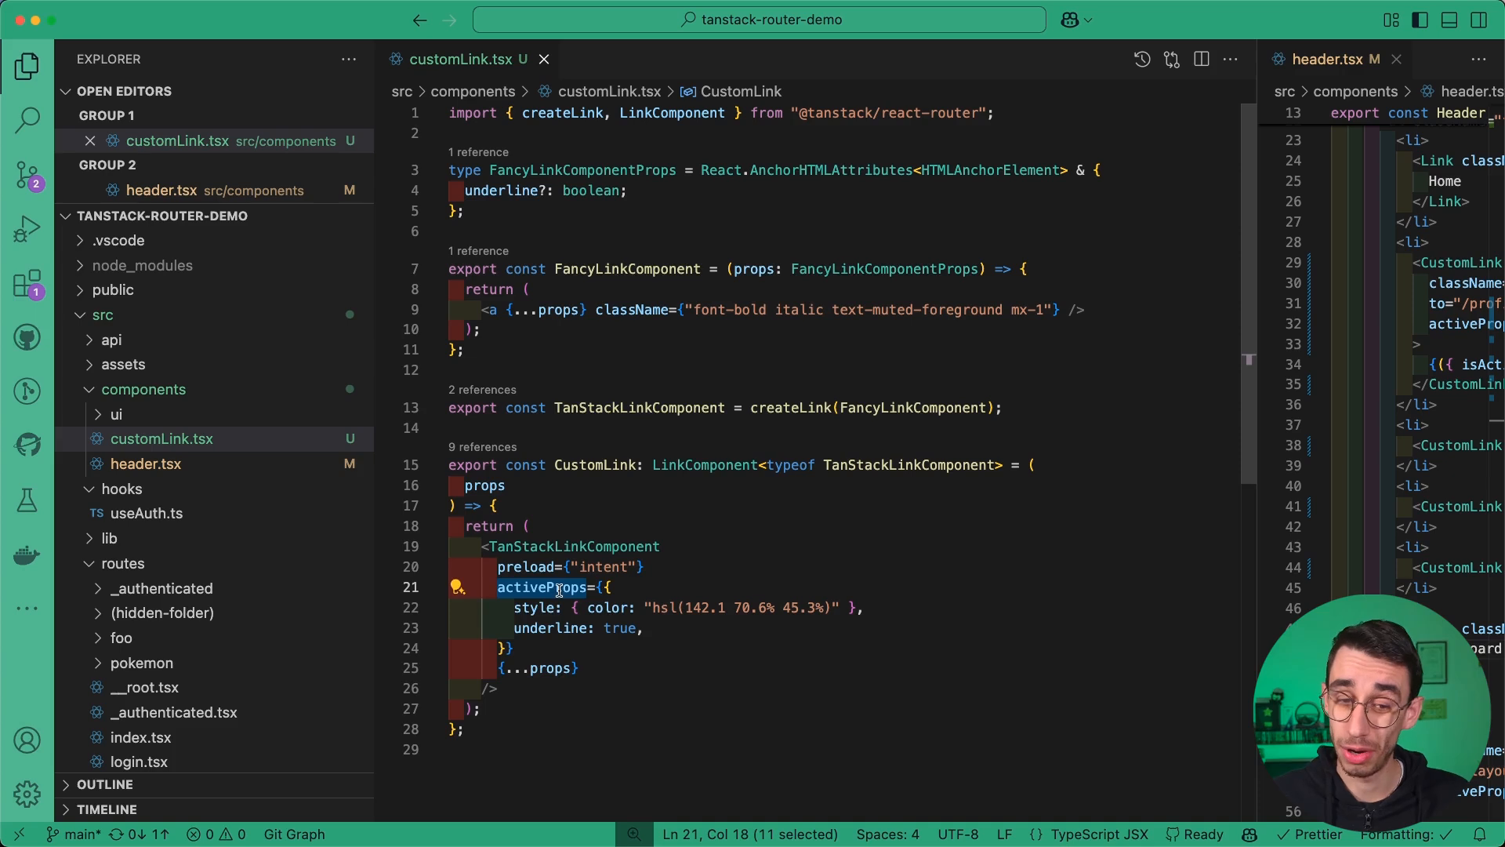
pyautogui.moveTo(889, 378)
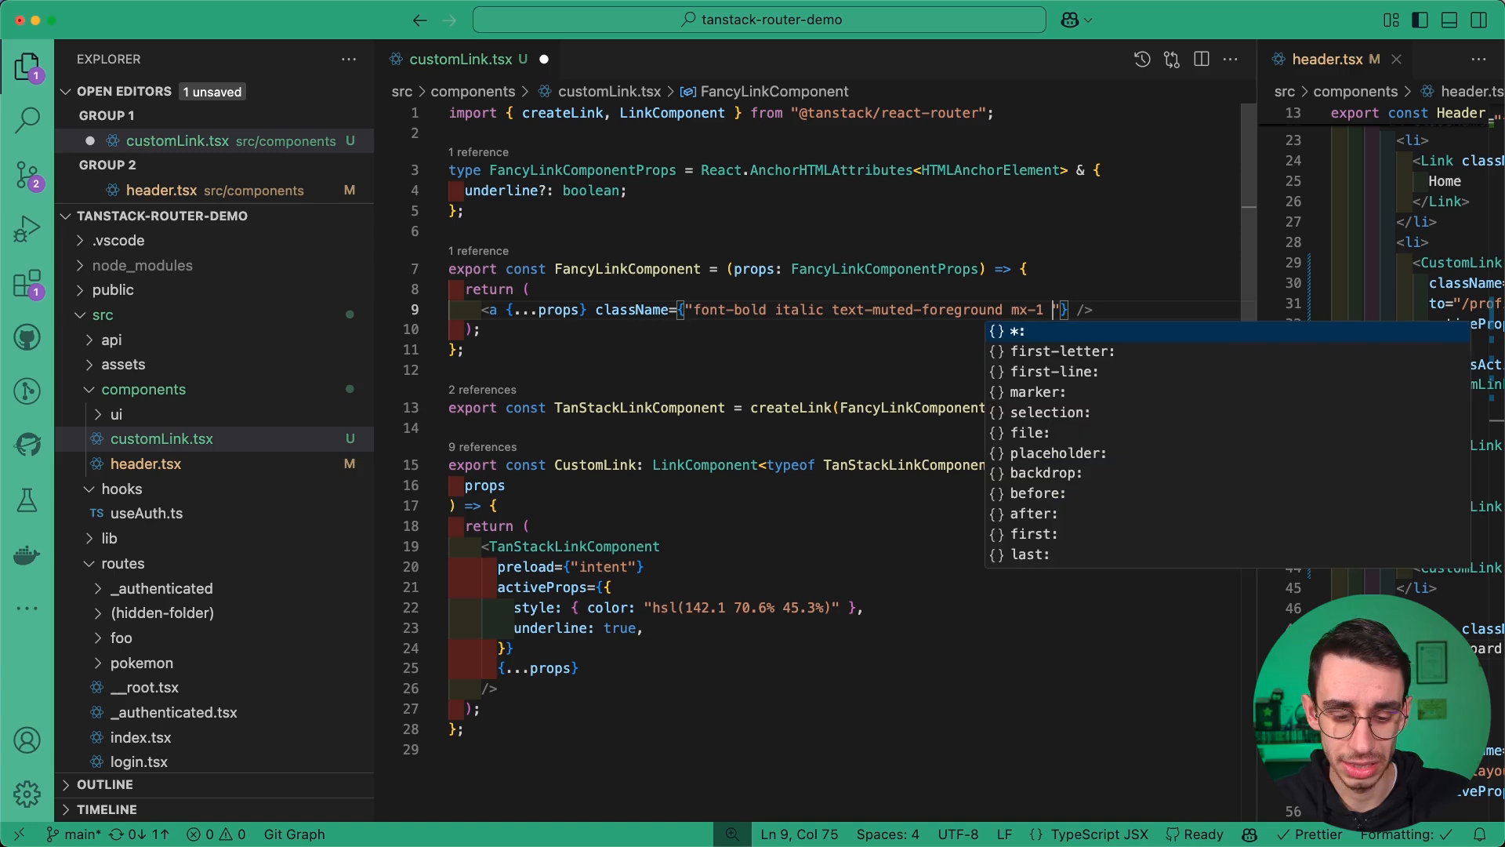
# Append ${props.underline && "underline"} to the className template string and confirm the active link underlined in Chrome.
pyautogui.write('${prop')
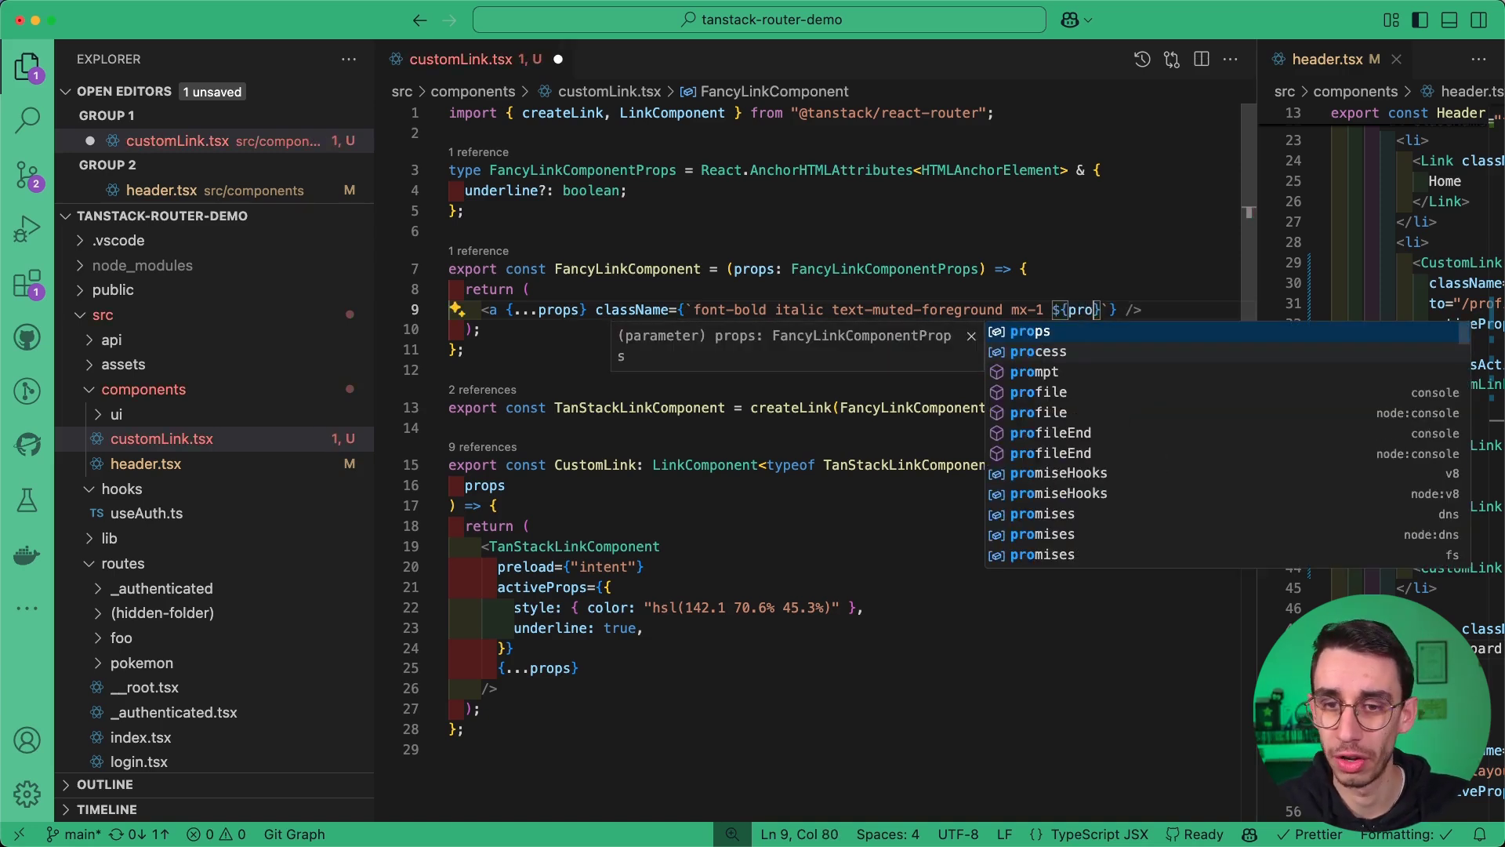
pyautogui.write('.underline')
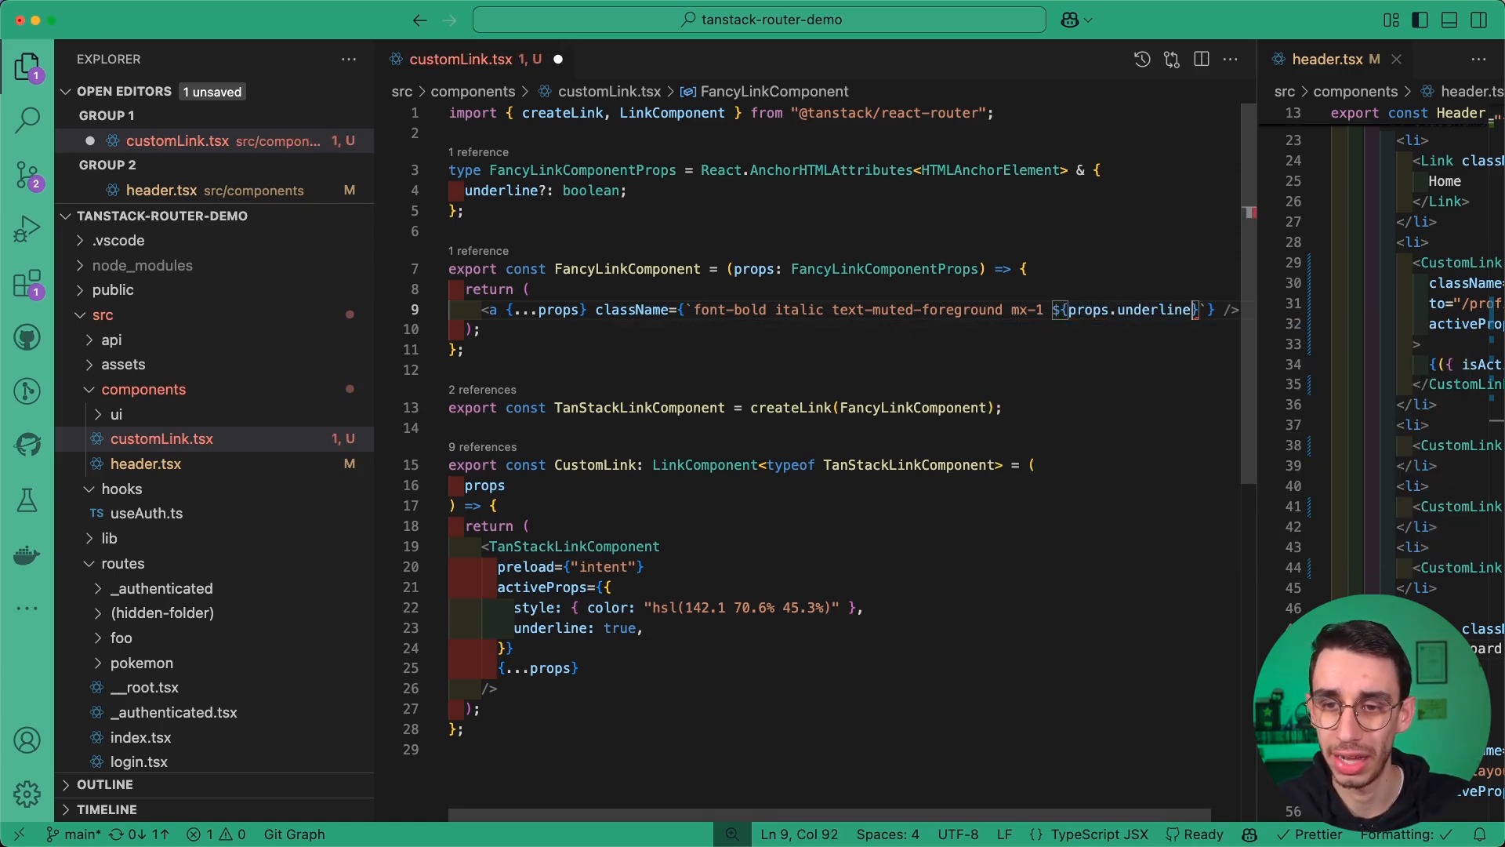
pyautogui.write('&& "')
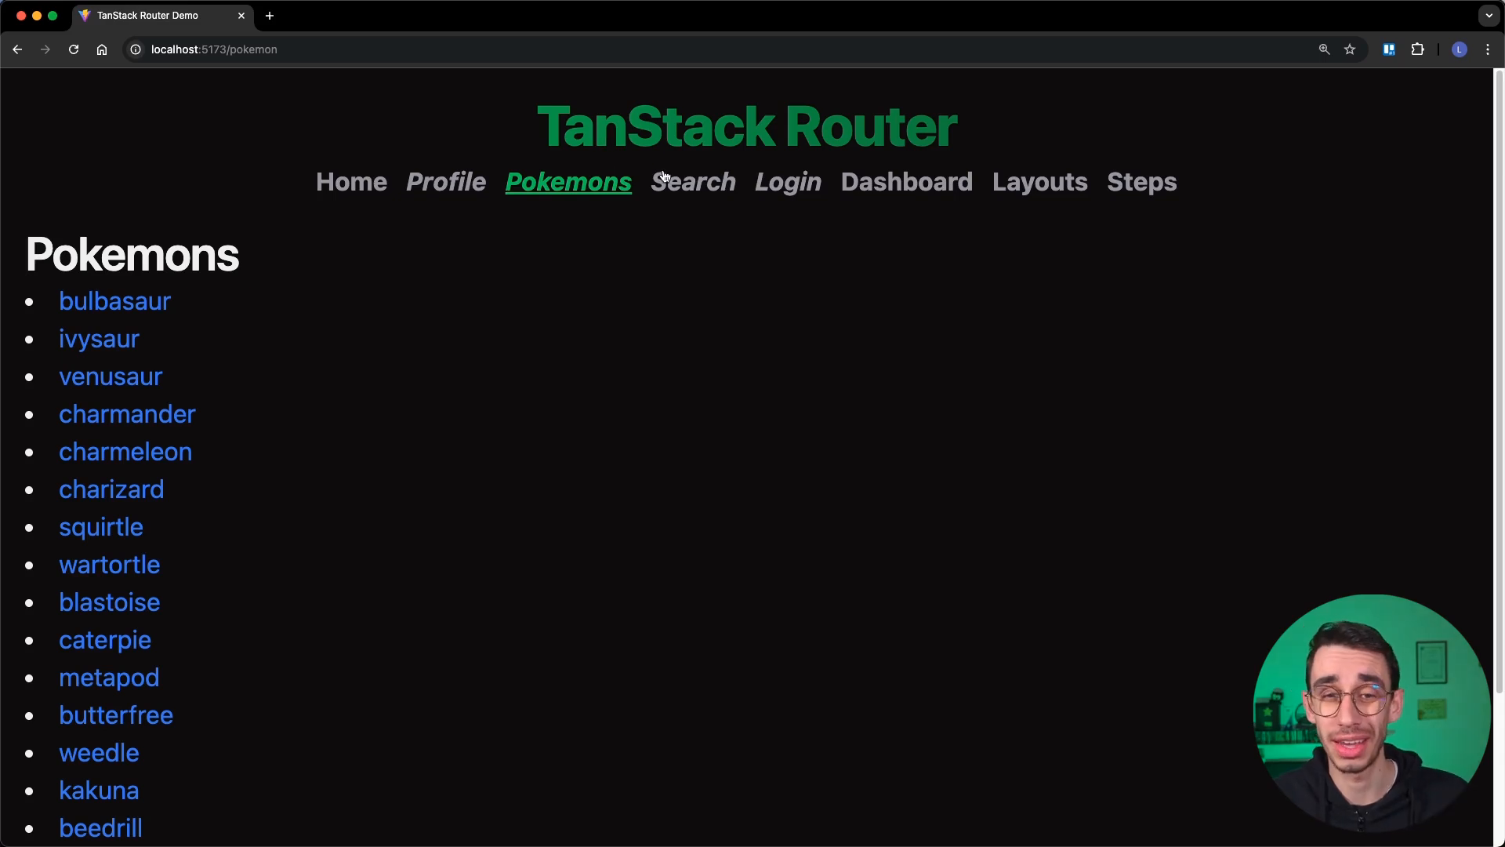
pyautogui.click(793, 182)
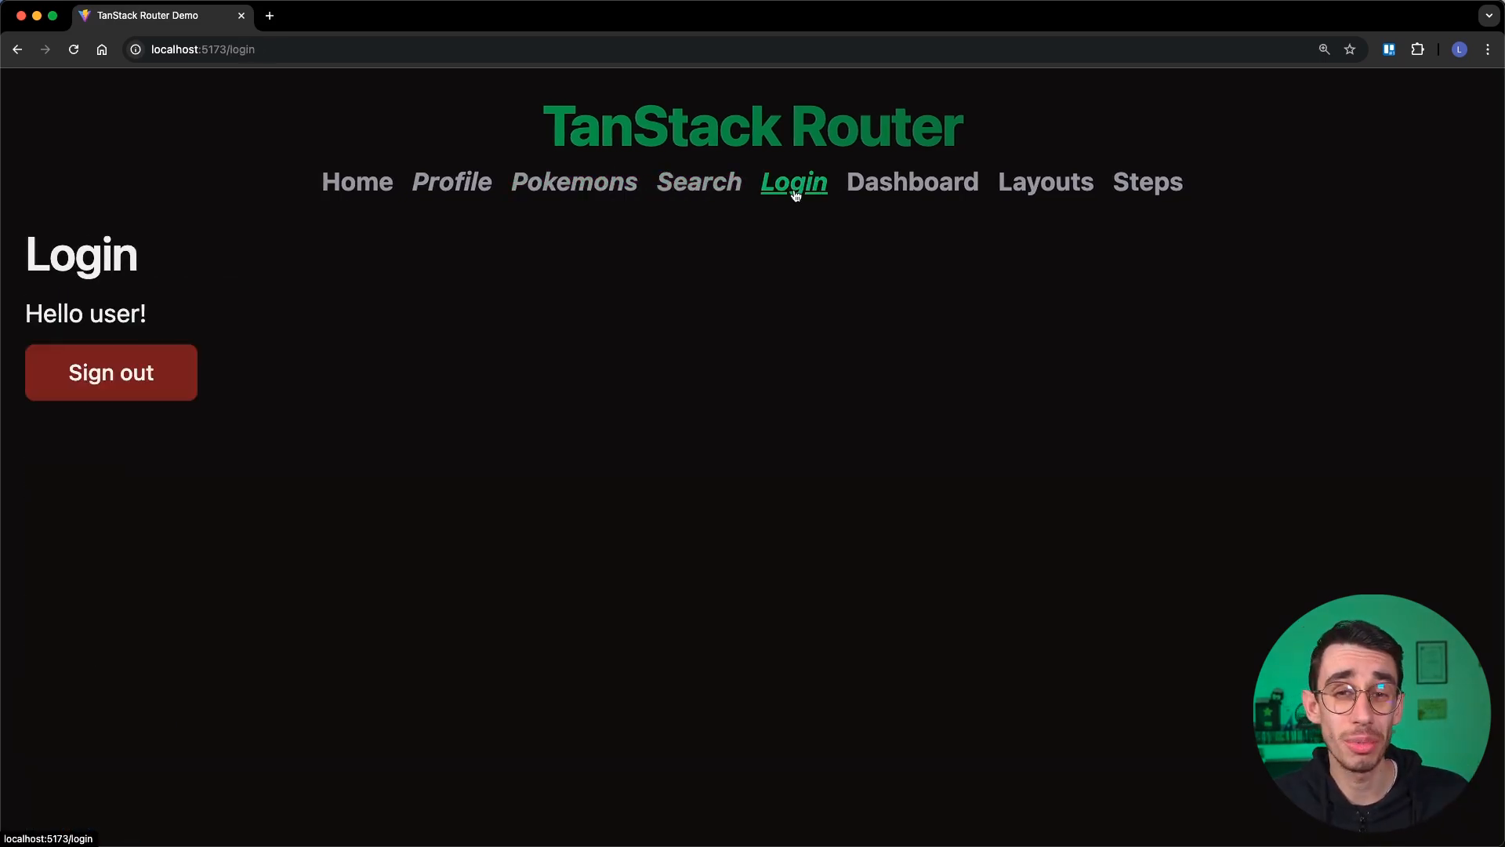
pyautogui.click(567, 182)
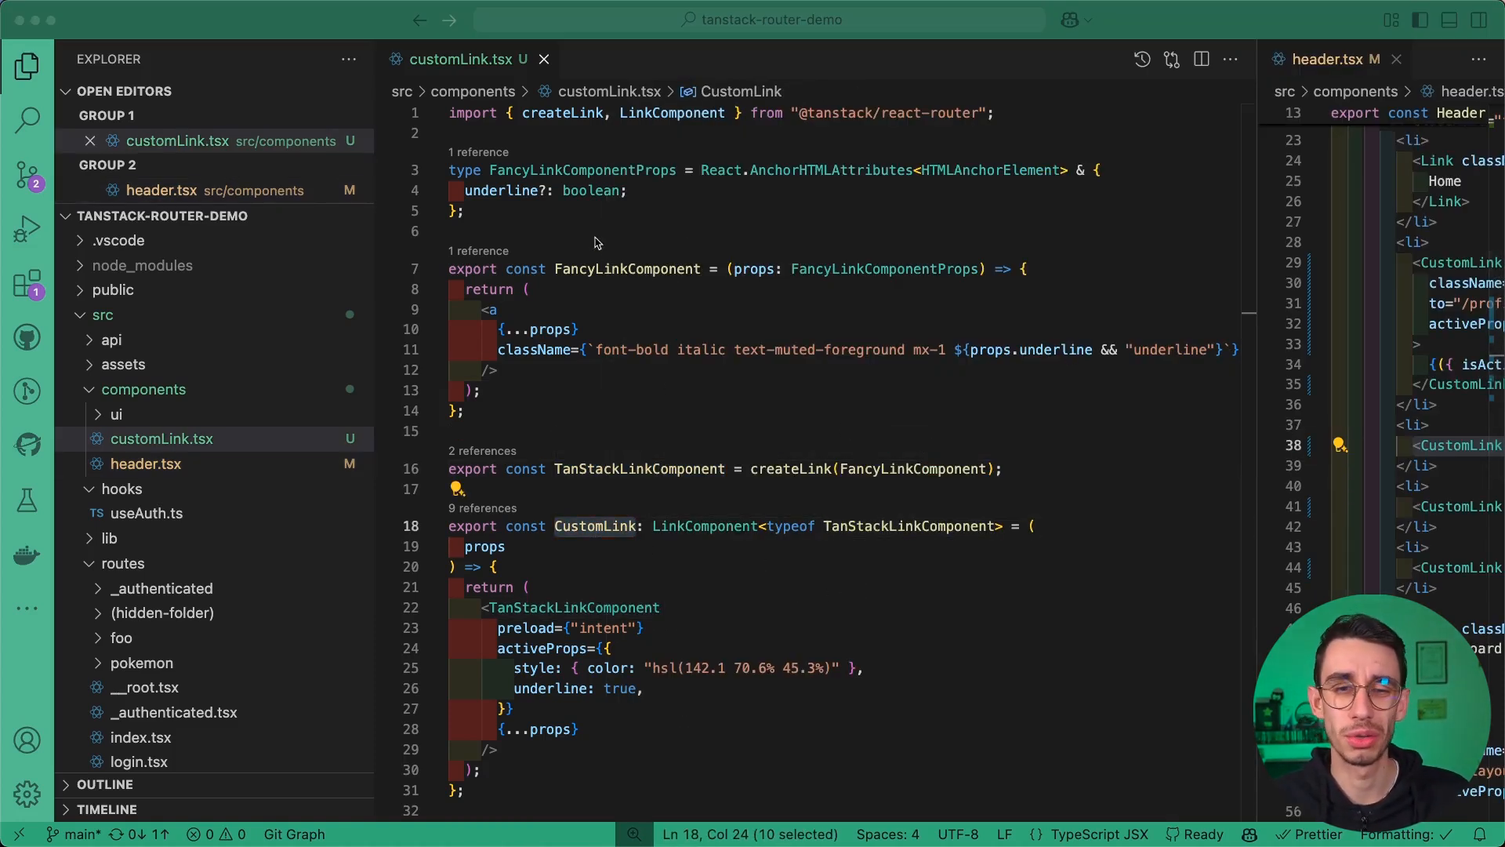
# Replace FancyLinkComponent with the shadcn Button in createLink, then check the Pokemons page in Chrome.
pyautogui.doubleClick(627, 269)
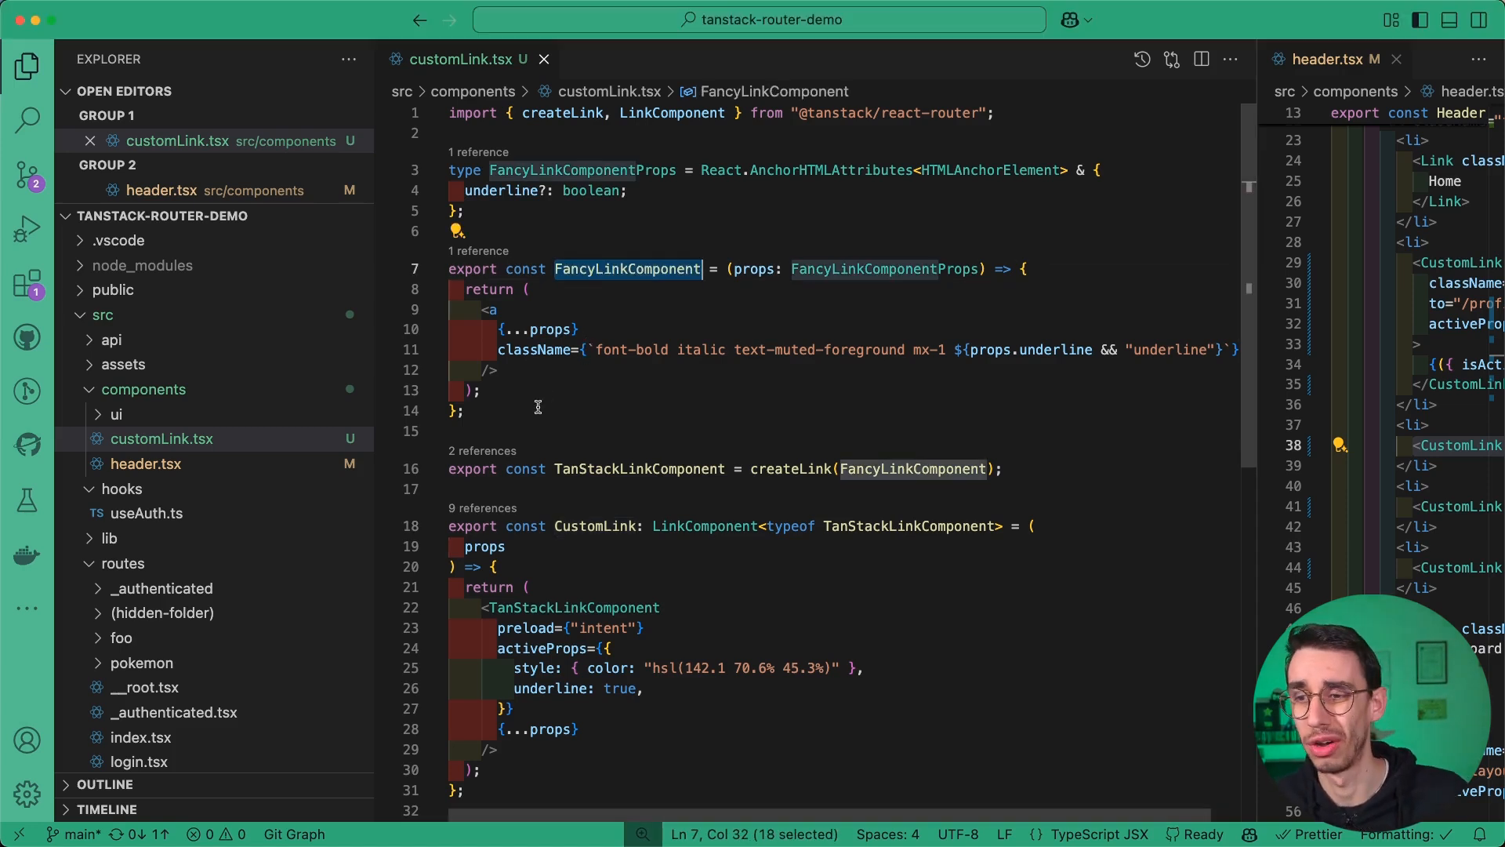
pyautogui.doubleClick(912, 468)
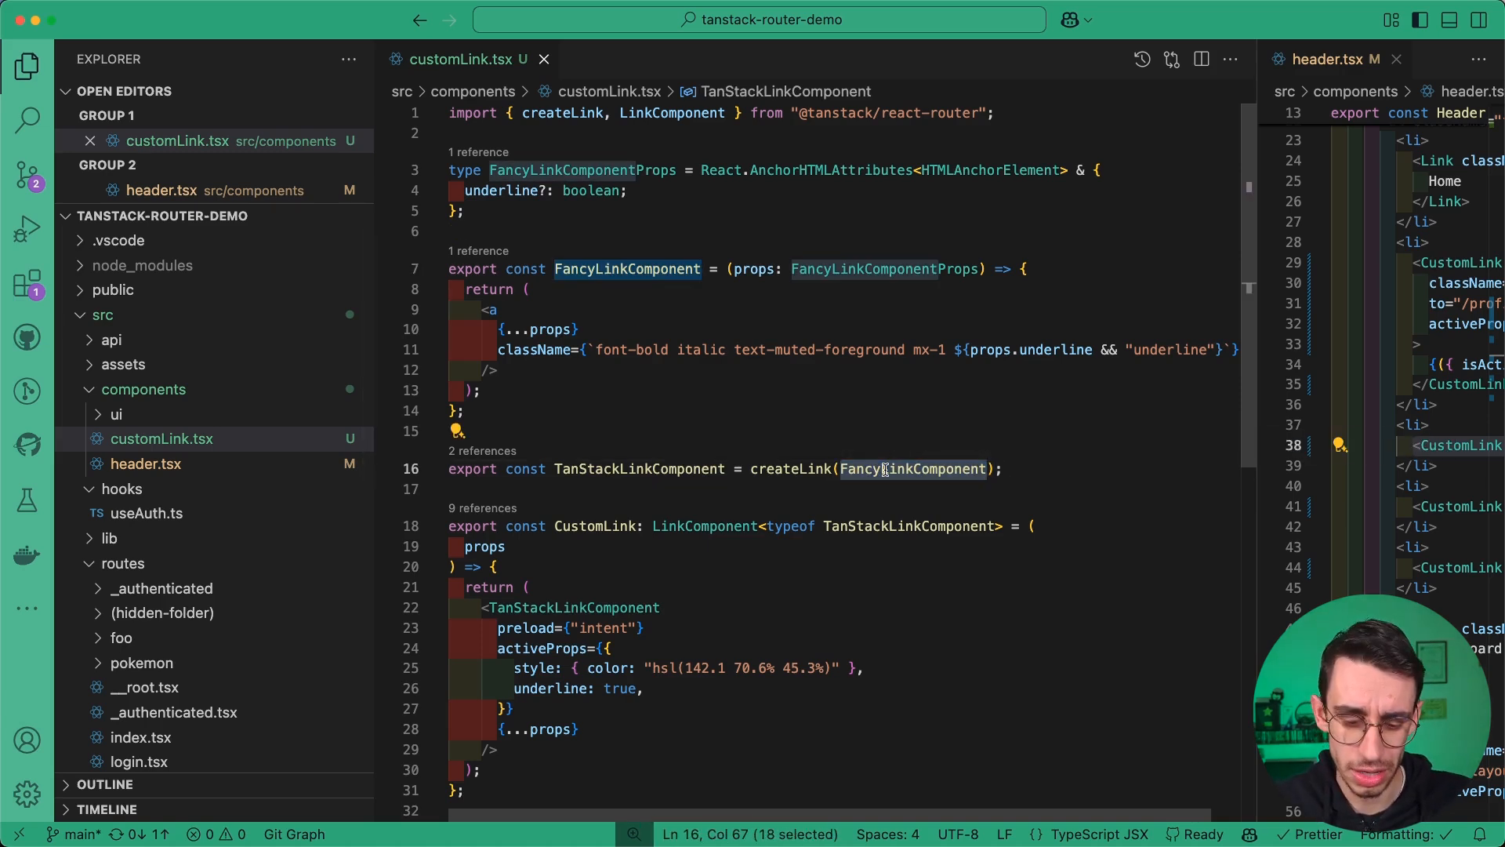
pyautogui.write('Button')
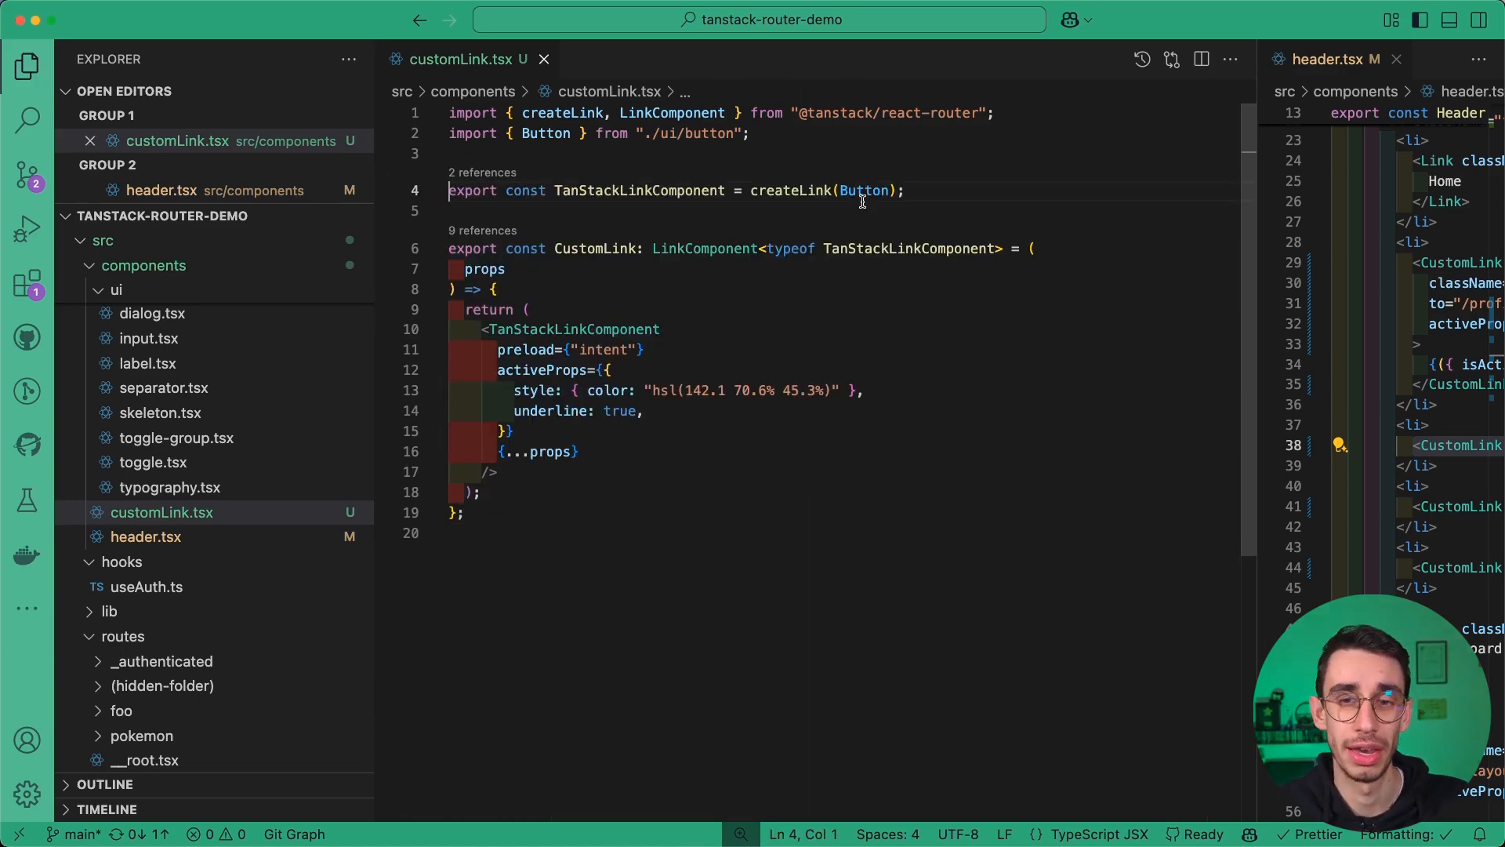
pyautogui.click(786, 190)
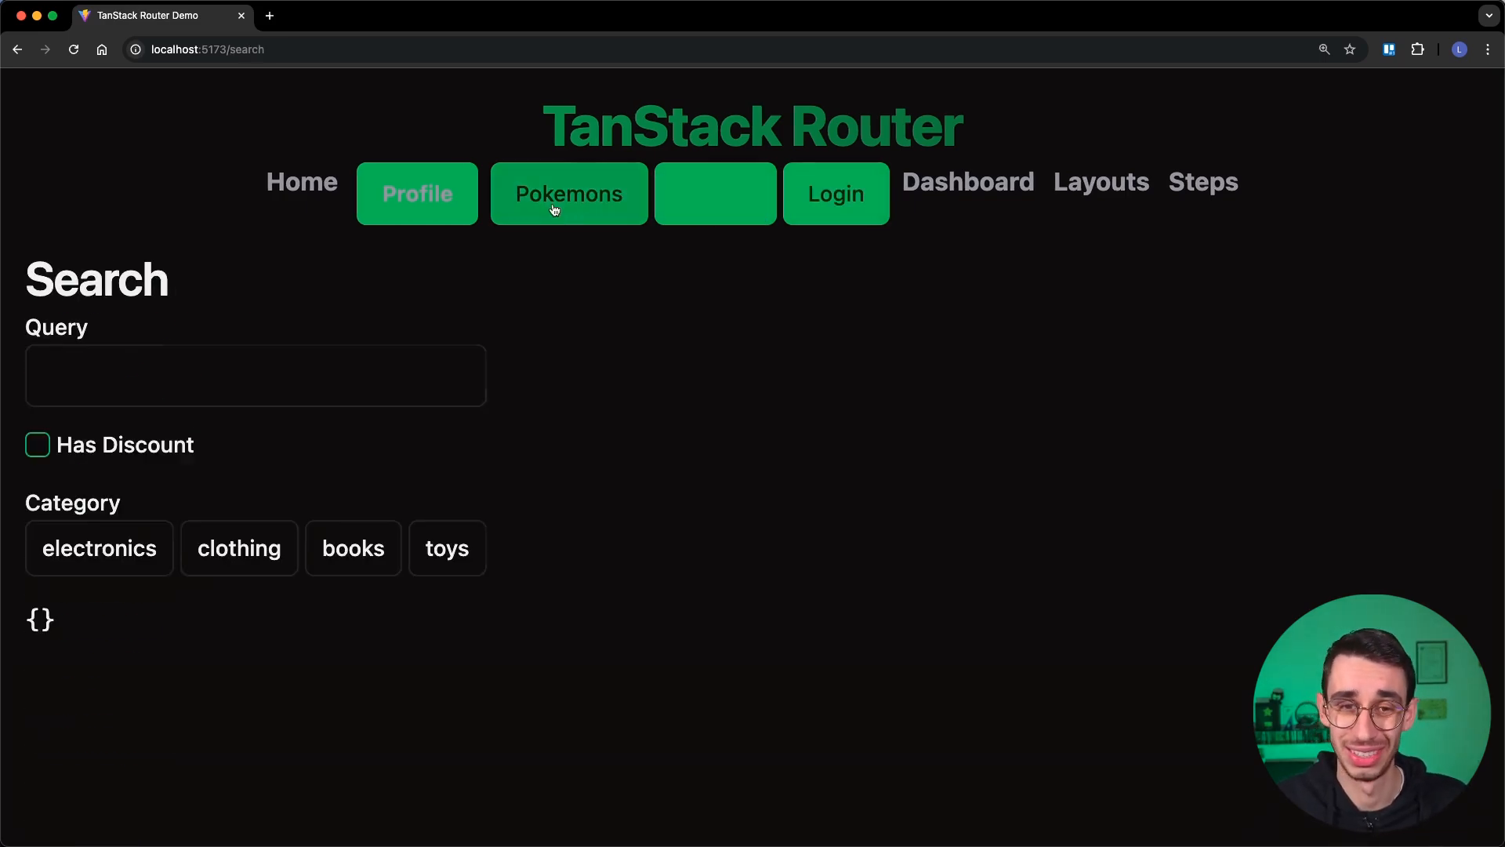
pyautogui.click(568, 194)
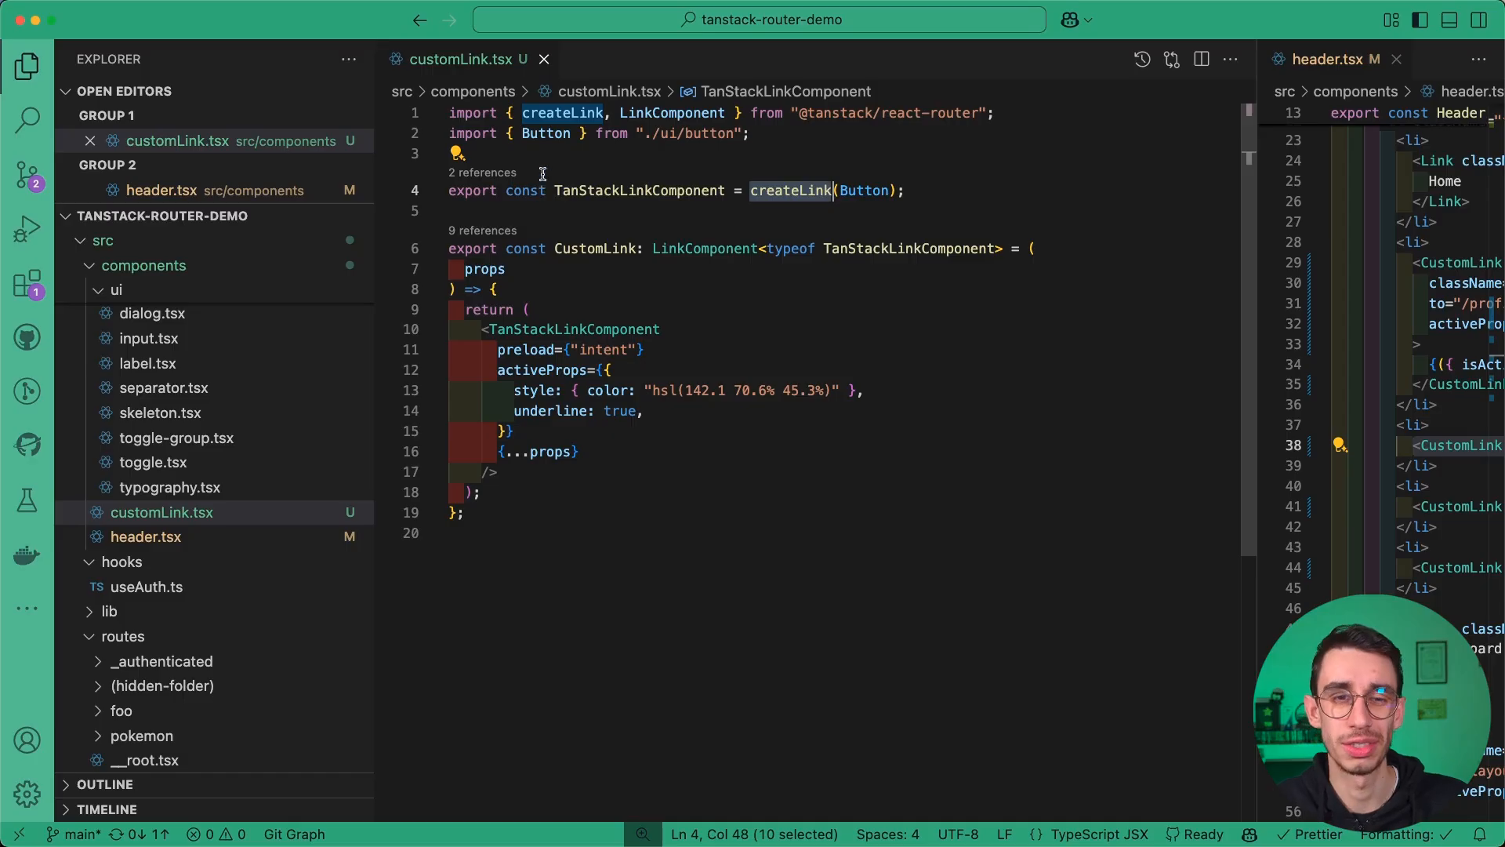
# Define MyNavButton as an outline, small Button with link role and pass it to createLink.
pyautogui.press('Enter')
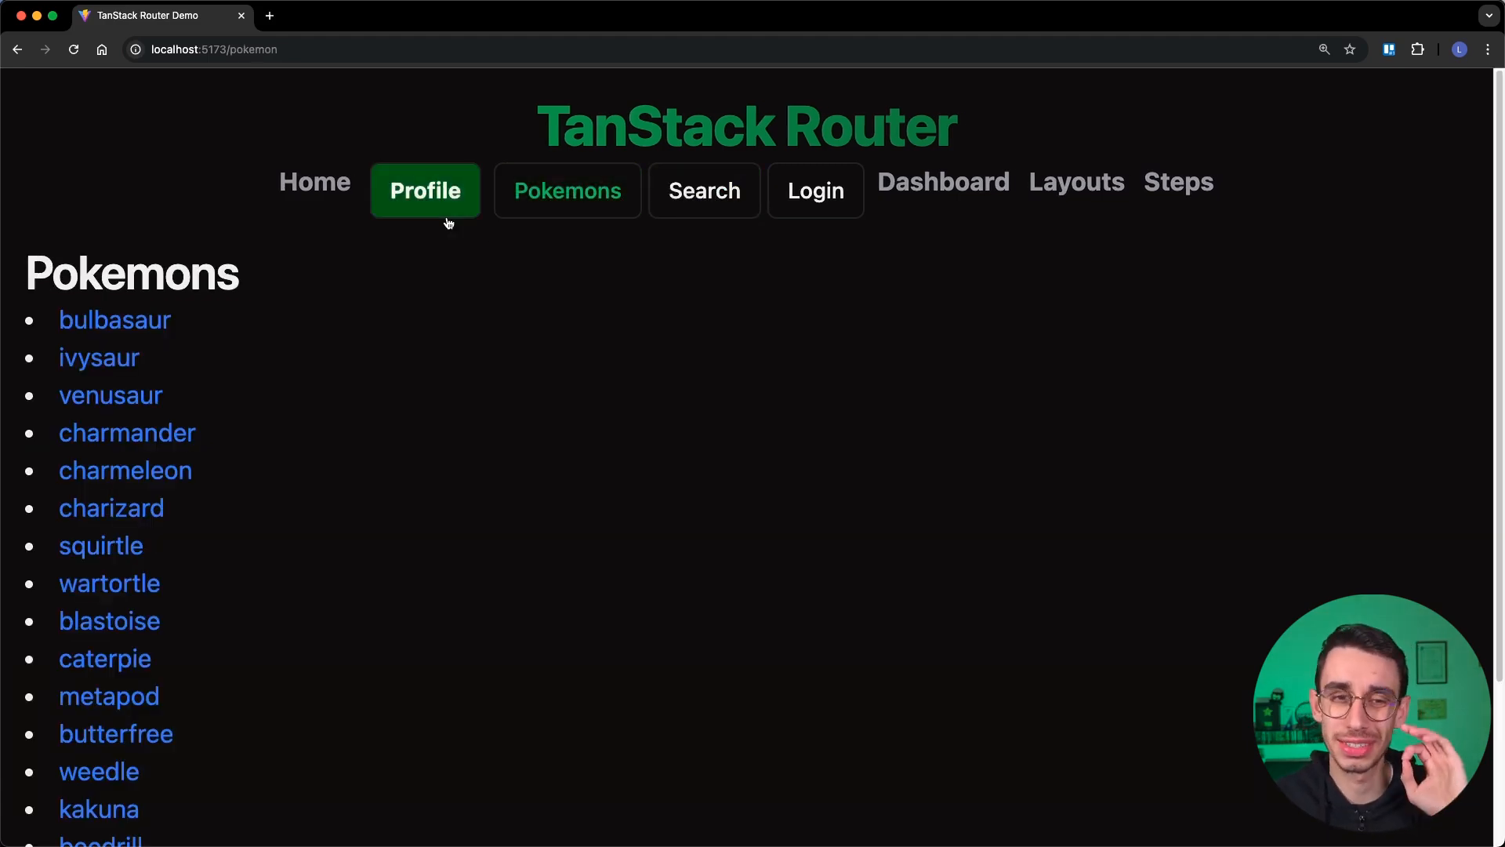
pyautogui.moveTo(599, 233)
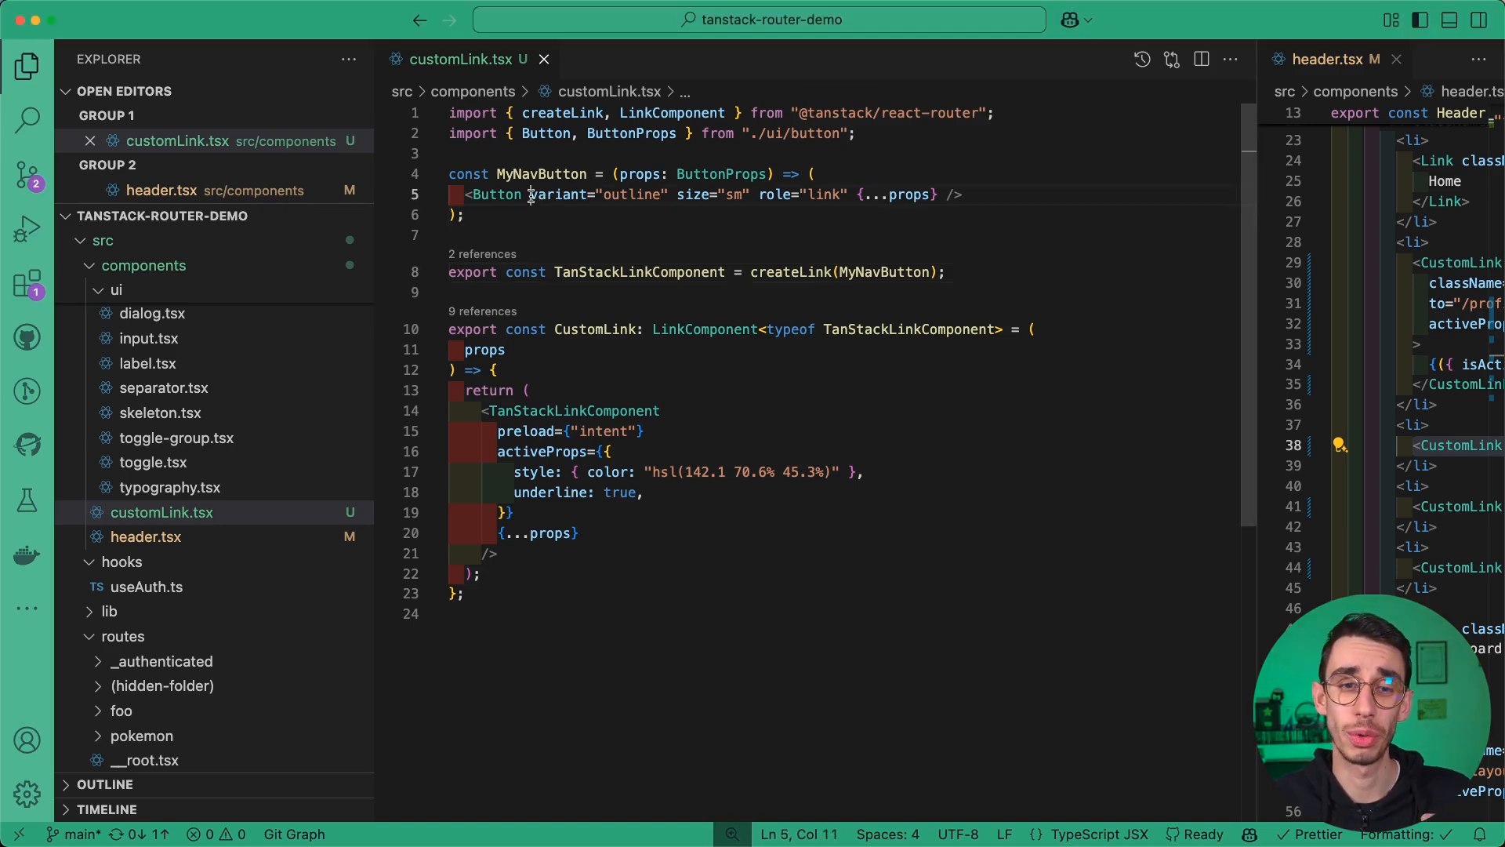
# Swap activeProps' style and underline for variant: "default" and verify active links in Chrome.
pyautogui.moveTo(528, 194); pyautogui.dragTo(678, 194)
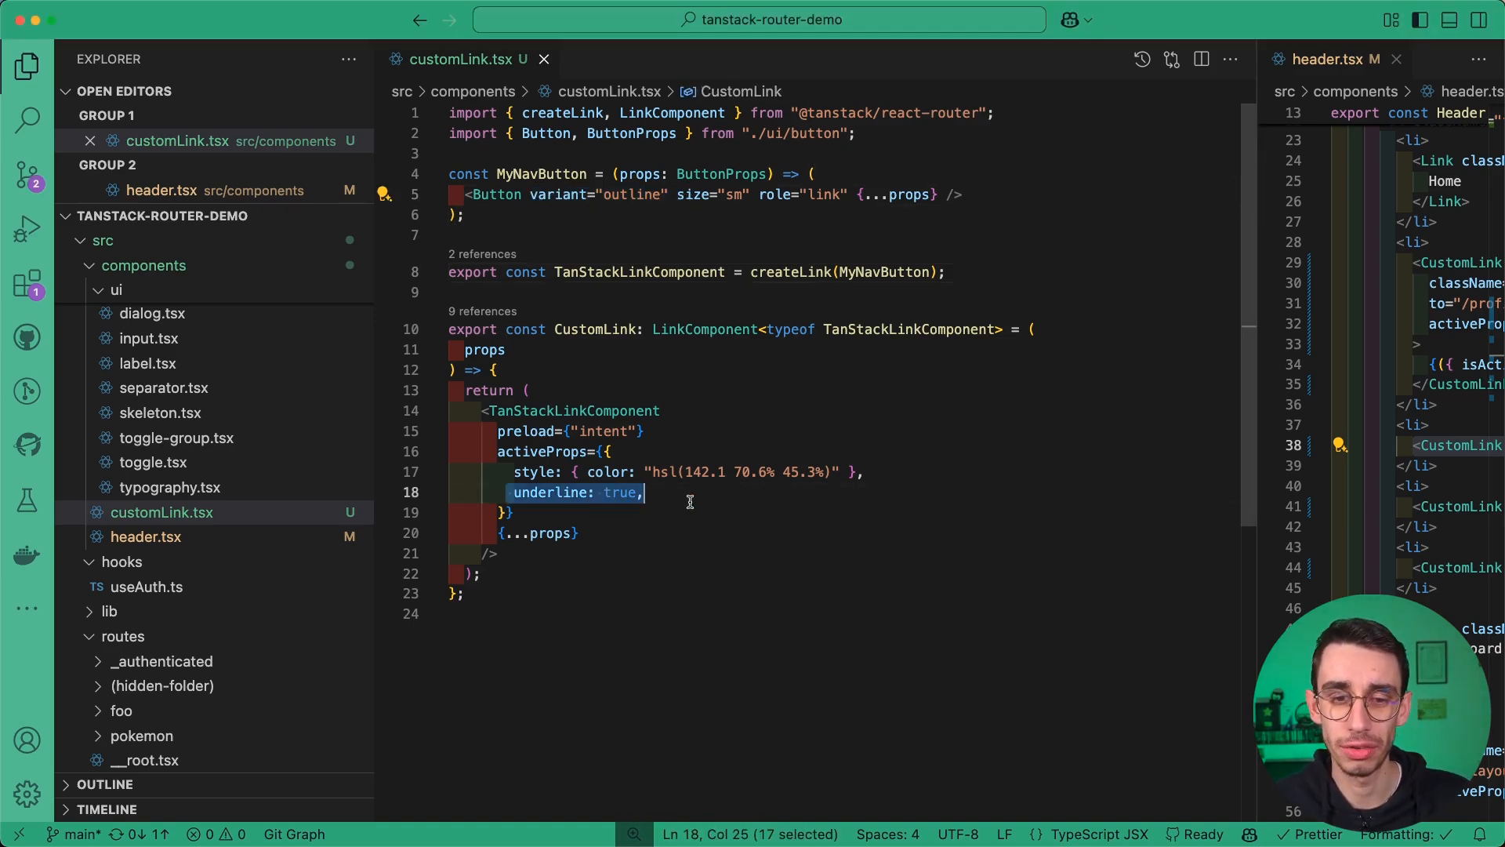
pyautogui.write('variant: "outline",')
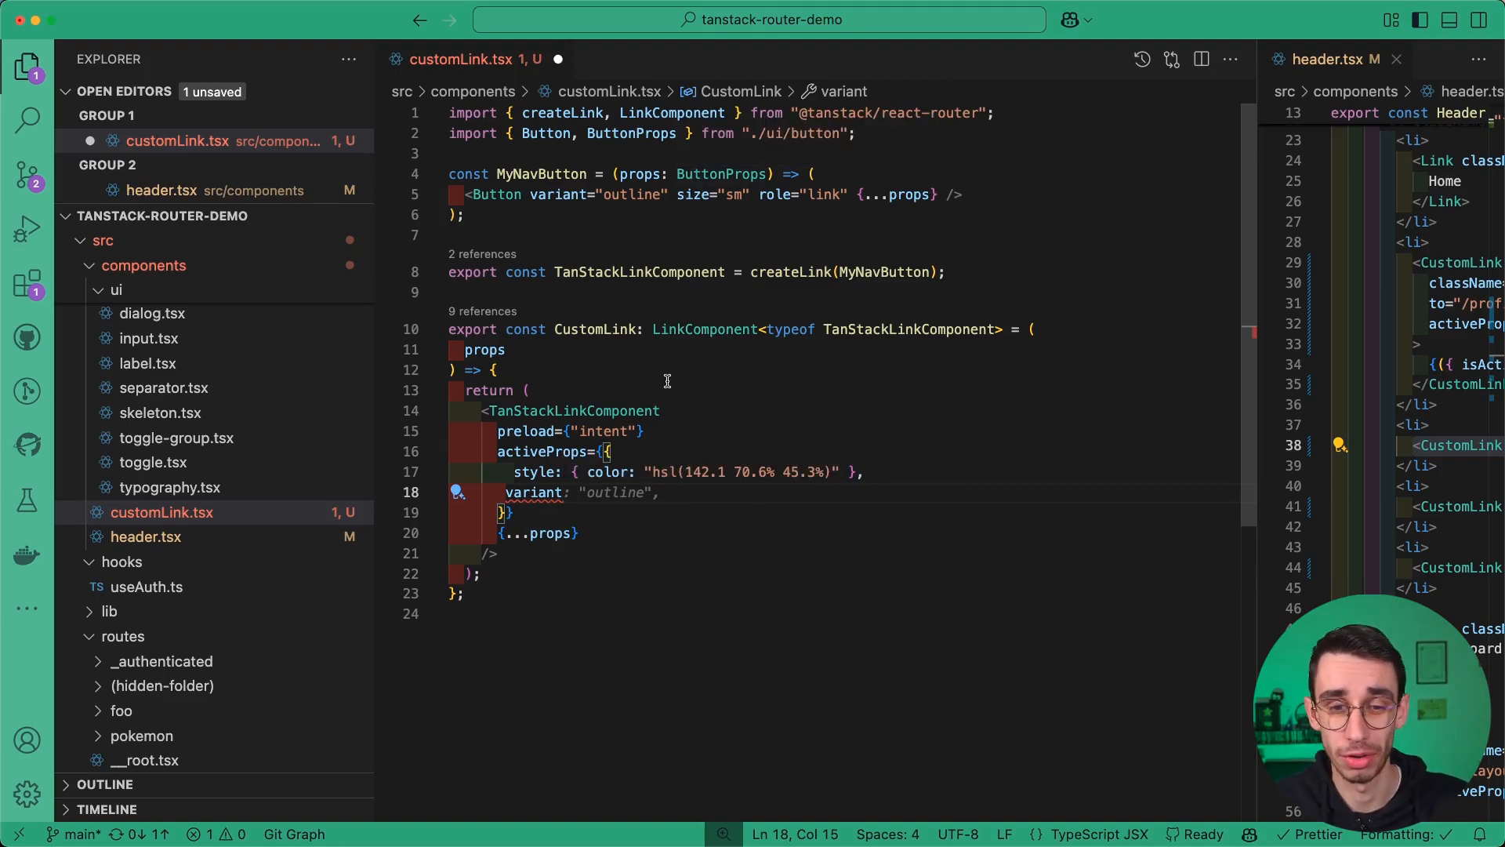
pyautogui.write('de')
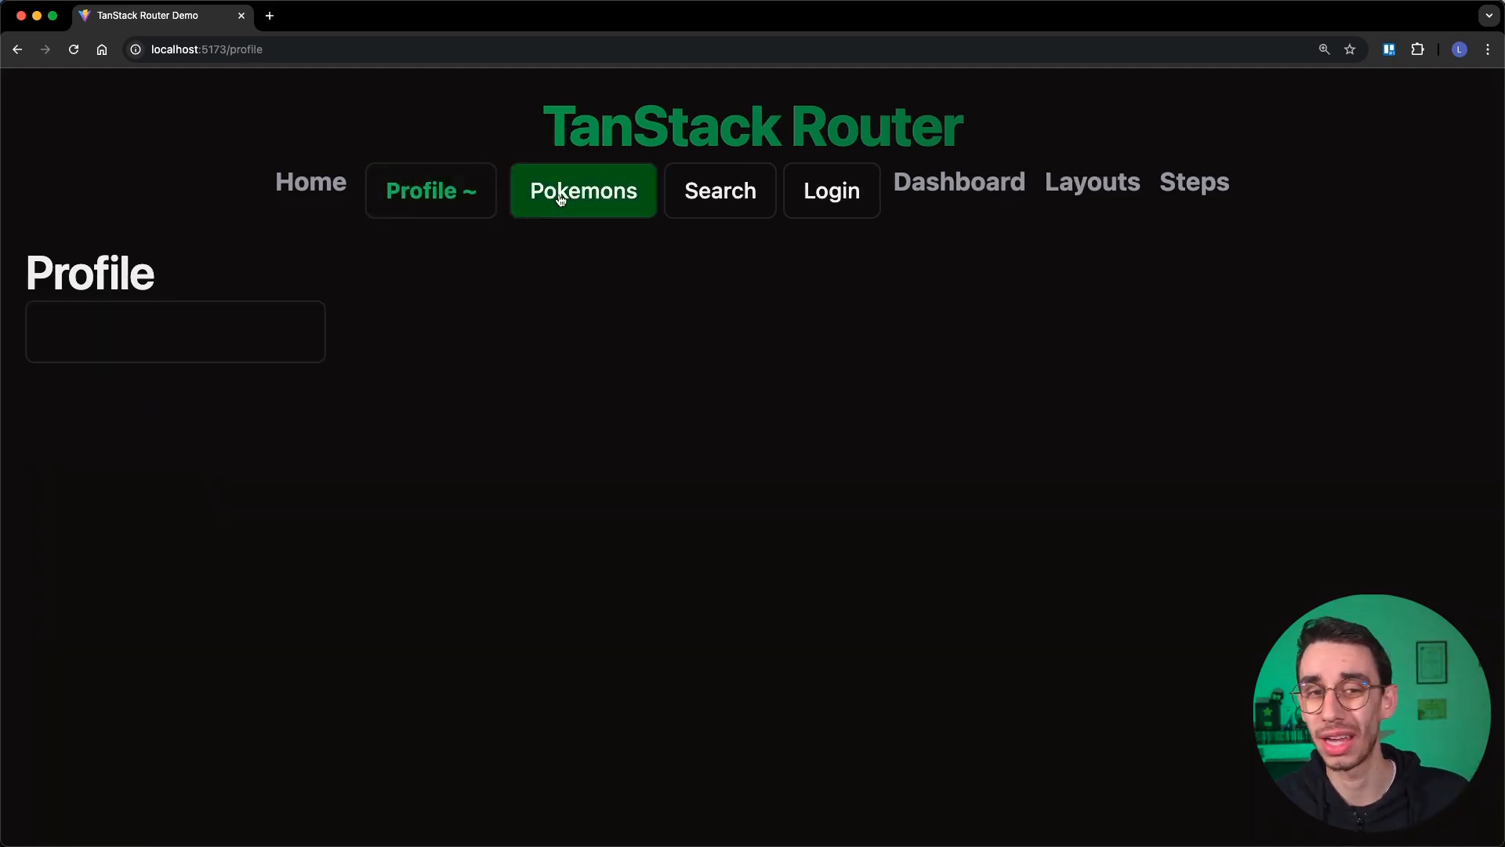
pyautogui.click(710, 190)
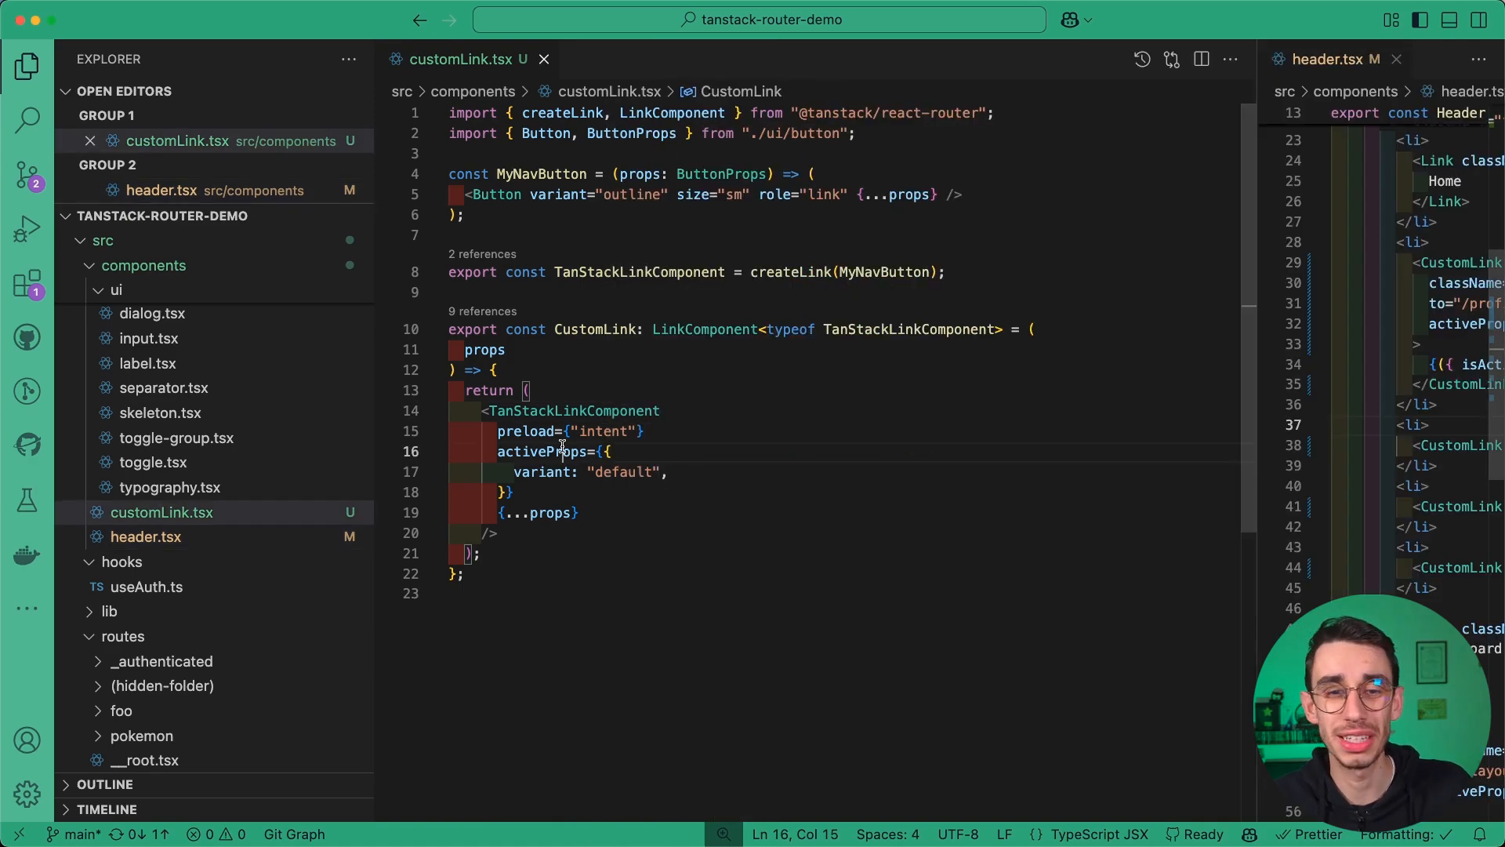
pyautogui.doubleClick(790, 273)
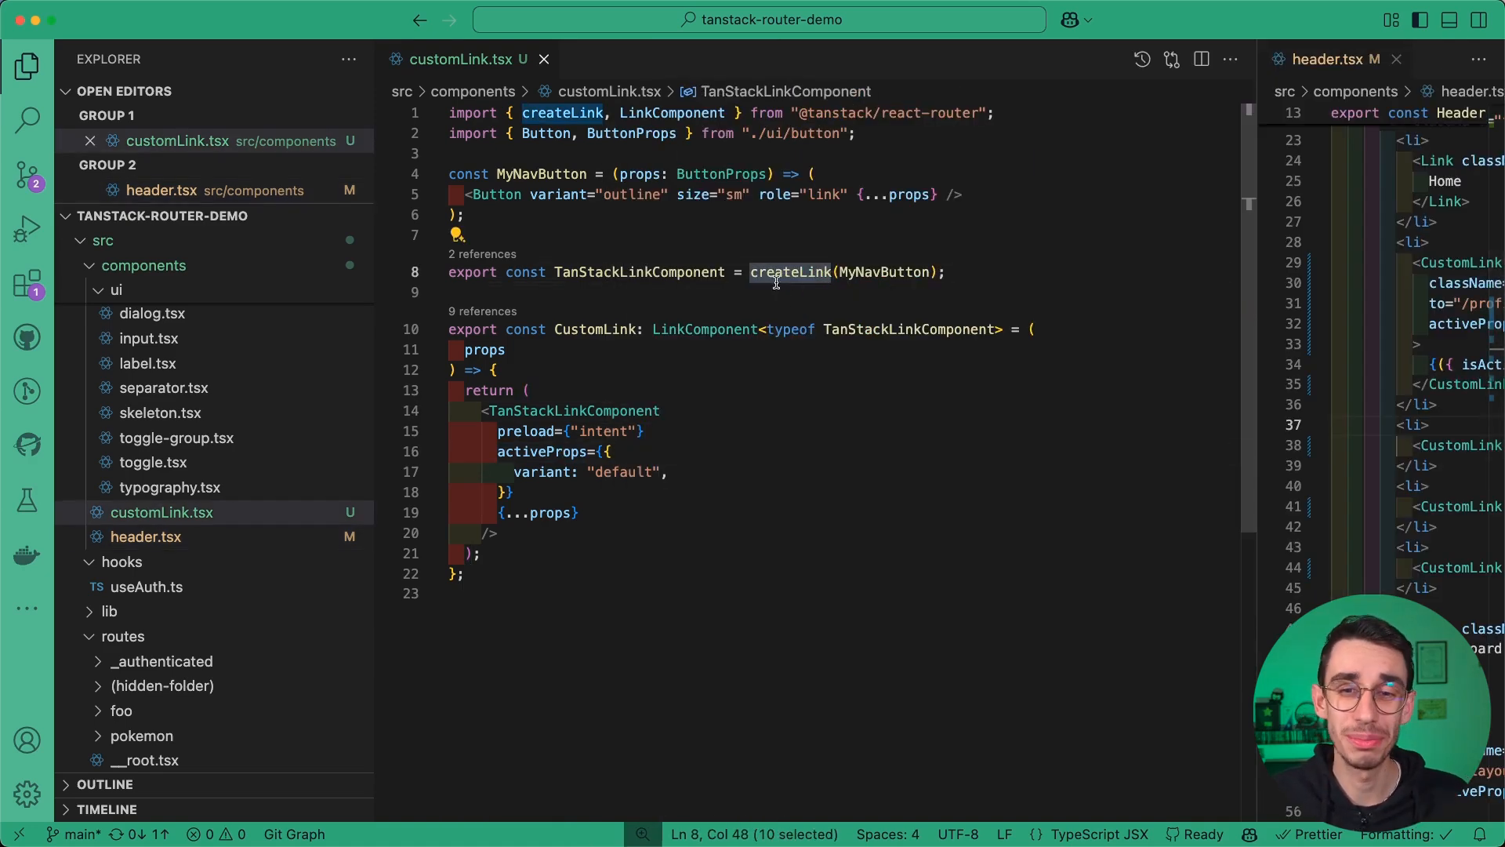